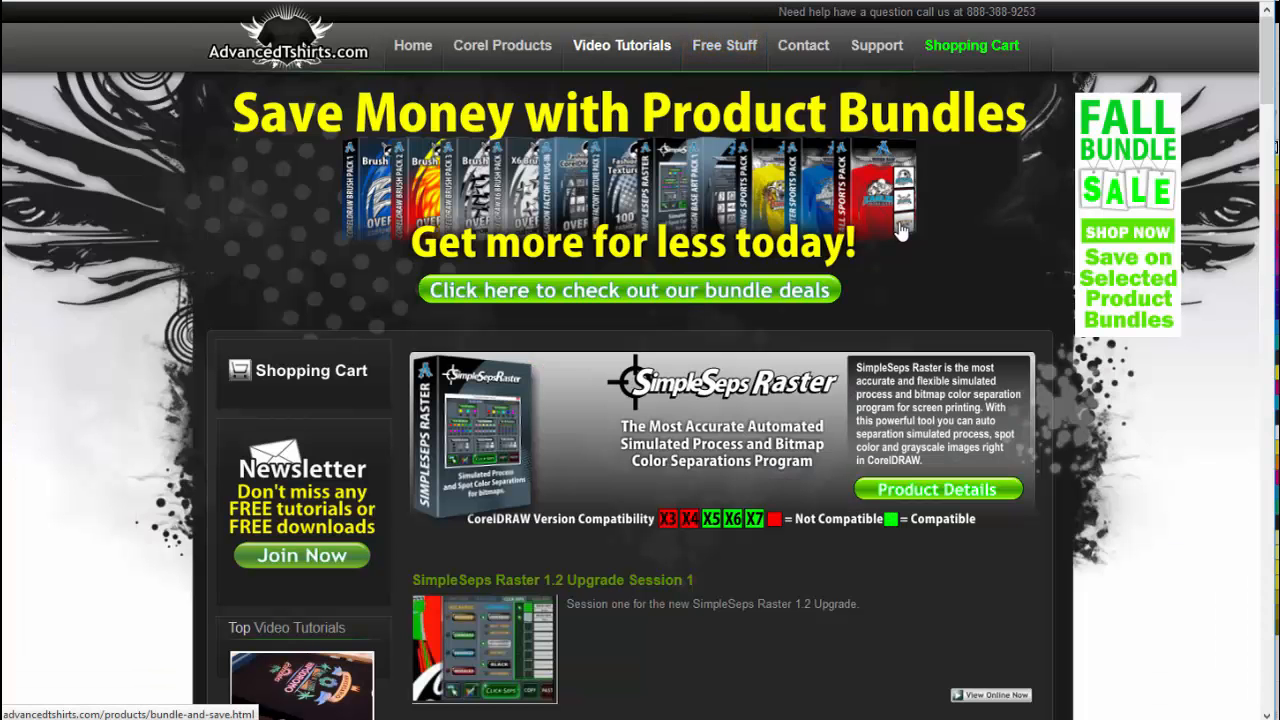
Step: Scroll the page and select the crayon bitmap on the canvas
left_click(621, 45)
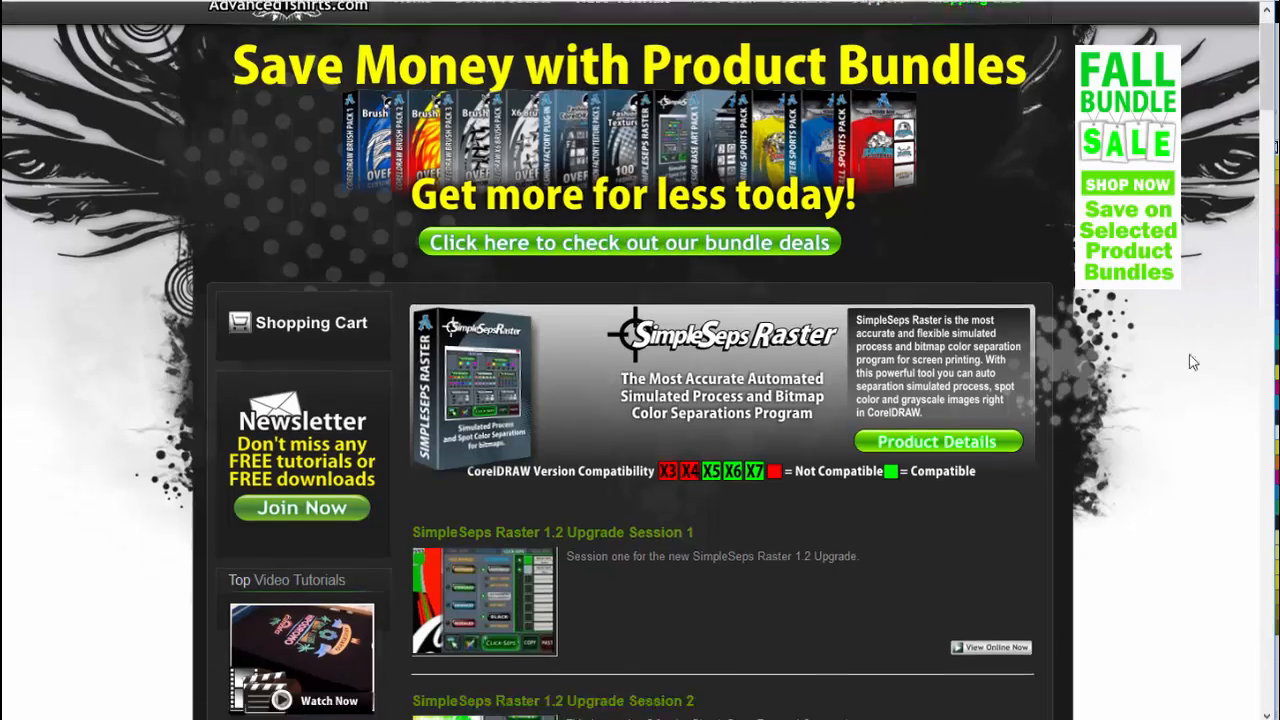
scroll("down", 3)
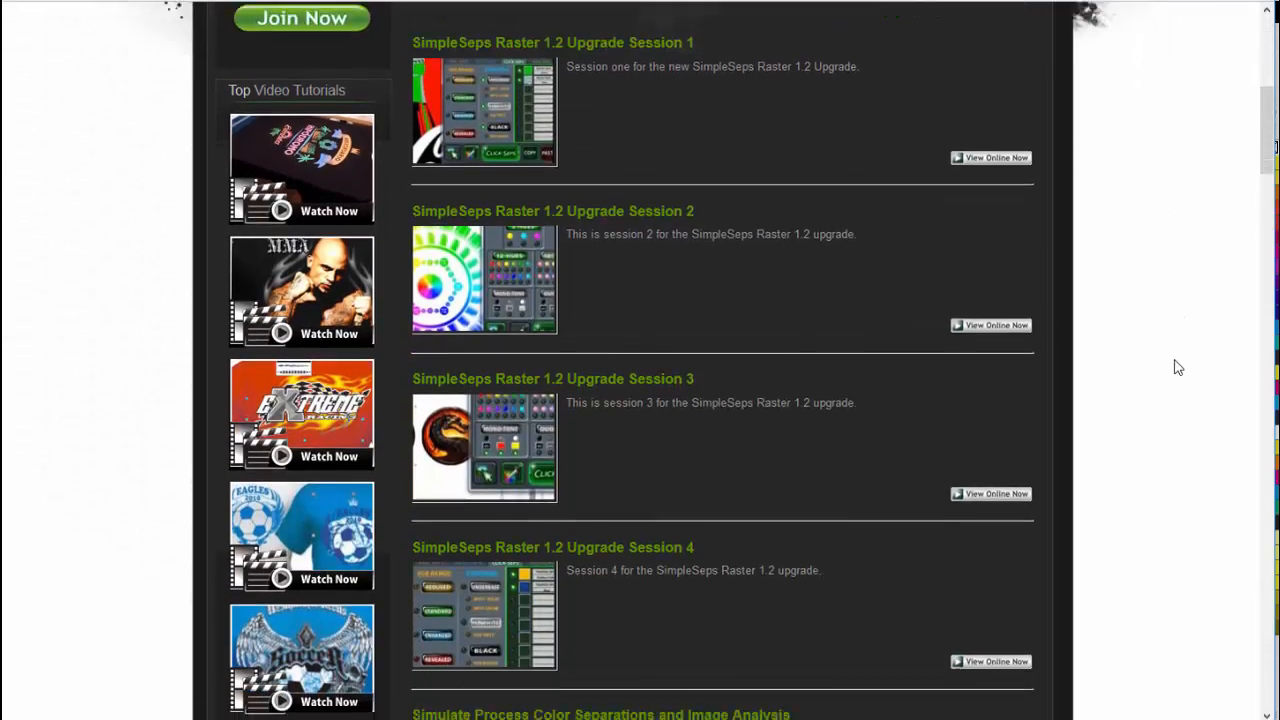
scroll("down", 3)
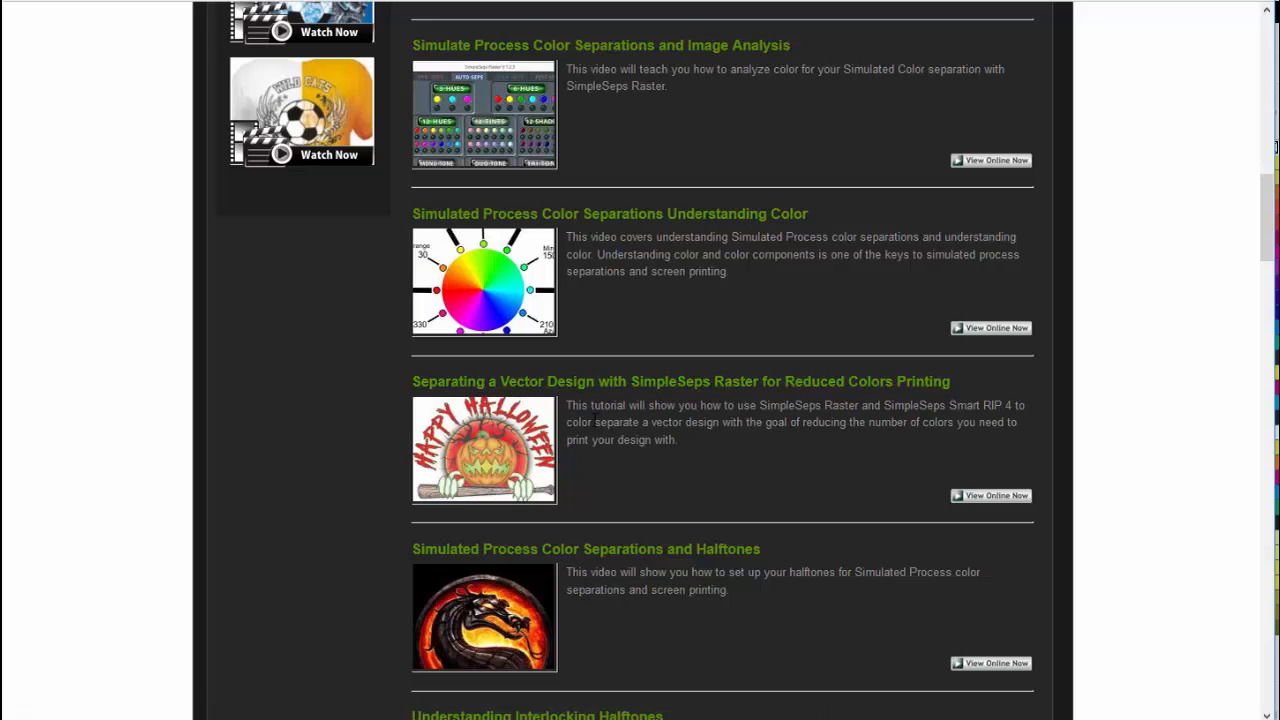
mouse_move(470, 485)
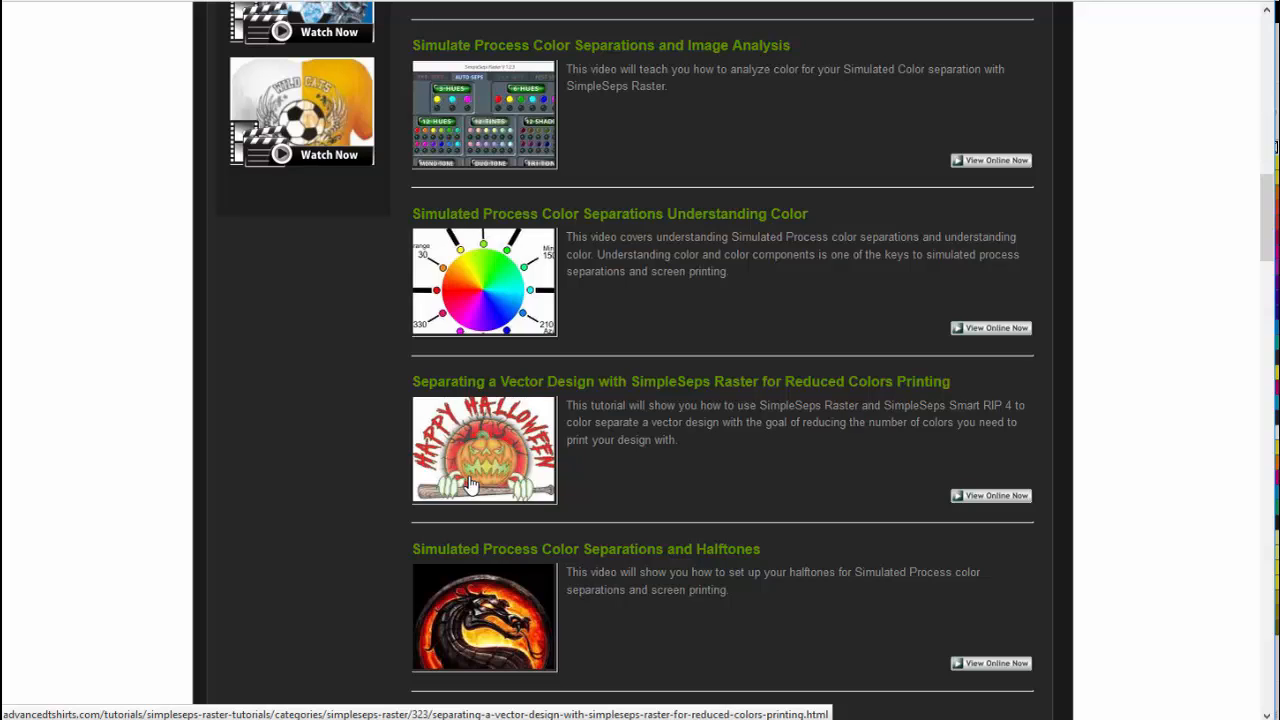
mouse_move(434, 499)
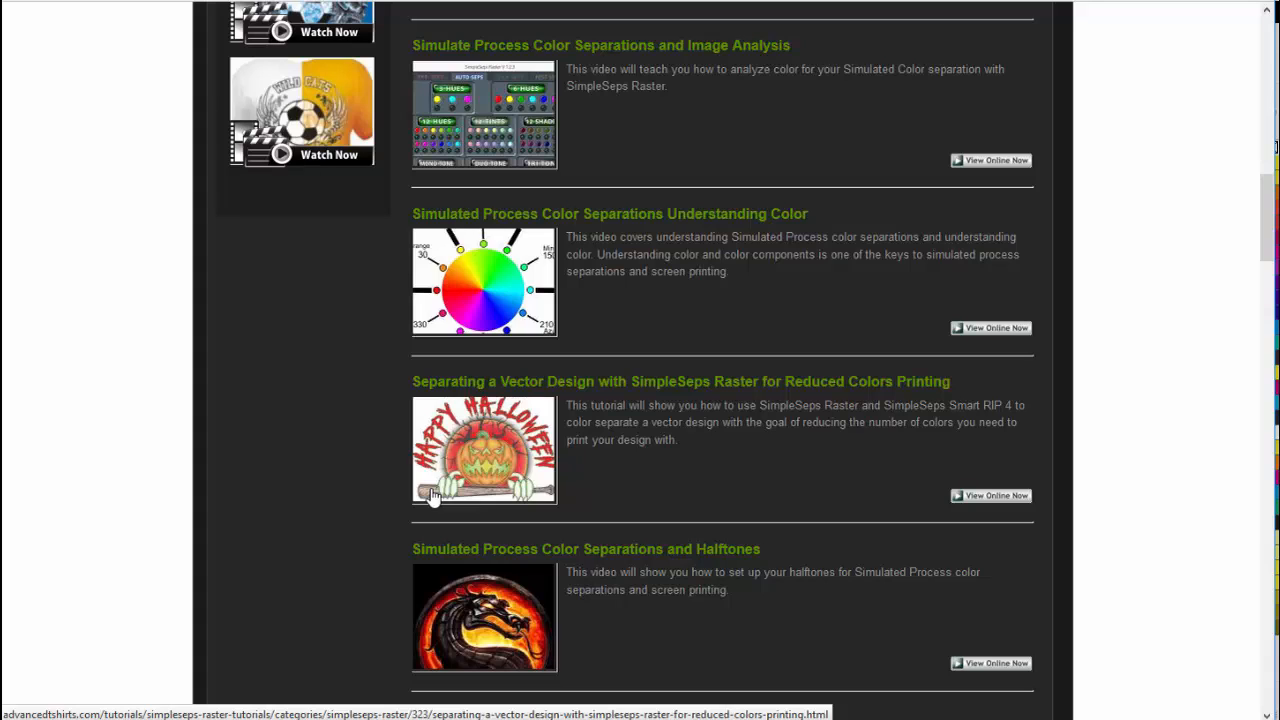
mouse_move(495, 445)
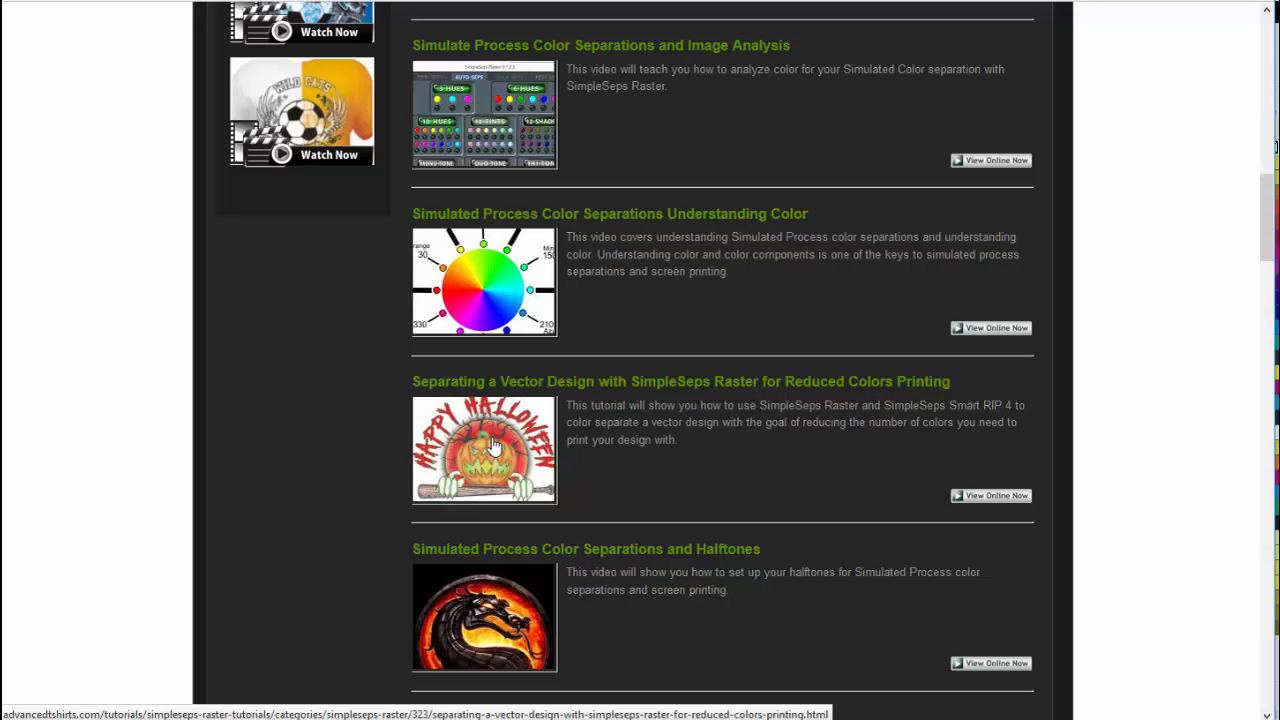
mouse_move(826, 459)
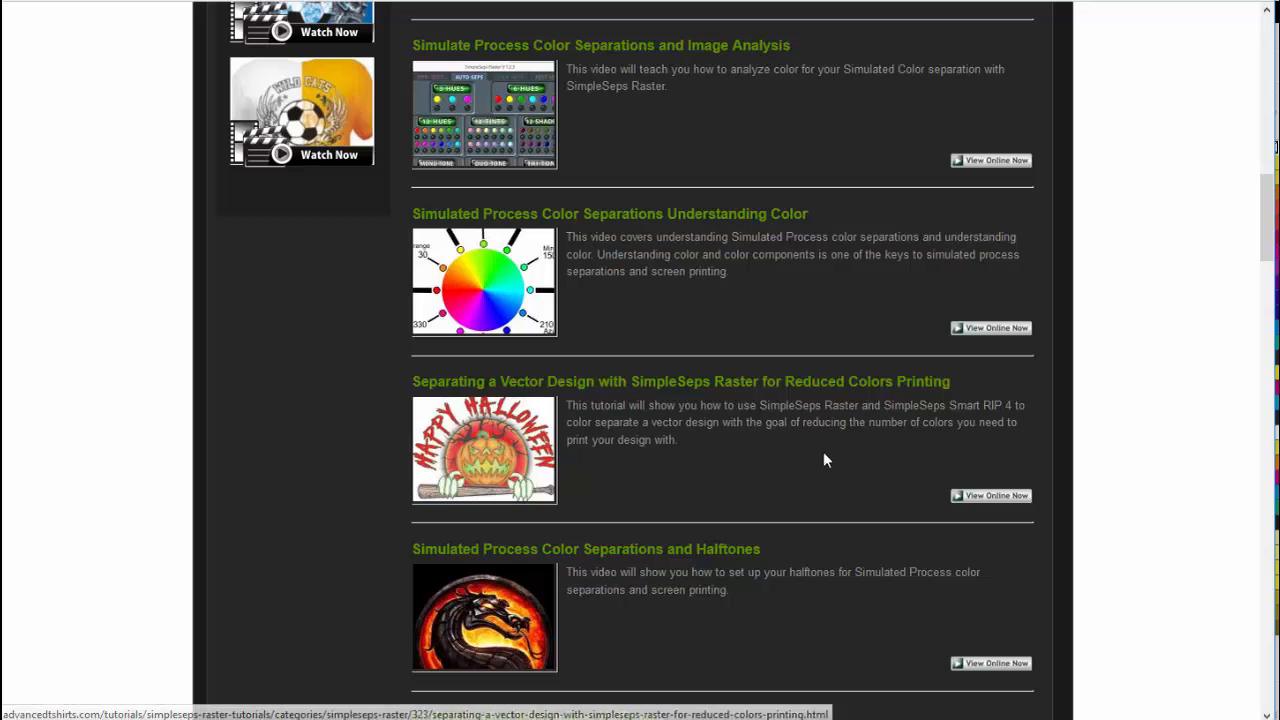
scroll("down", 3)
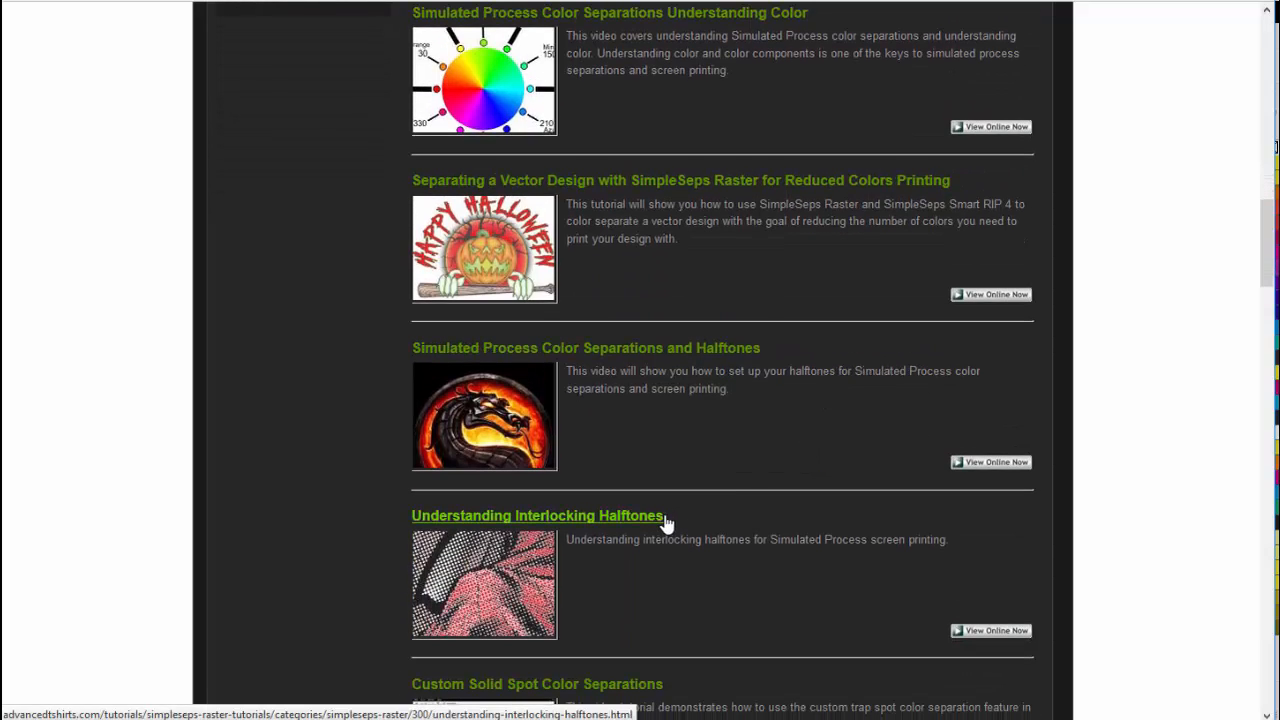
scroll("up", 3)
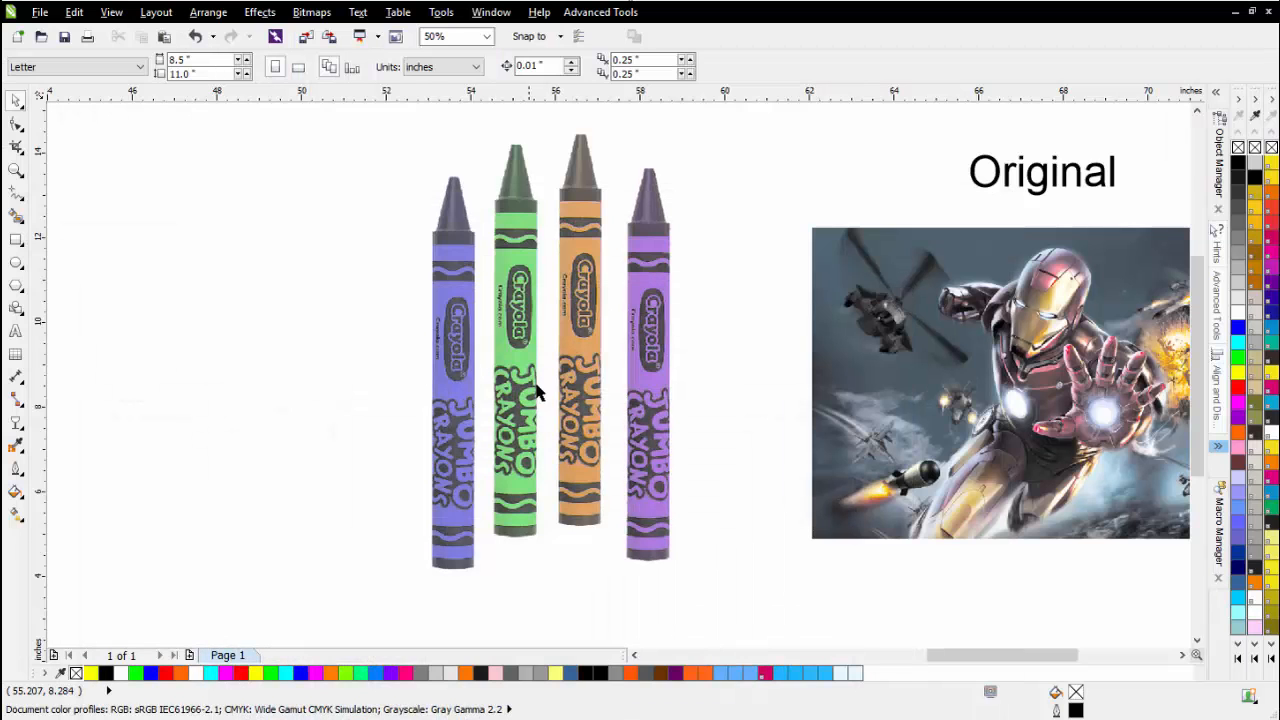
left_click(537, 390)
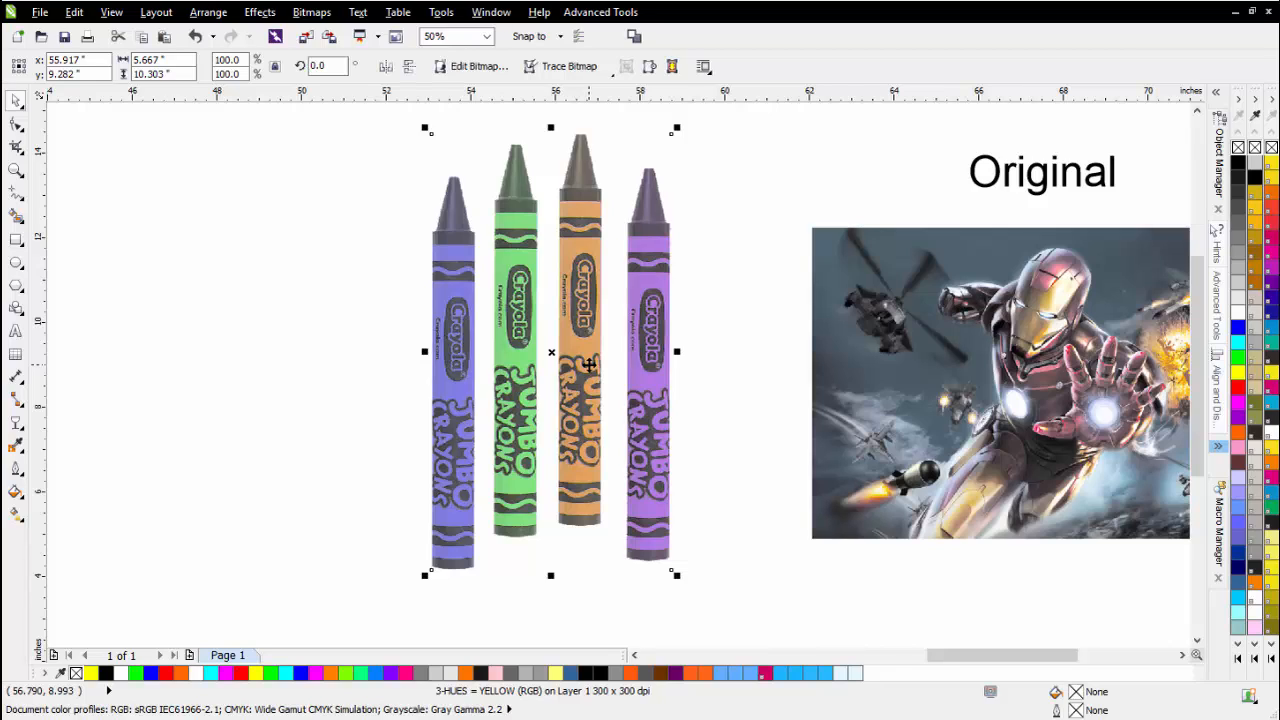
mouse_move(855, 318)
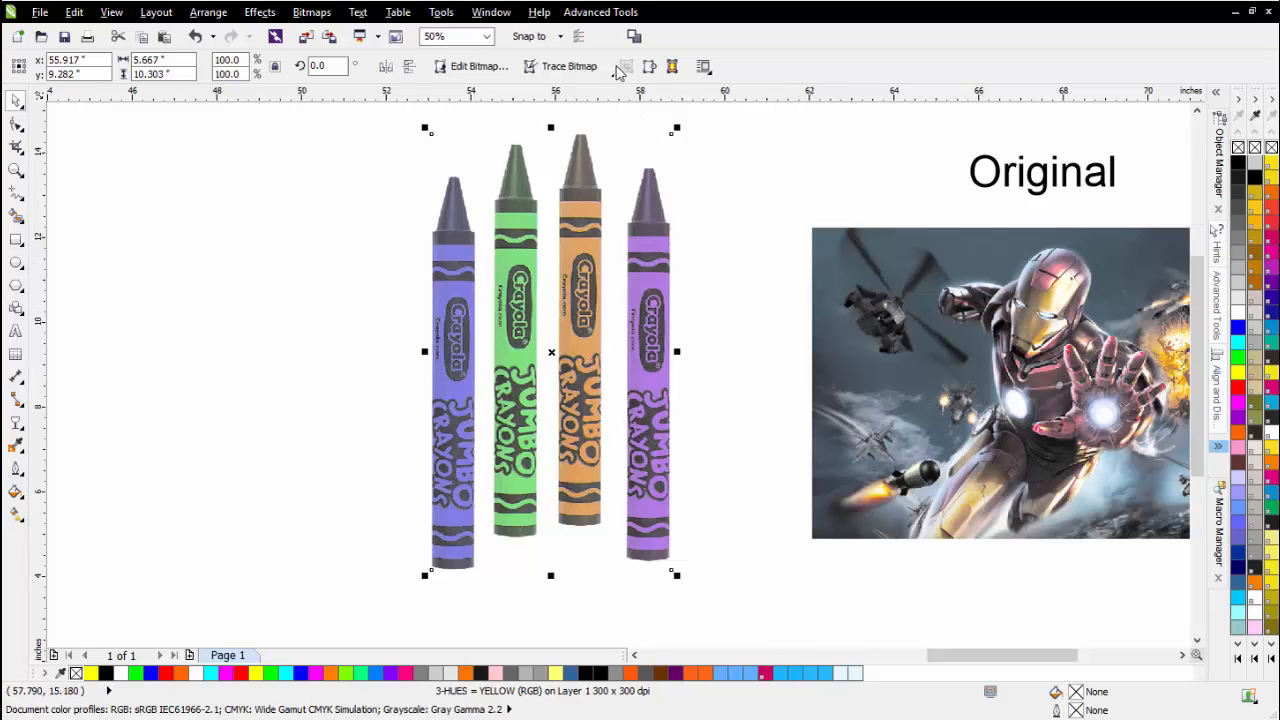
Step: Launch SimpleSeps Raster 1.2 from Advanced Tools and confirm the Advanced Tools docker is enabled
left_click(600, 12)
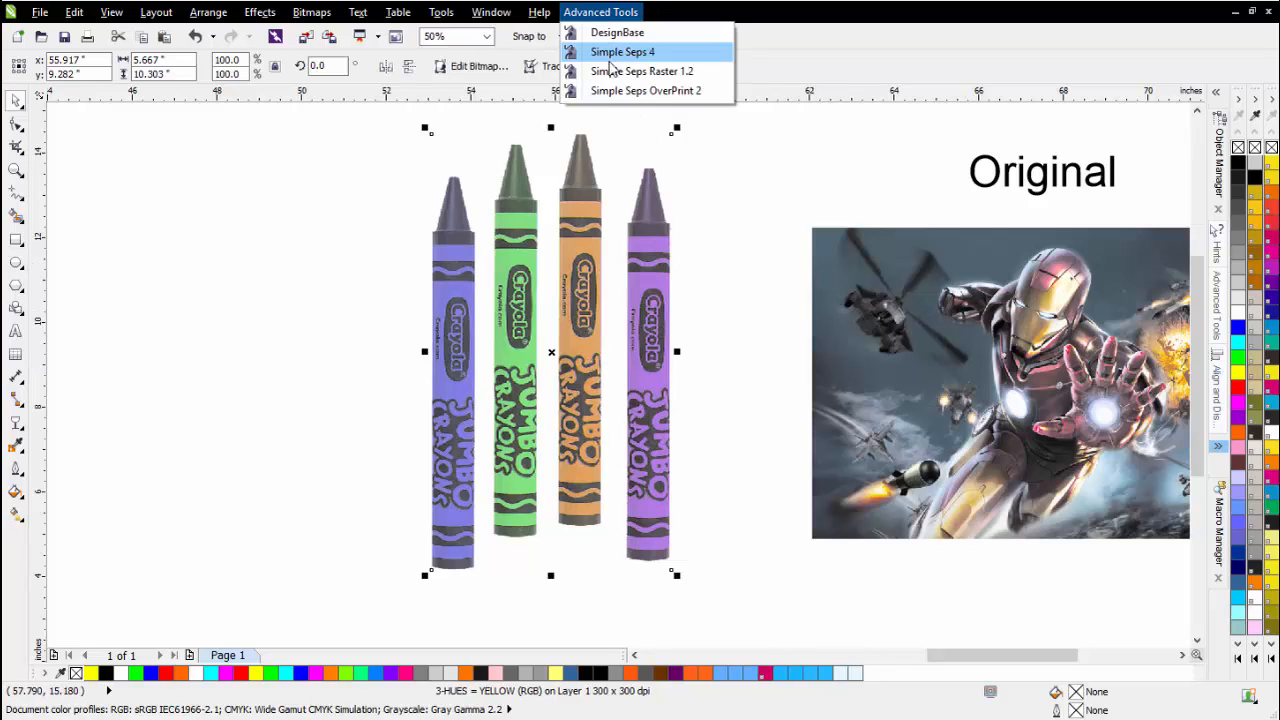
mouse_move(641, 71)
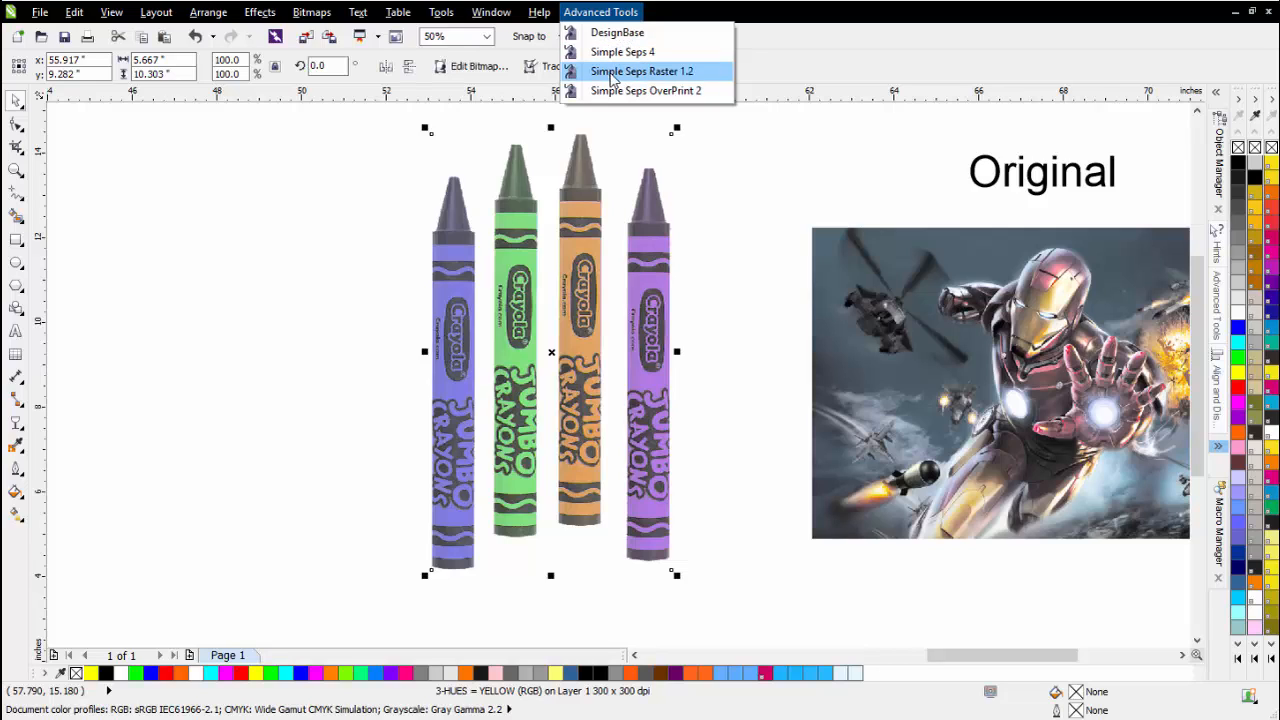
left_click(491, 12)
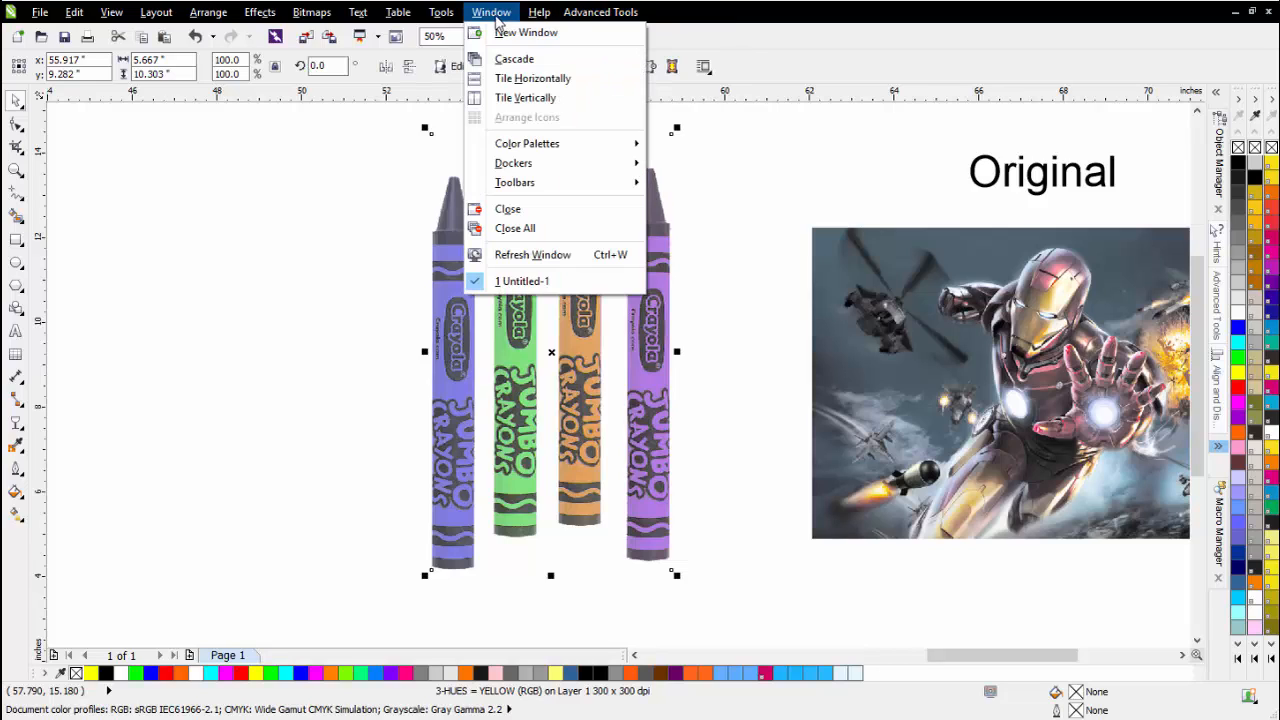
left_click(513, 163)
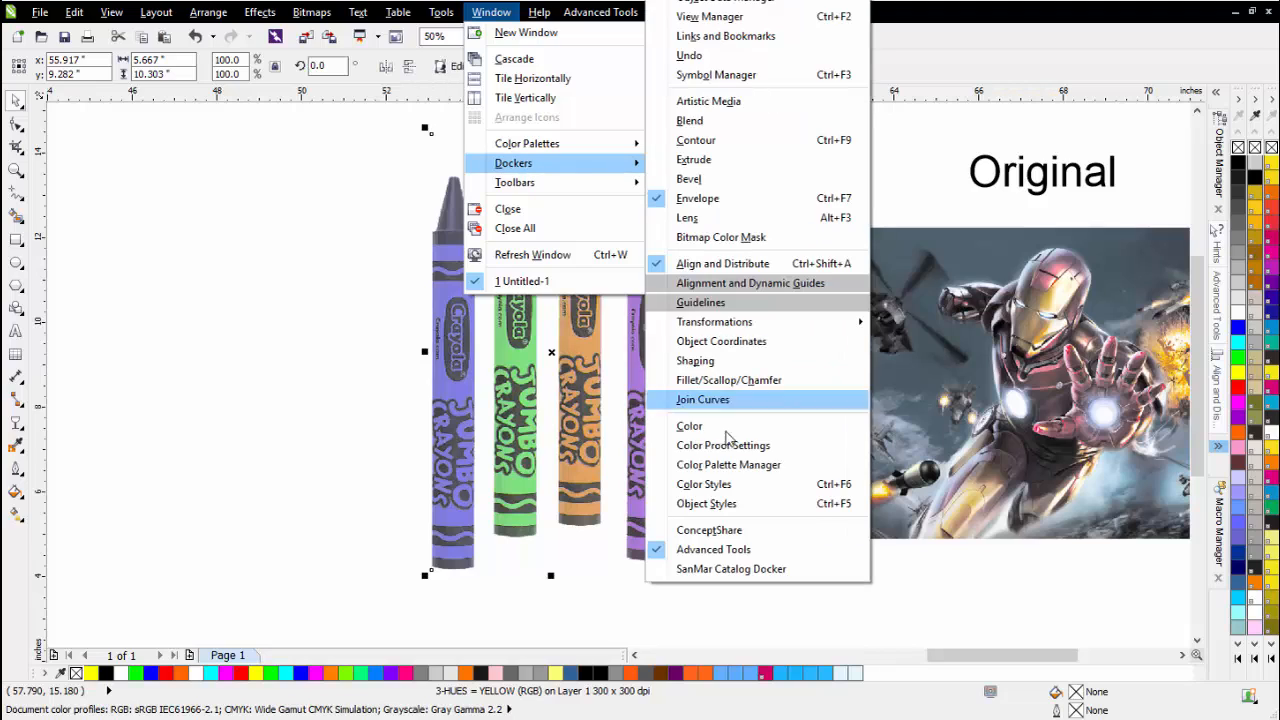
mouse_move(713, 549)
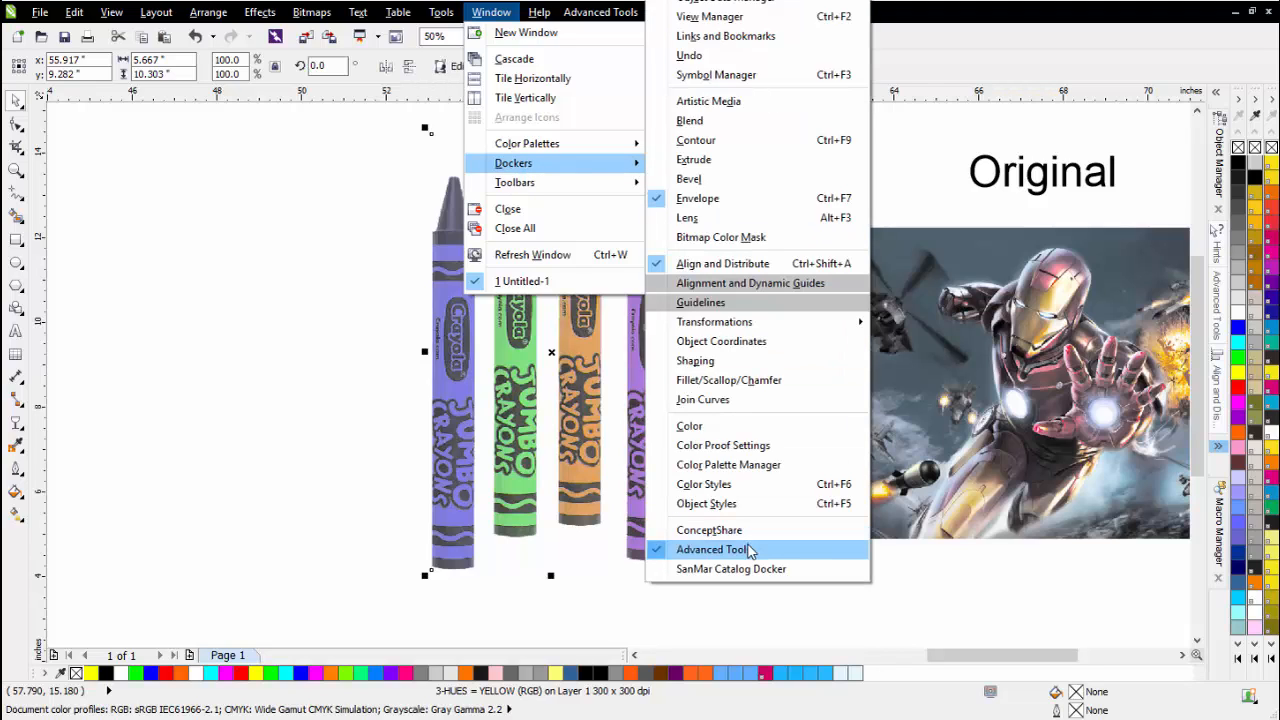
left_click(600, 12)
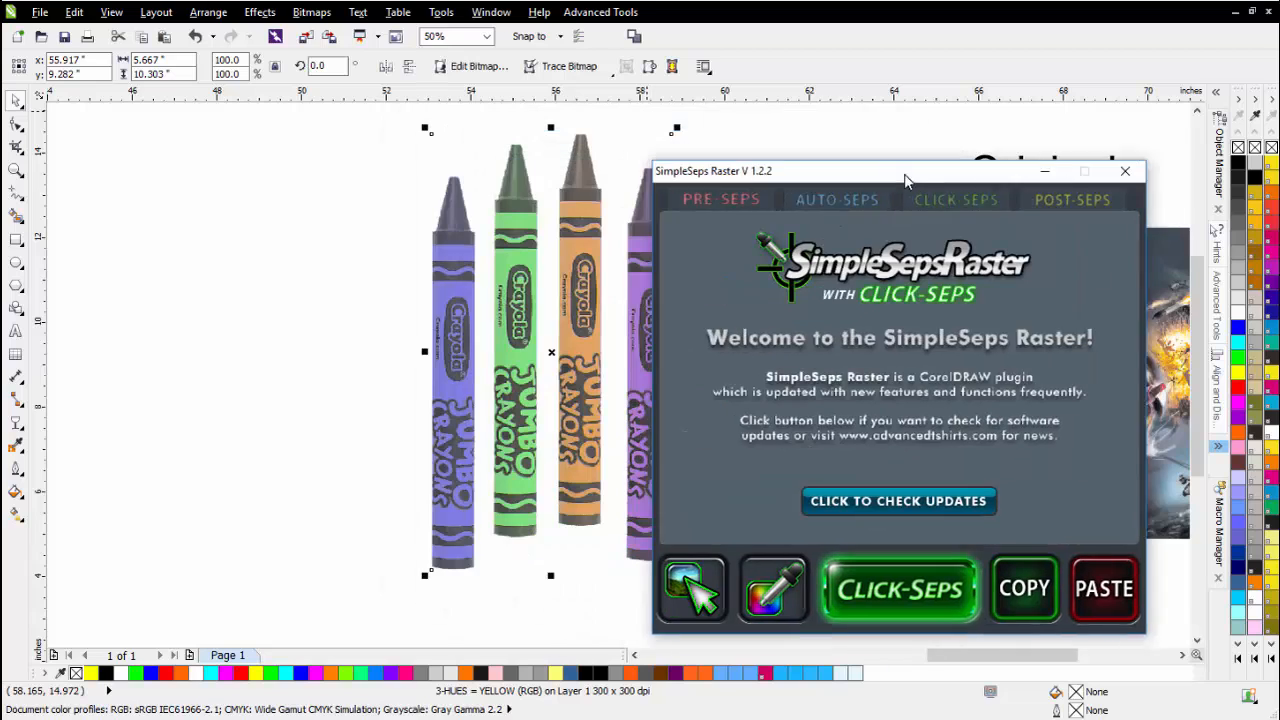
Step: Choose the 12-HUES Auto-Seps preset and run CLICK-SEPS on the crayon image
left_click(837, 199)
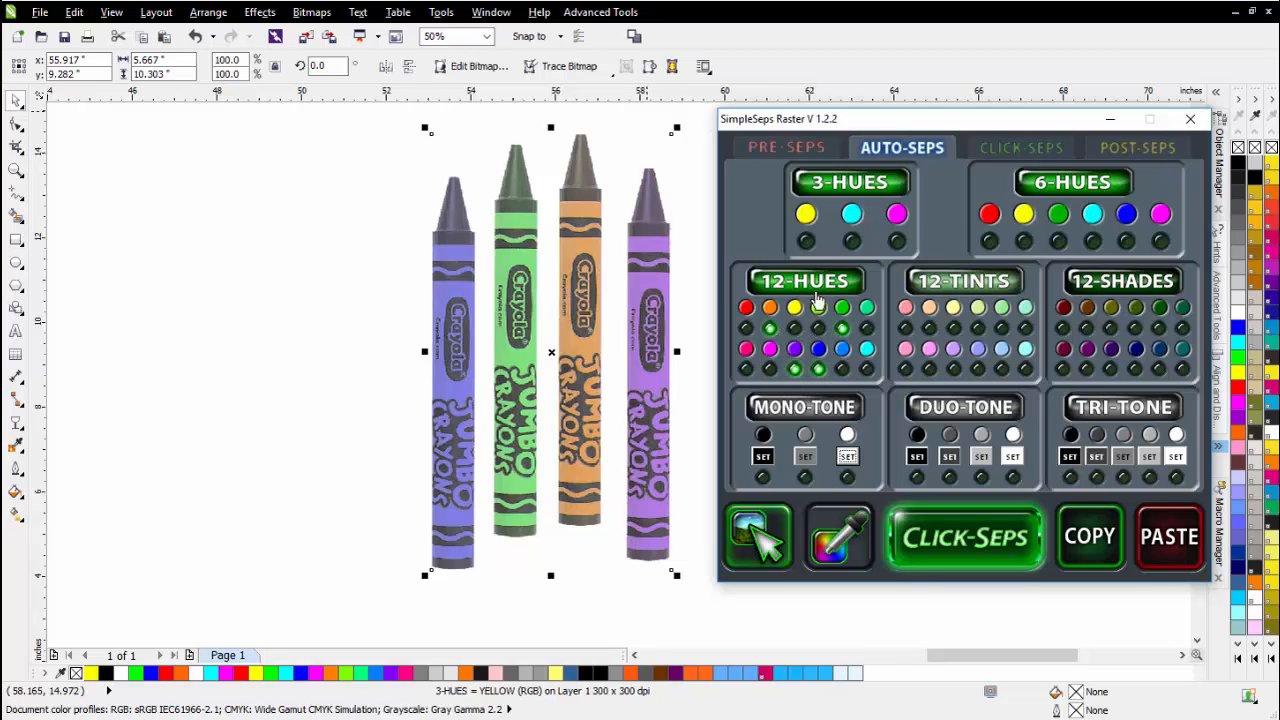
left_click(1020, 147)
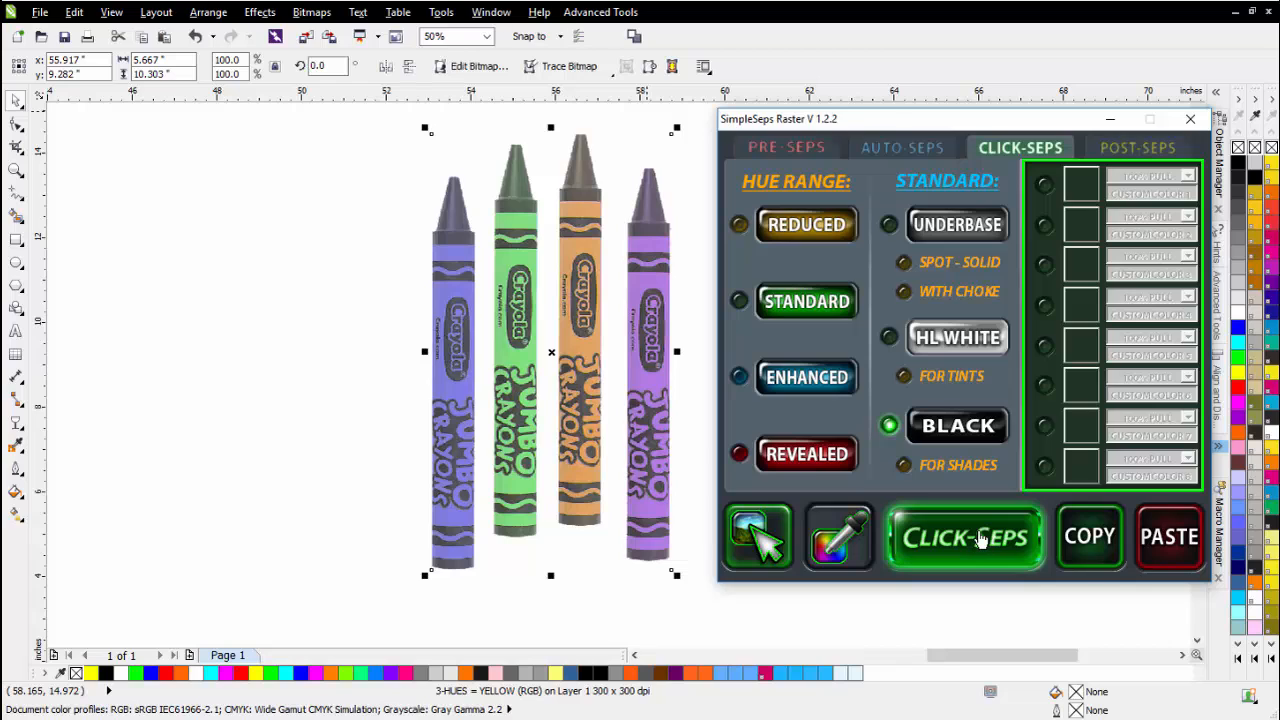
left_click(963, 537)
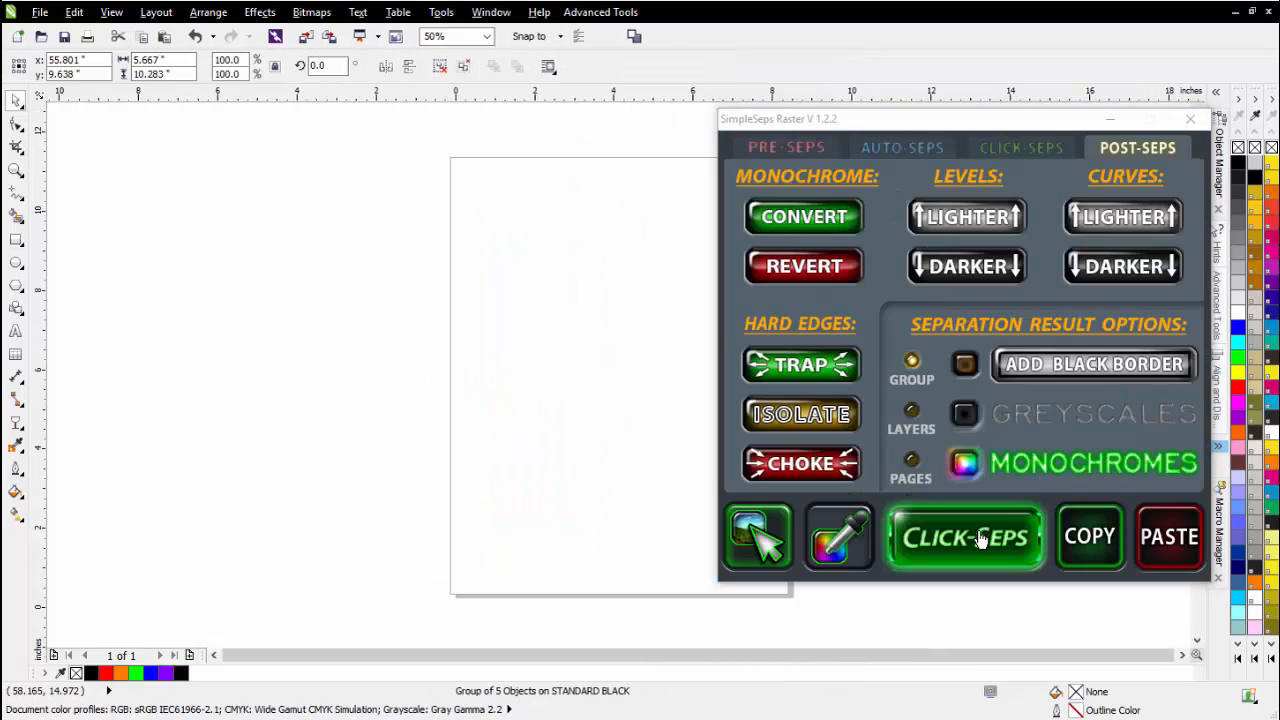
left_click(964, 537)
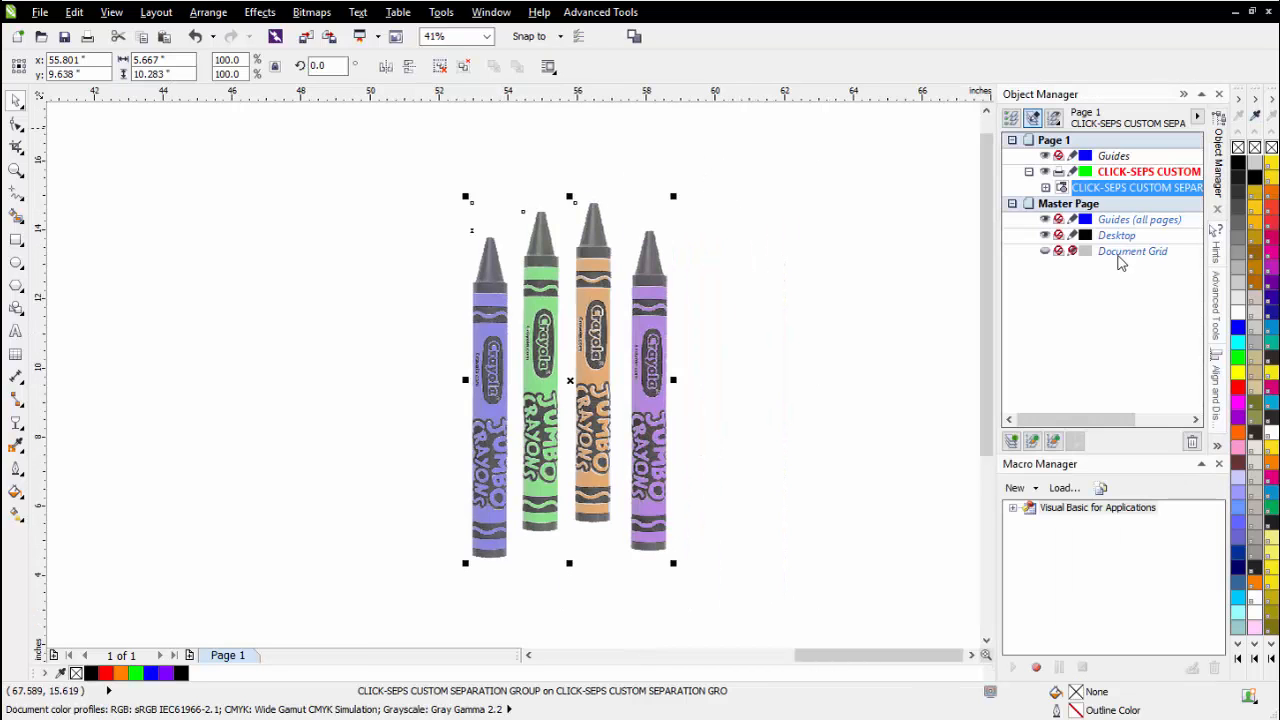
Step: Expand the separation group in Object Manager and select only the STANDARD BLACK channel
left_click(491, 12)
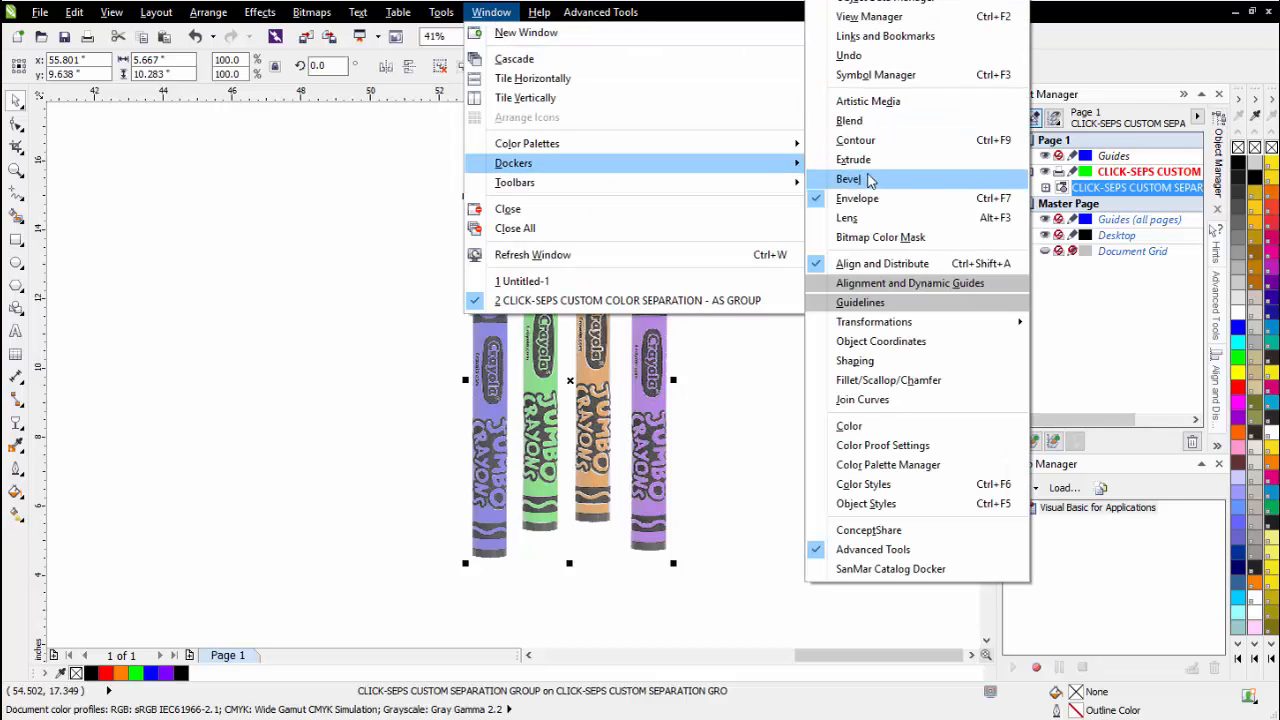
left_click(757, 321)
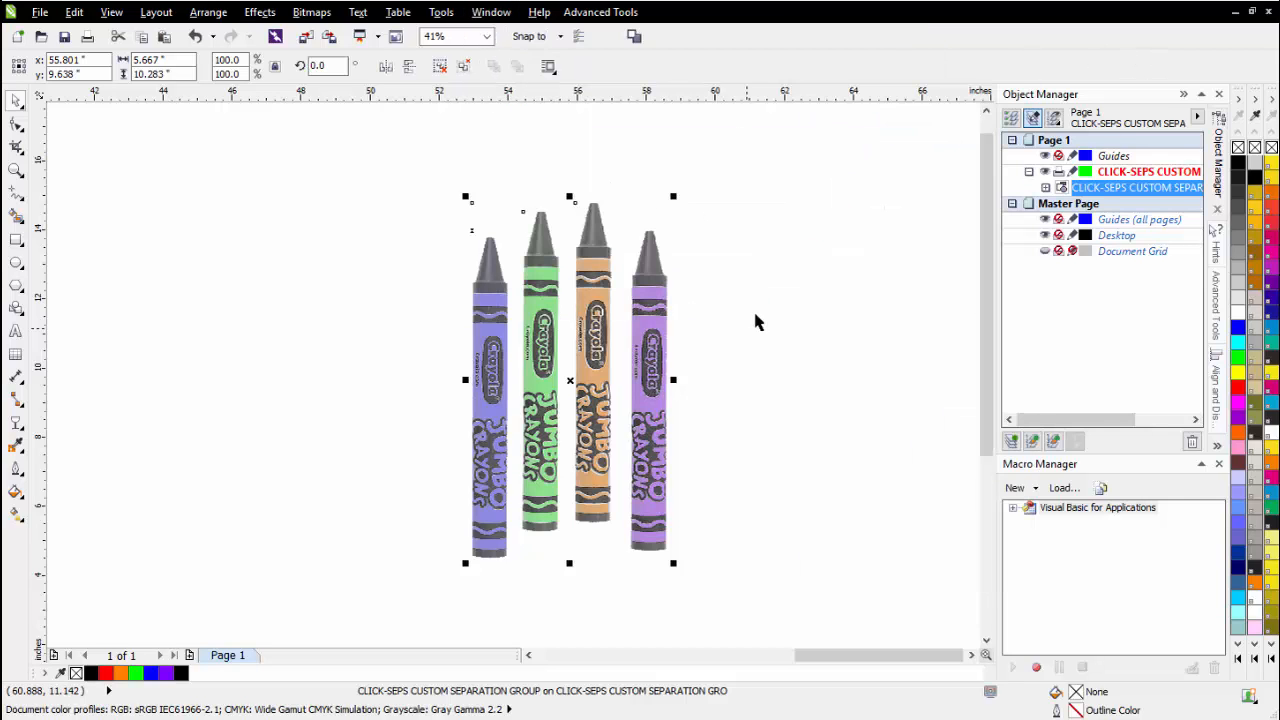
left_click(1046, 188)
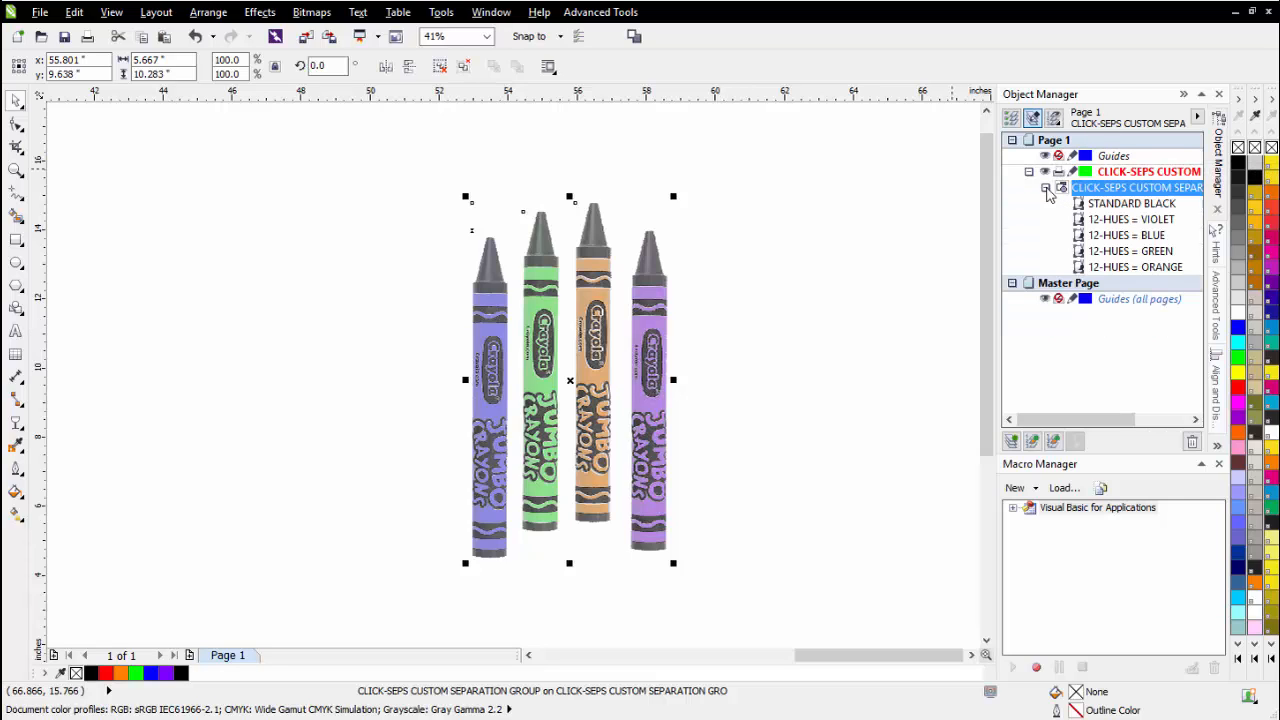
left_click(463, 66)
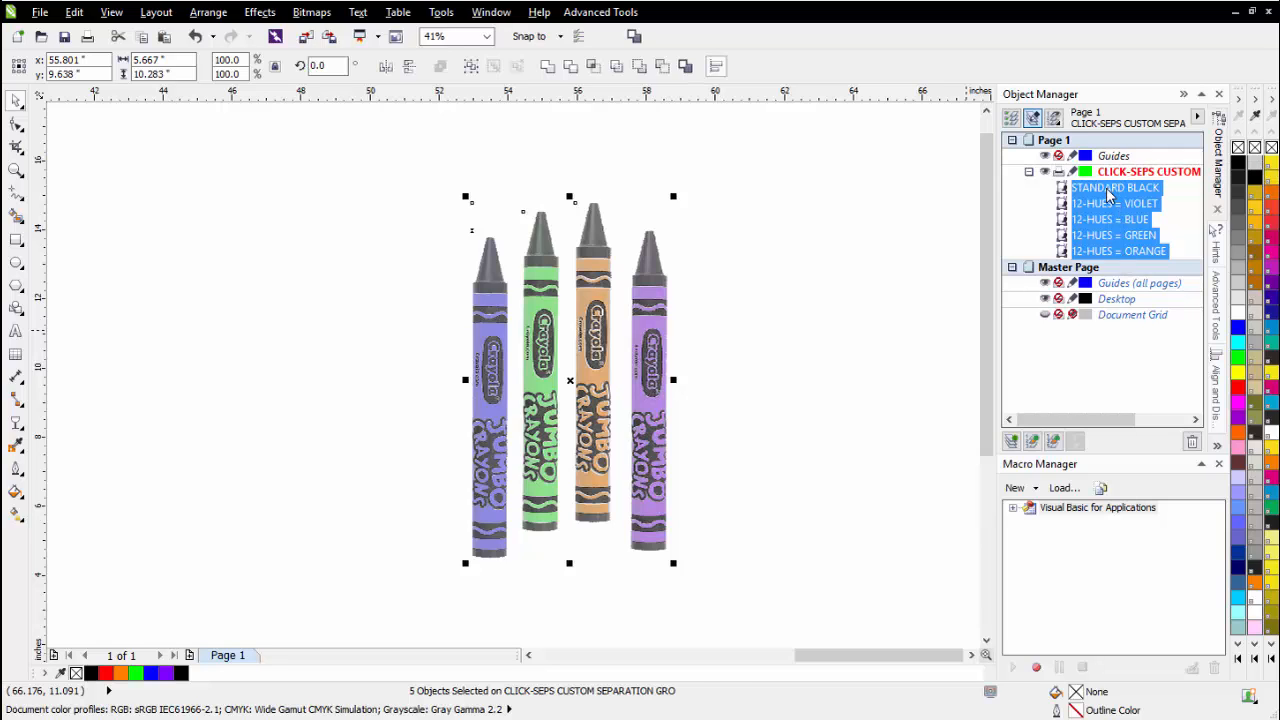
left_click(1115, 188)
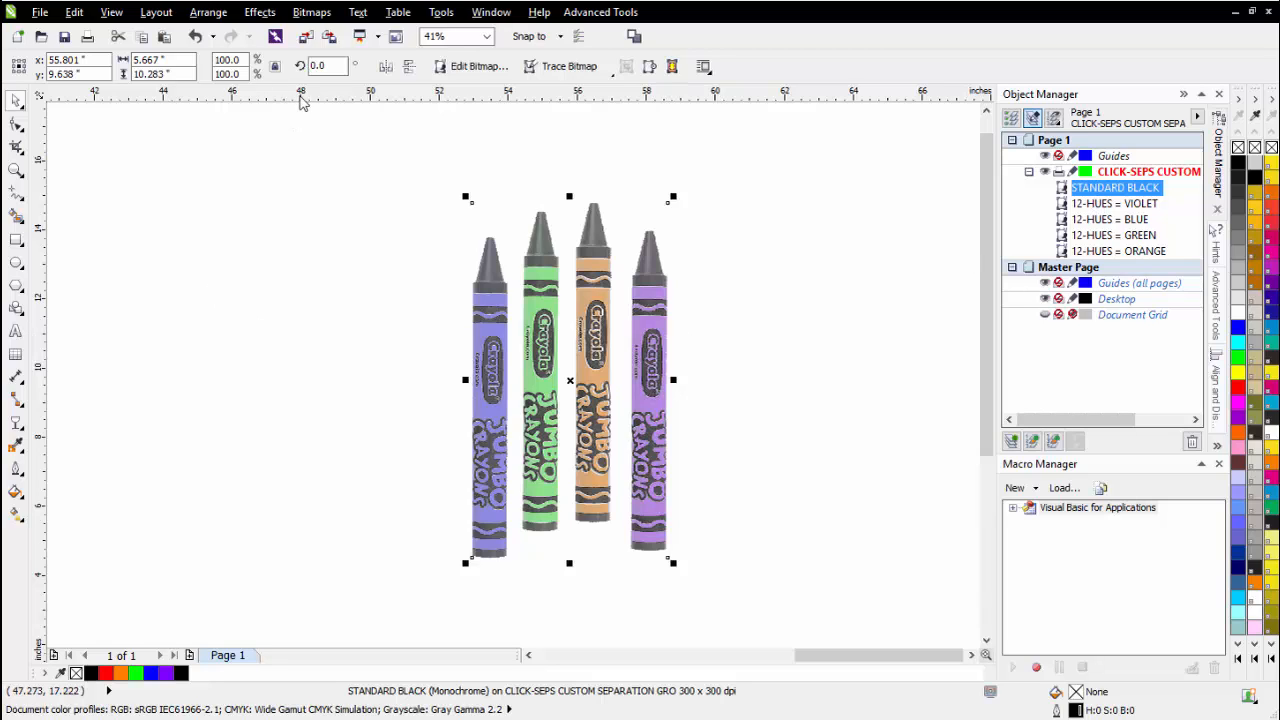
Step: Convert the STANDARD BLACK separation to a 300 dpi RGB Color (24-bit) bitmap
left_click(311, 12)
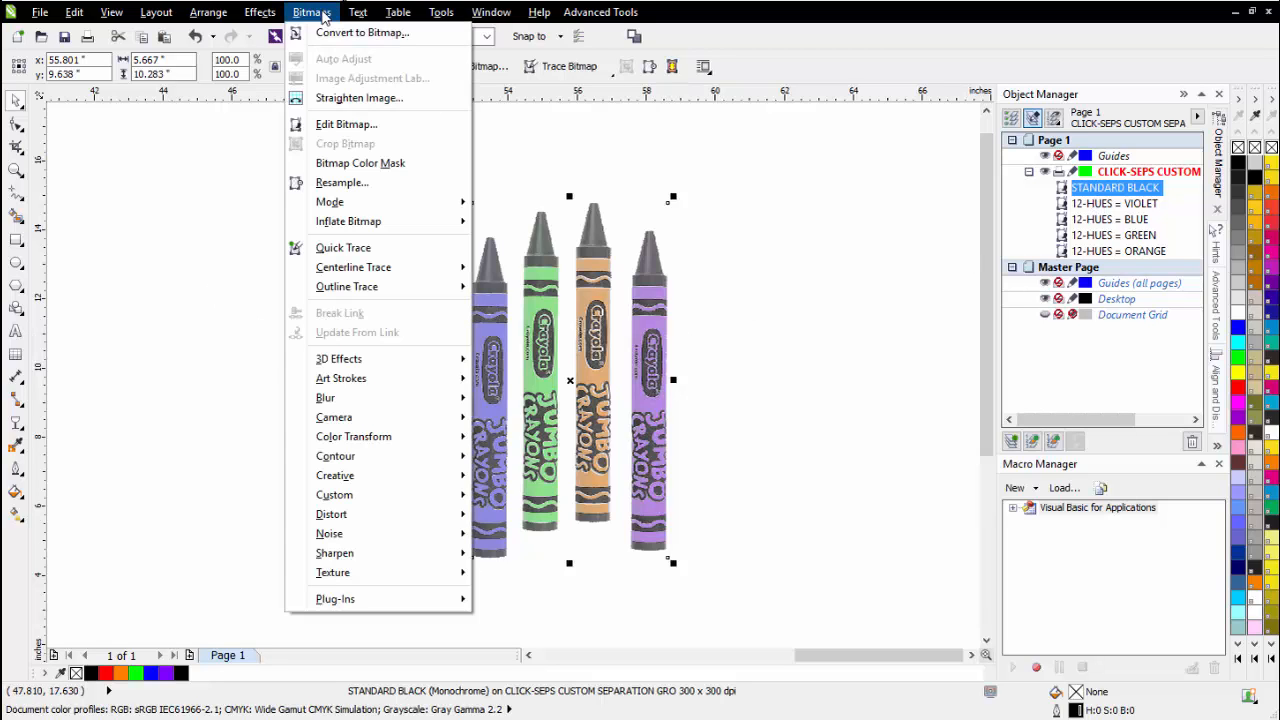
left_click(362, 32)
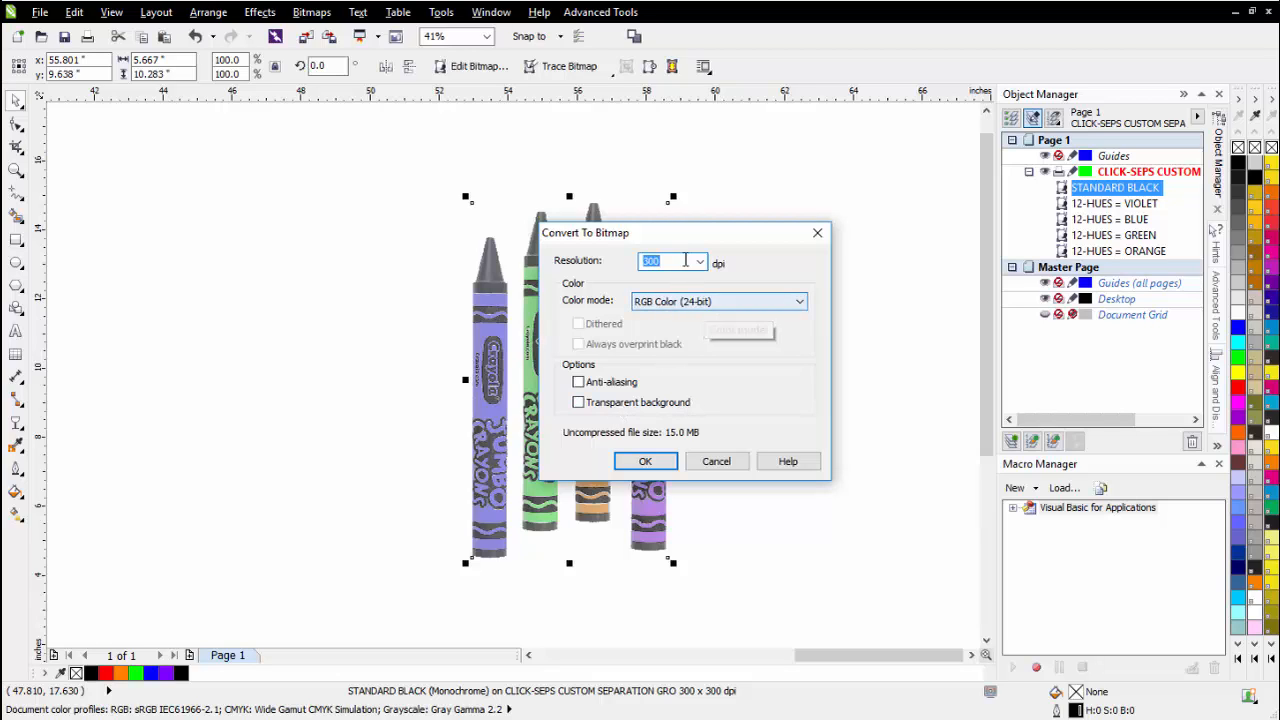
left_click(645, 461)
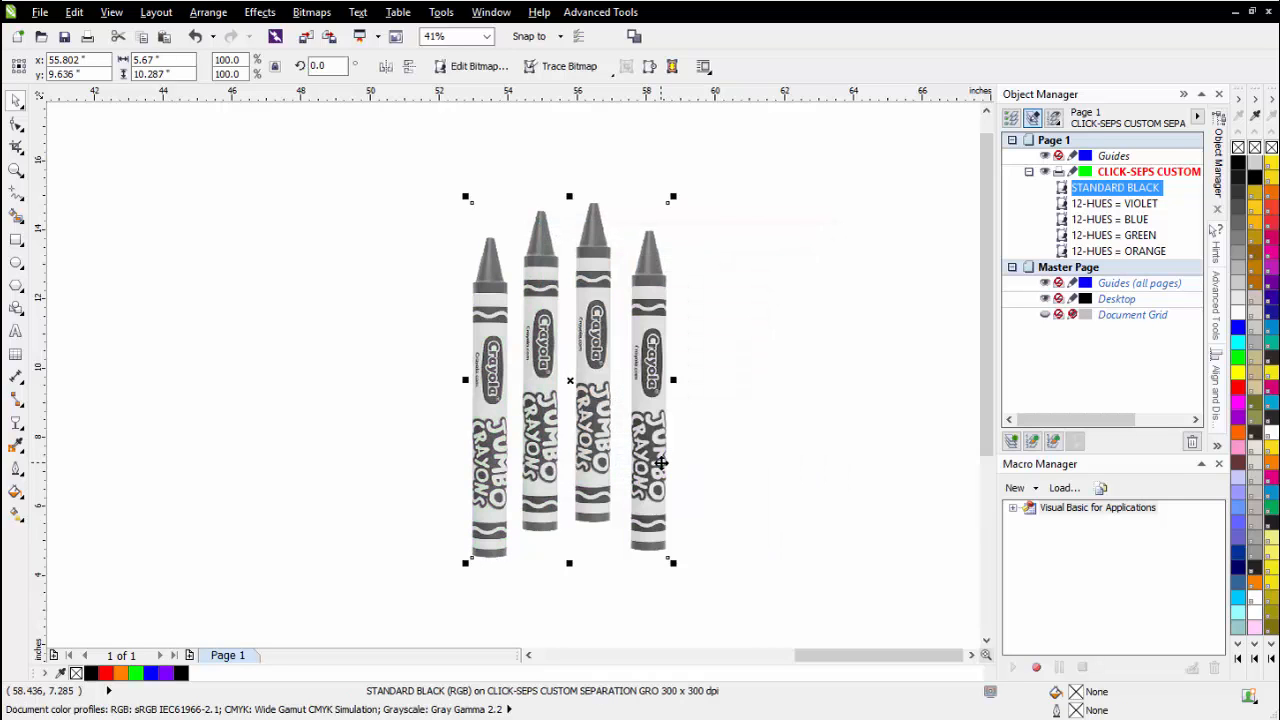
mouse_move(660, 456)
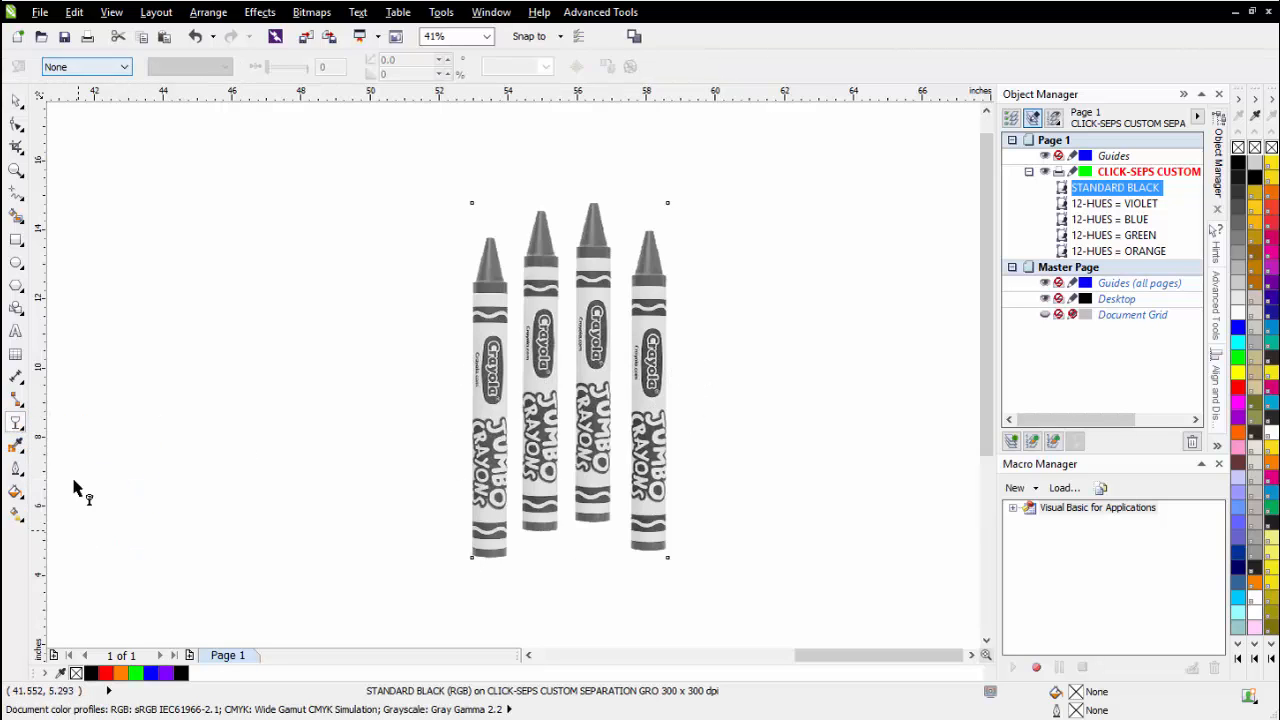
Step: Give the black bitmap a Uniform transparency with Subtract merge mode
left_click(123, 66)
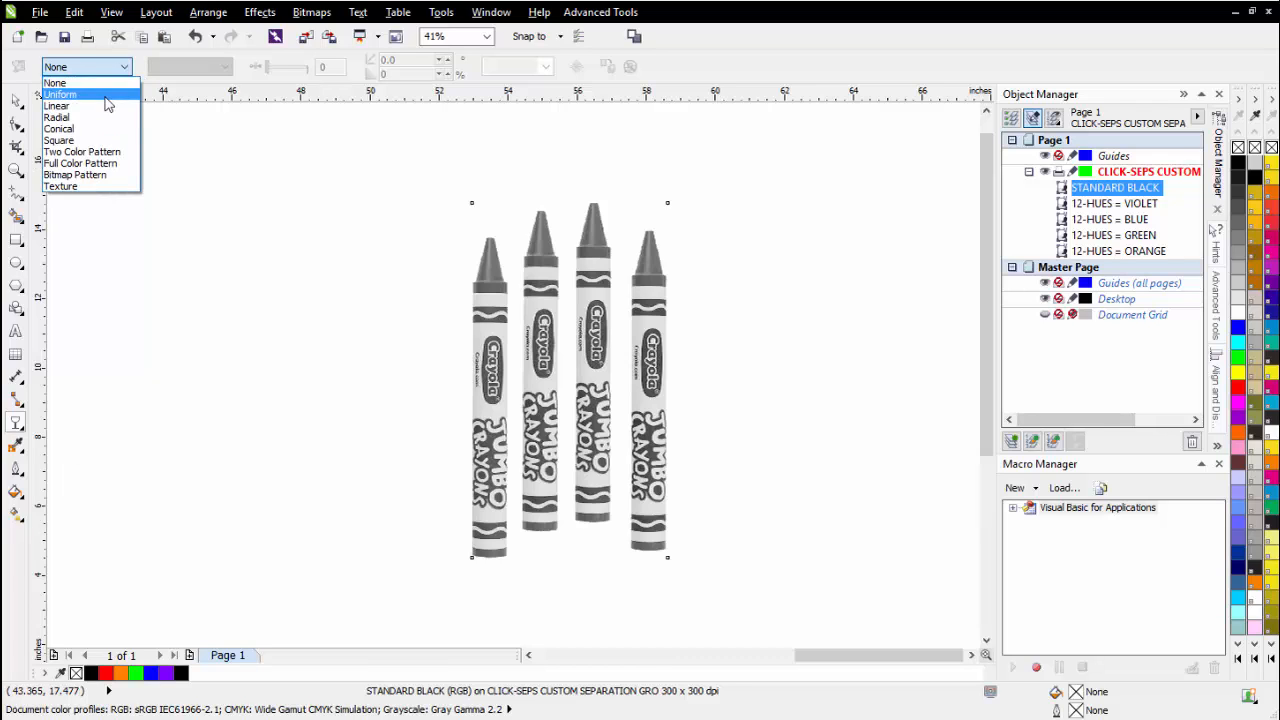
left_click(59, 94)
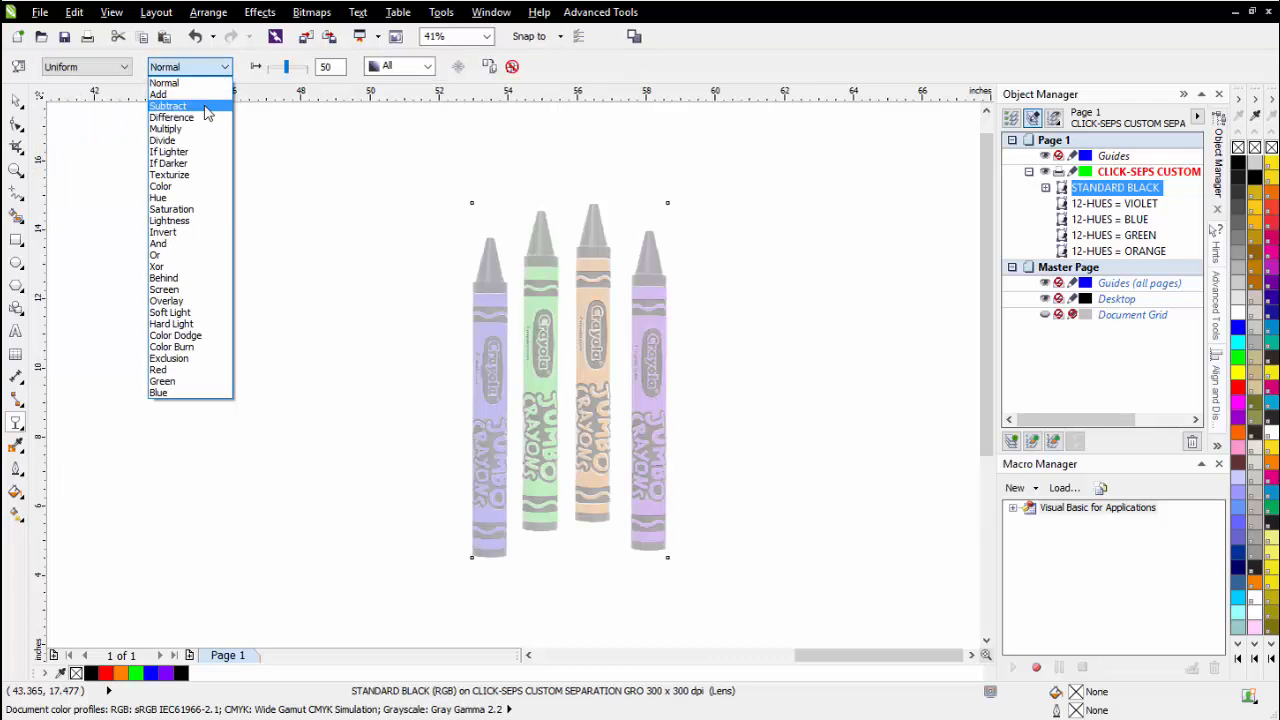
left_click(167, 106)
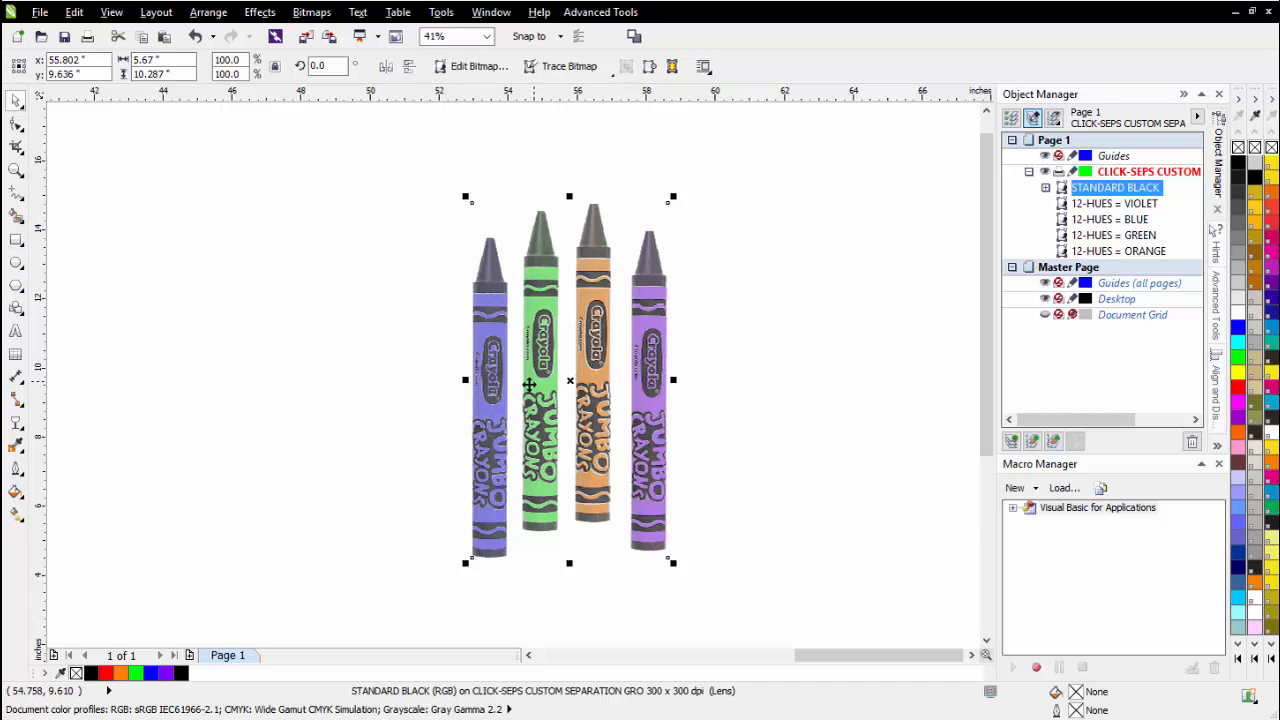
mouse_move(497, 401)
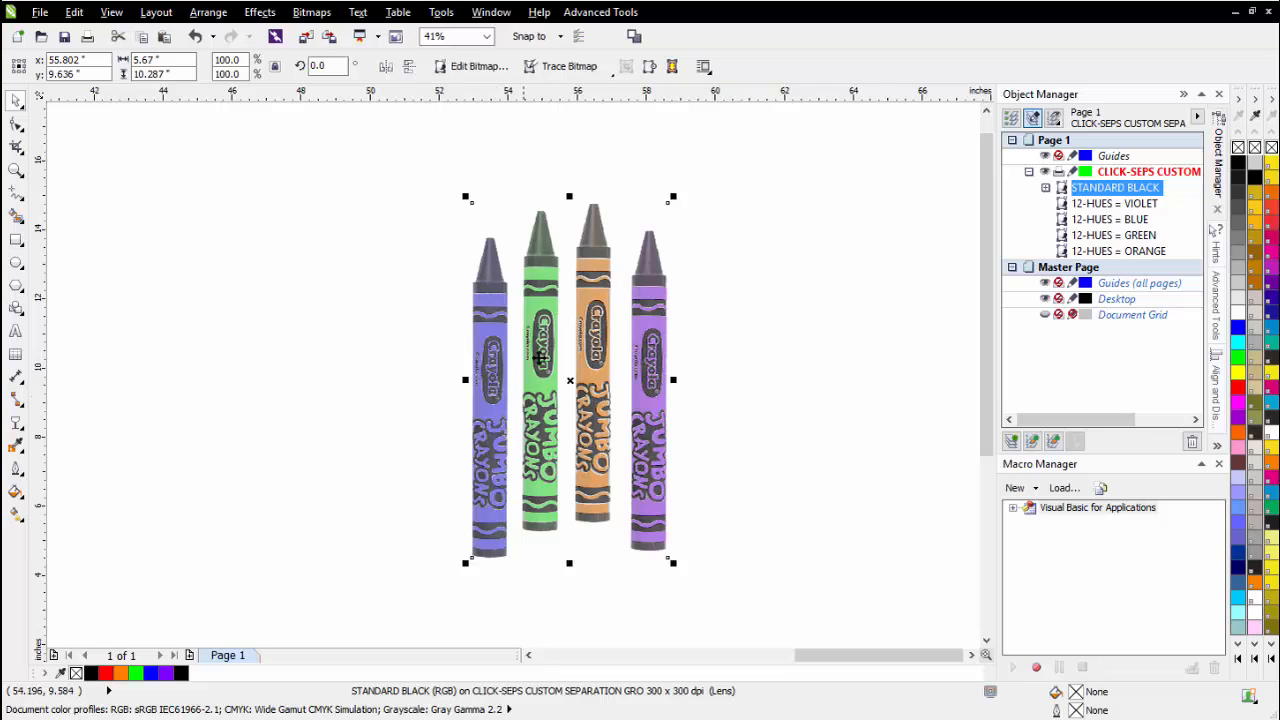
Step: Select the 12-HUES = VIOLET separation and start recording a macro
left_click(1114, 203)
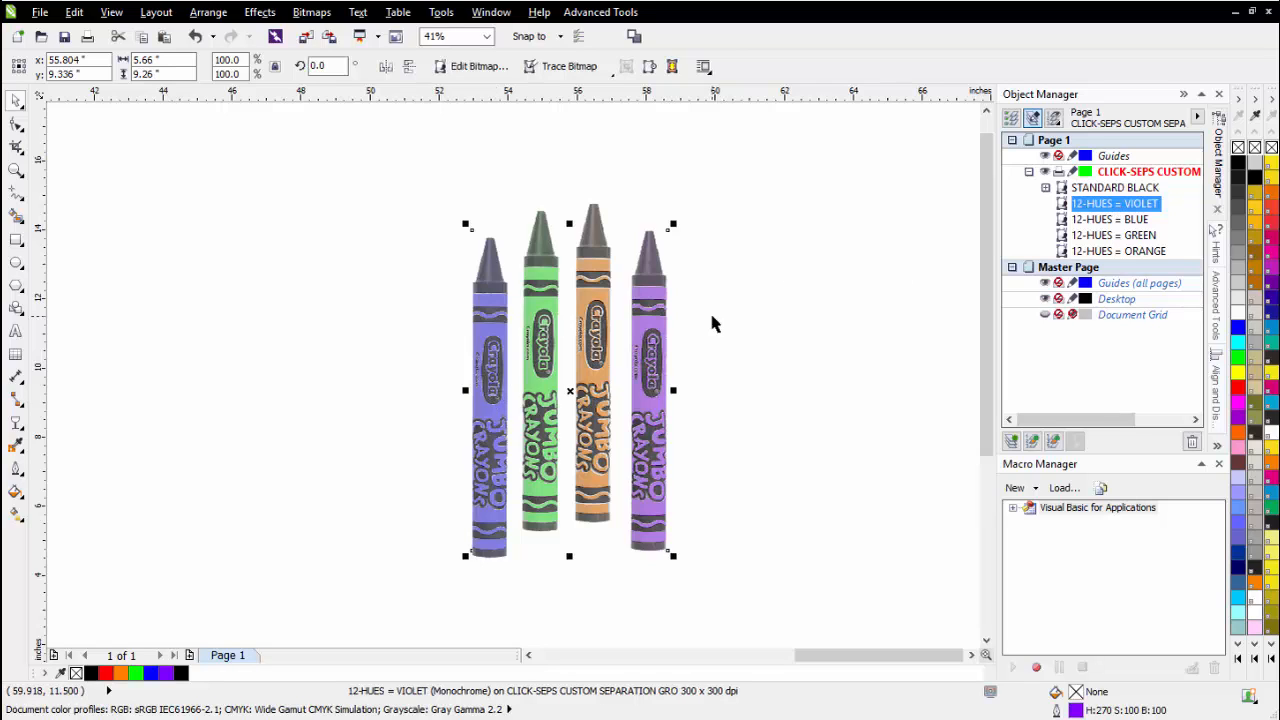
mouse_move(575, 330)
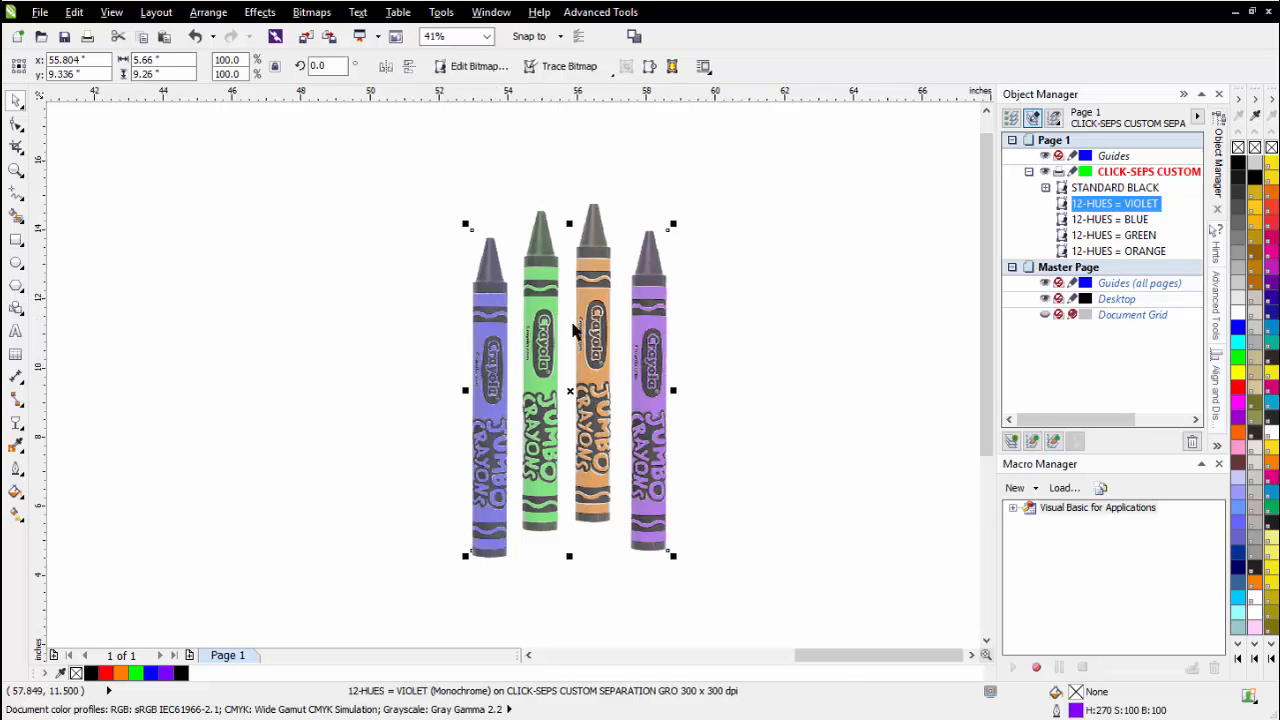
mouse_move(398, 12)
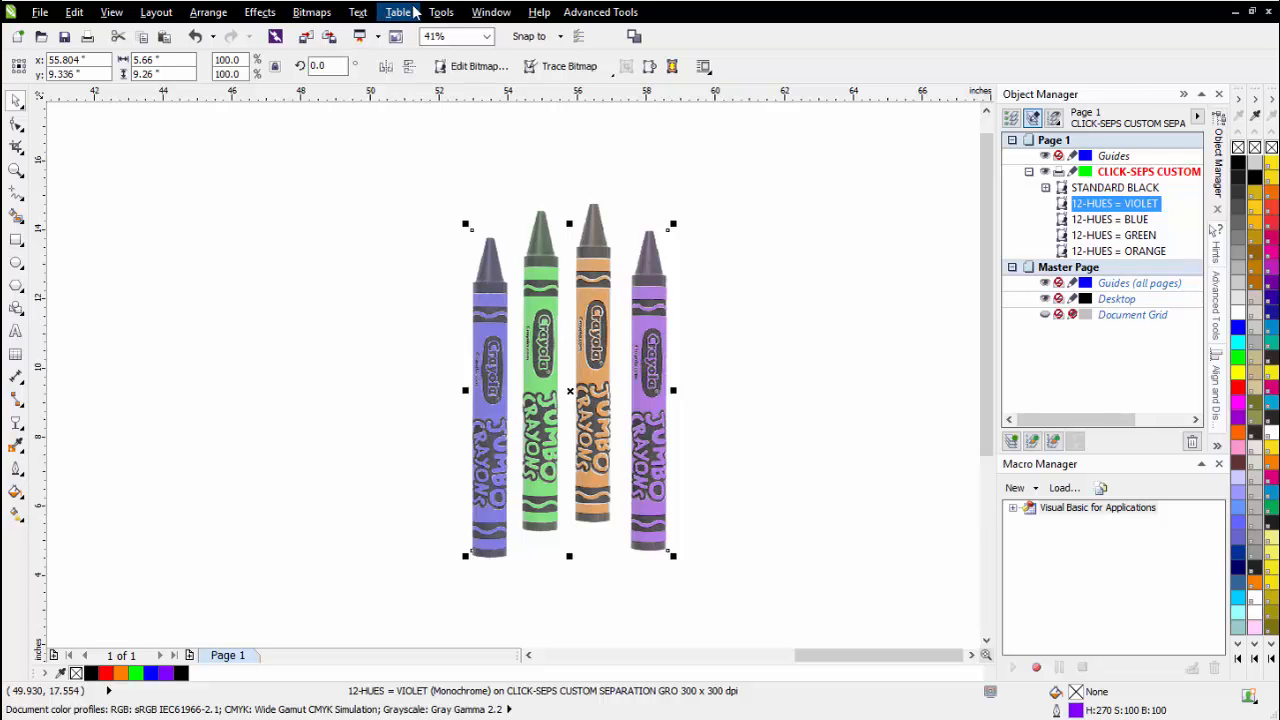
left_click(441, 12)
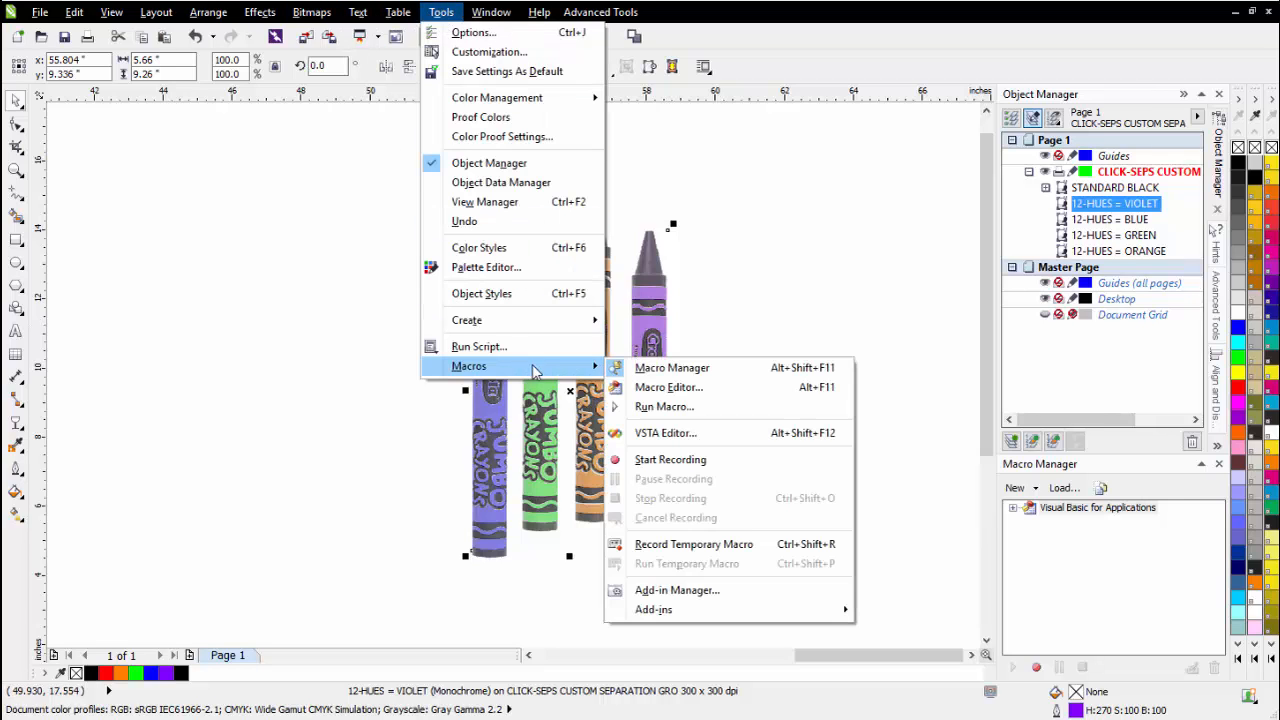
left_click(670, 459)
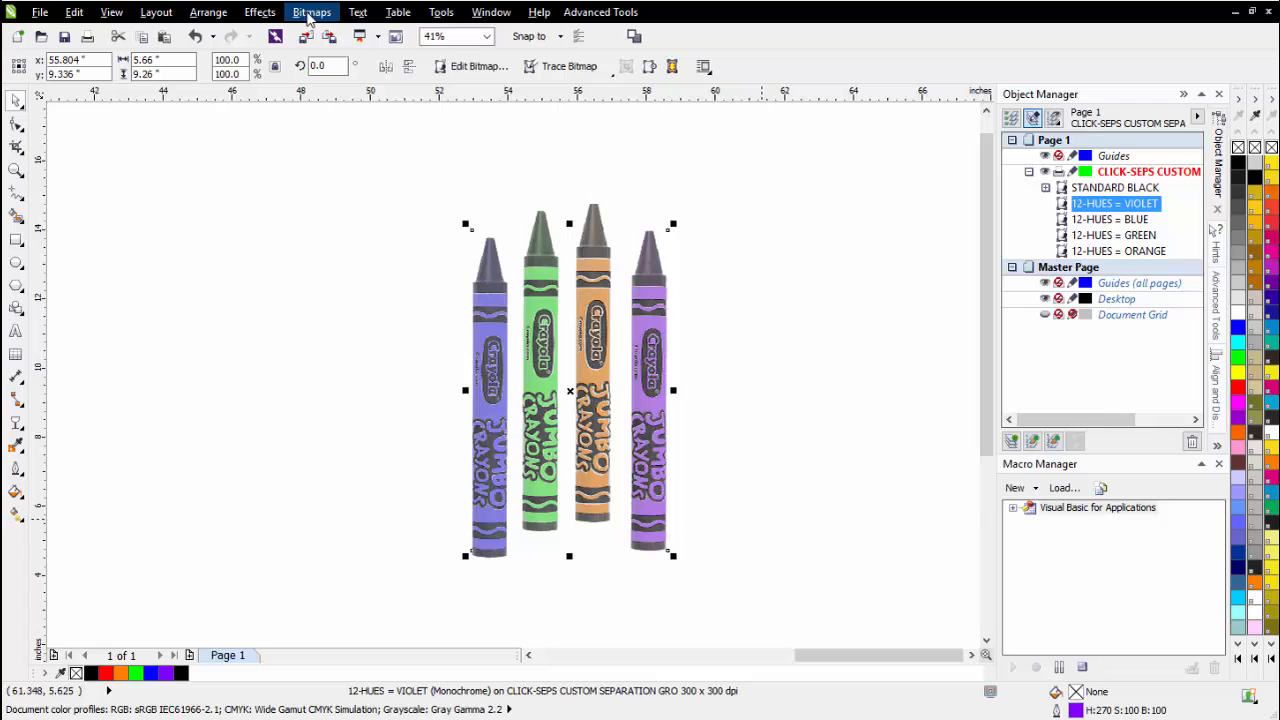
Step: Convert VIOLET to an RGB bitmap with Subtract transparency, then stop the macro recording
left_click(311, 12)
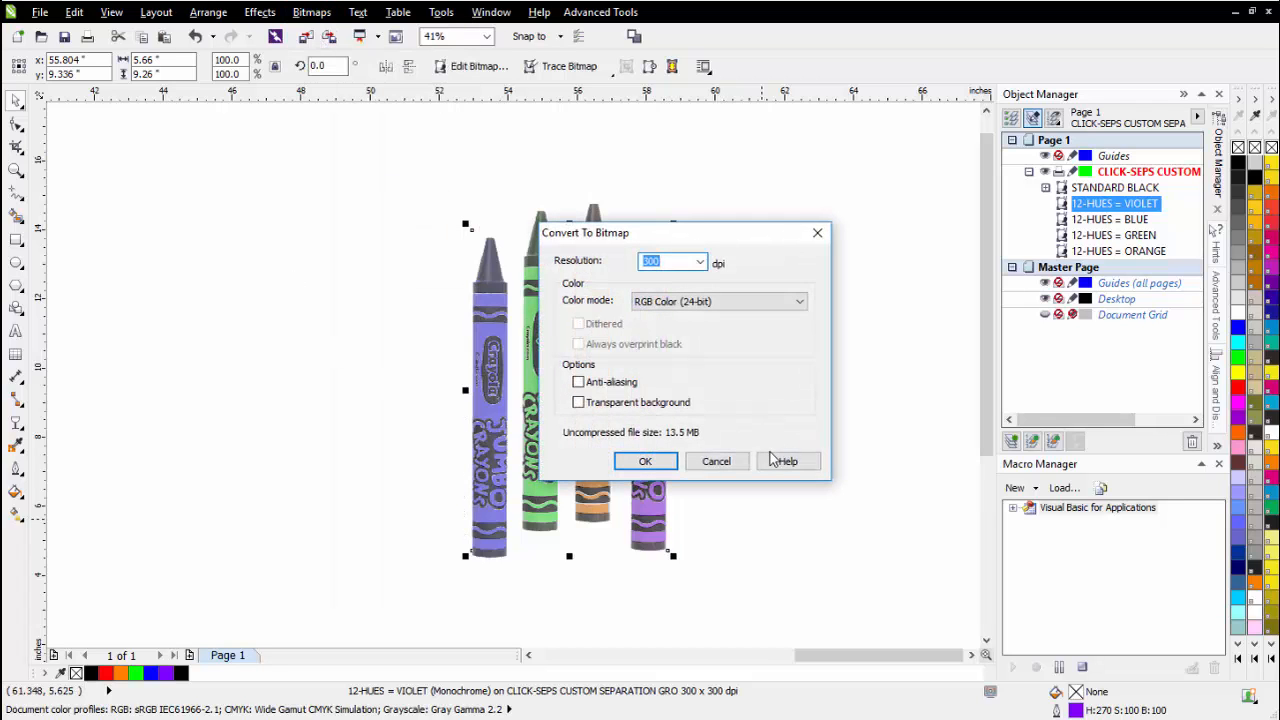
left_click(645, 461)
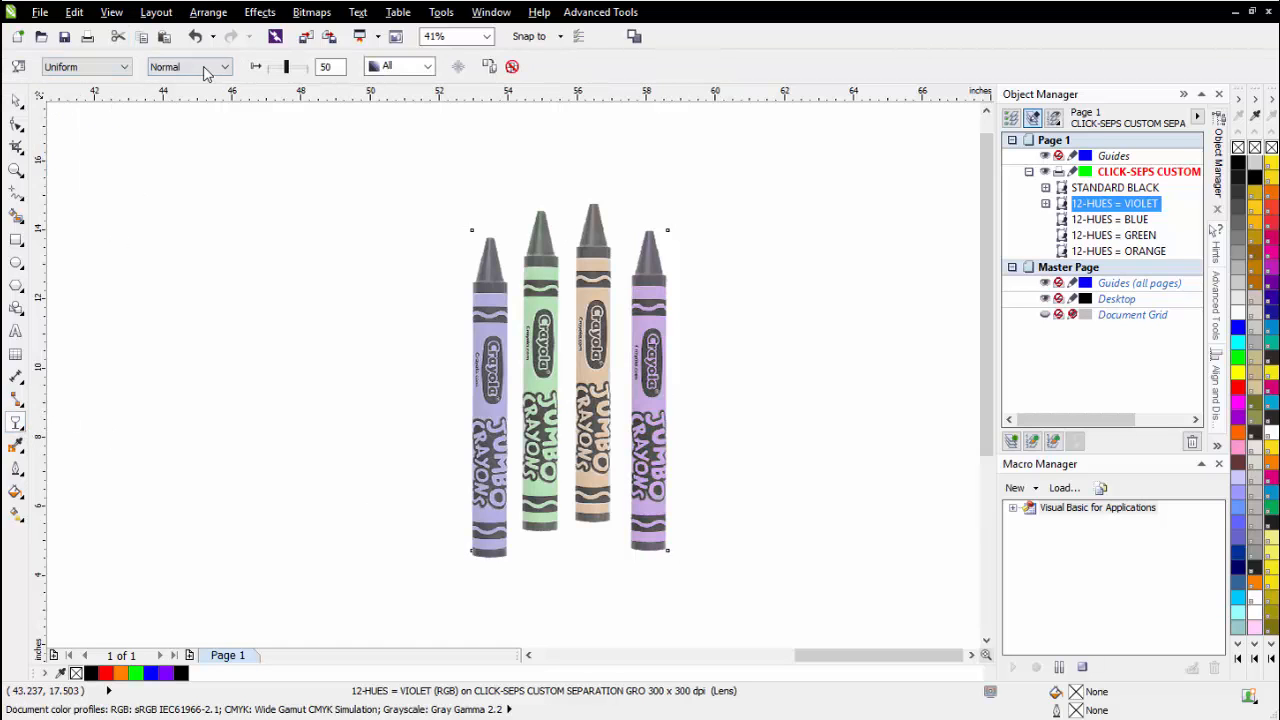
left_click(188, 66)
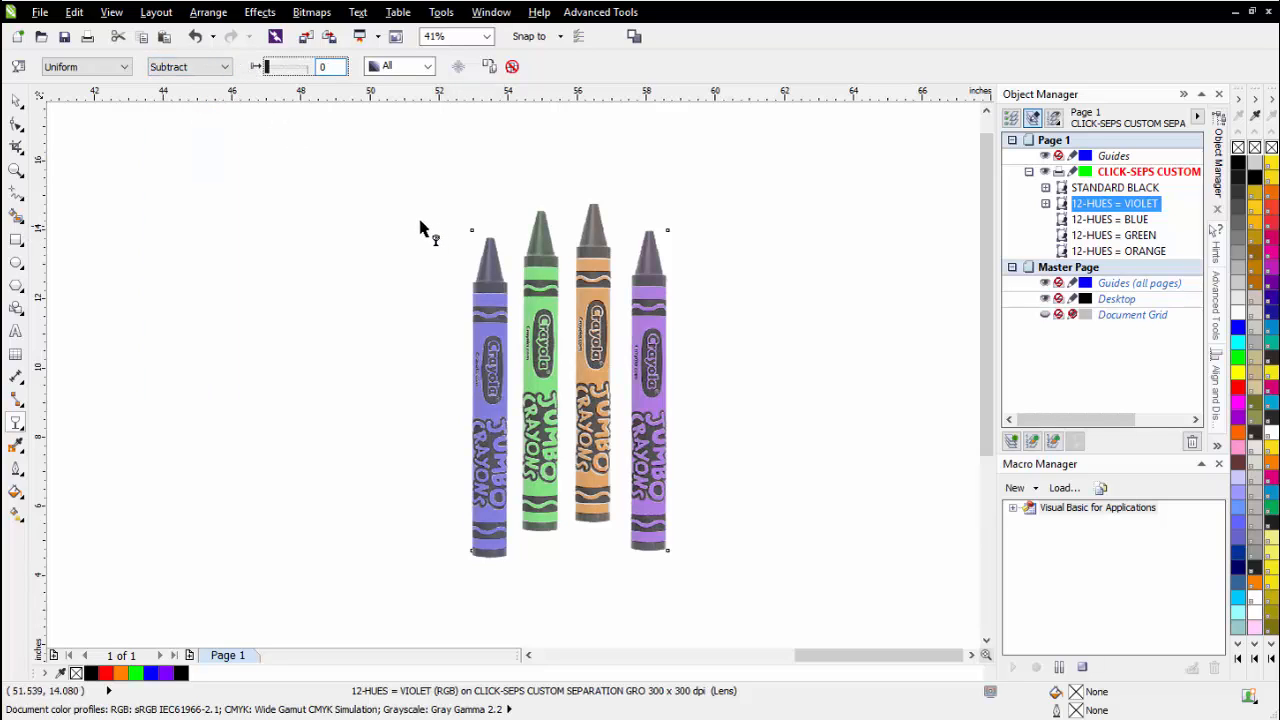
mouse_move(385, 197)
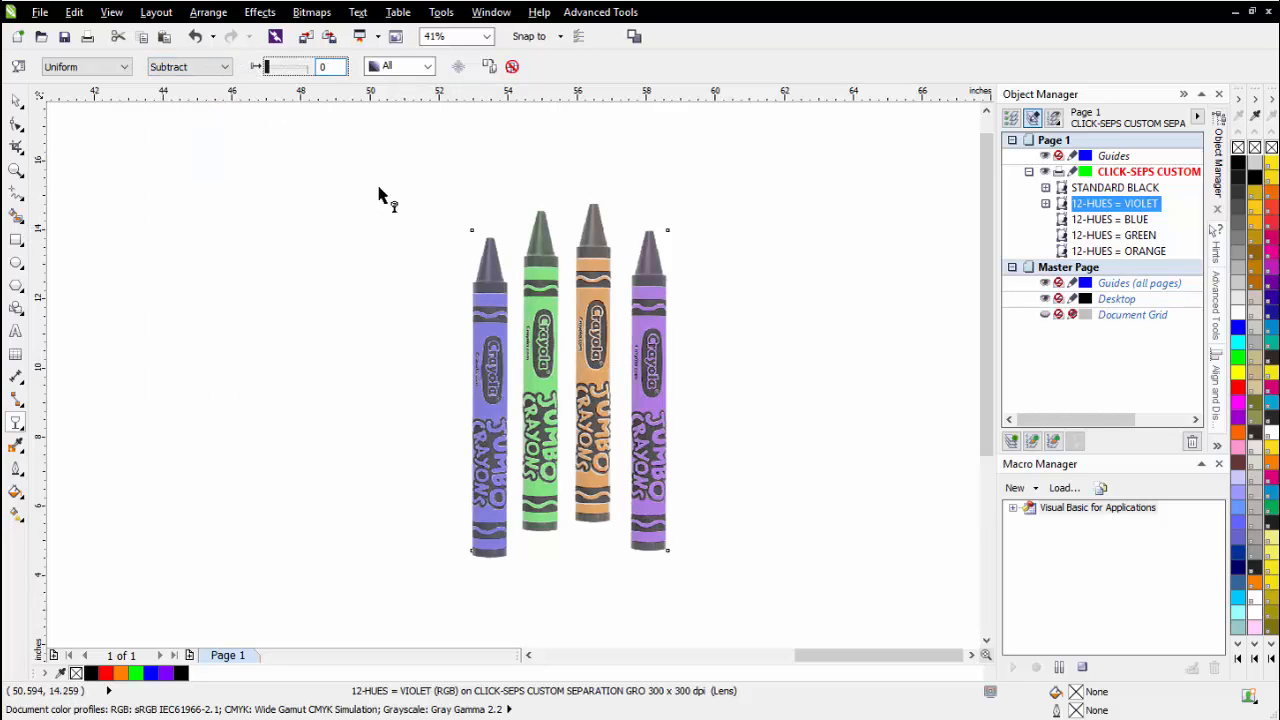
left_click(441, 12)
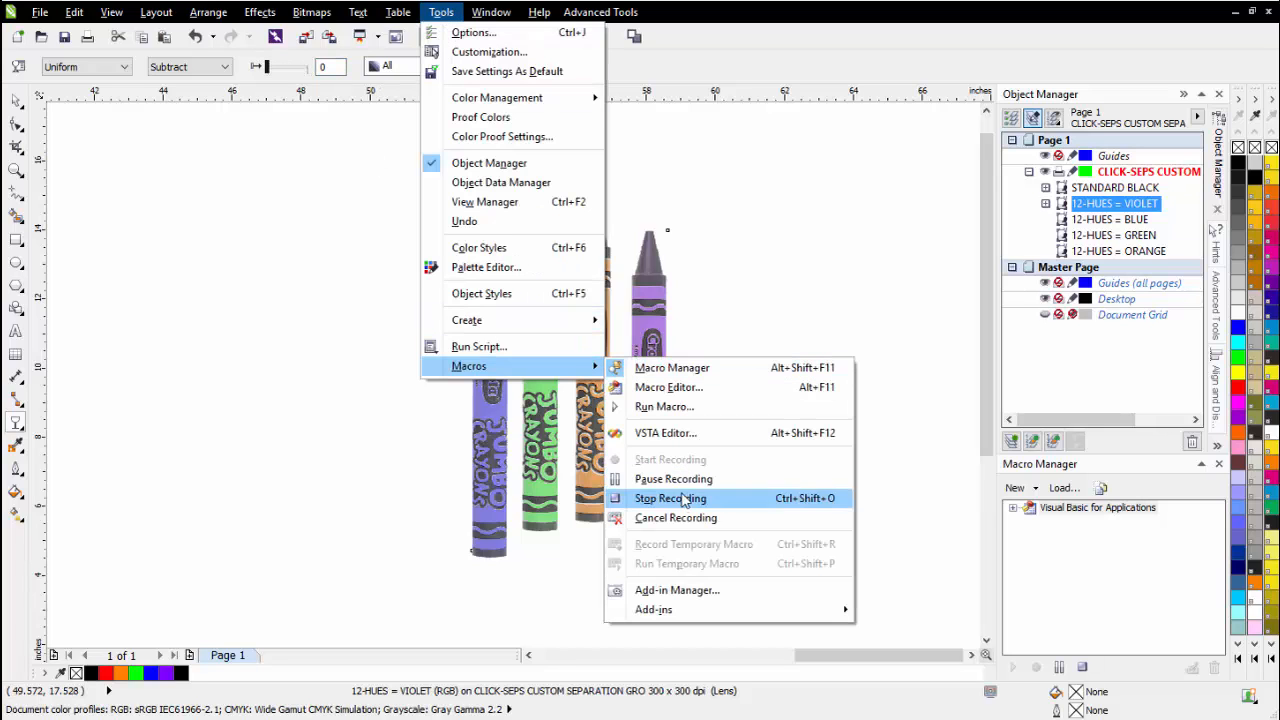
left_click(670, 498)
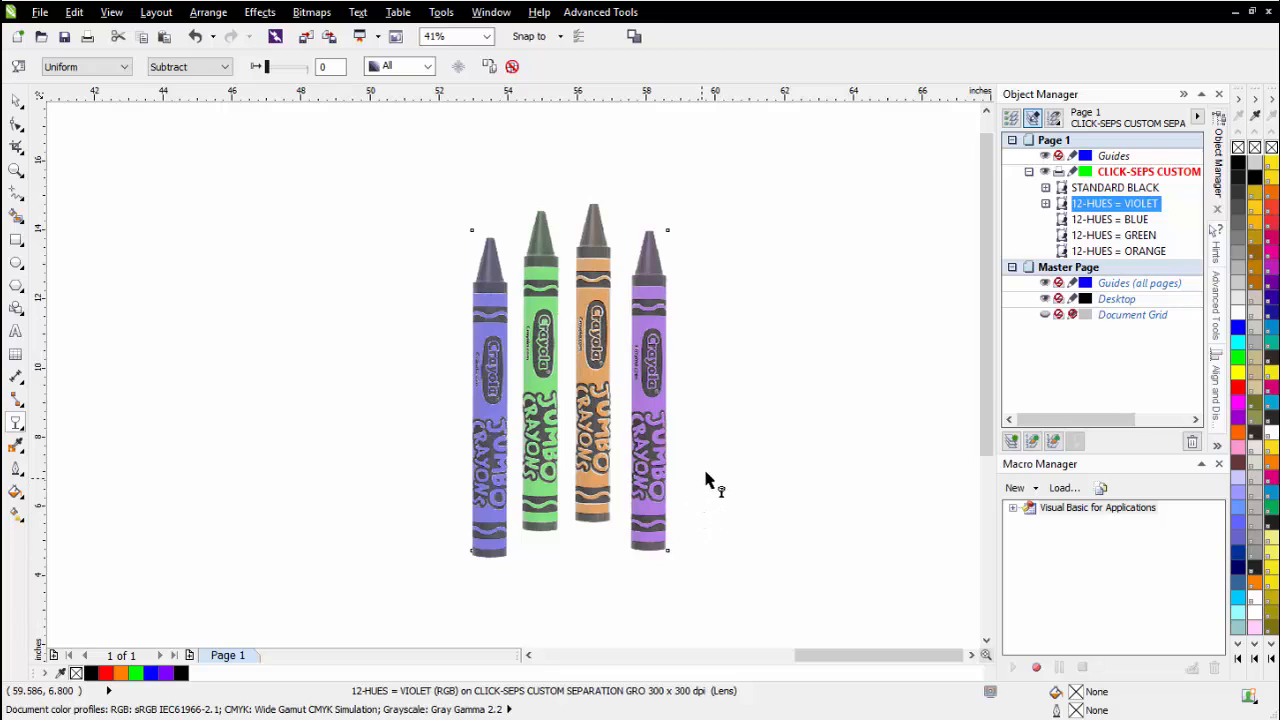
mouse_move(1015, 517)
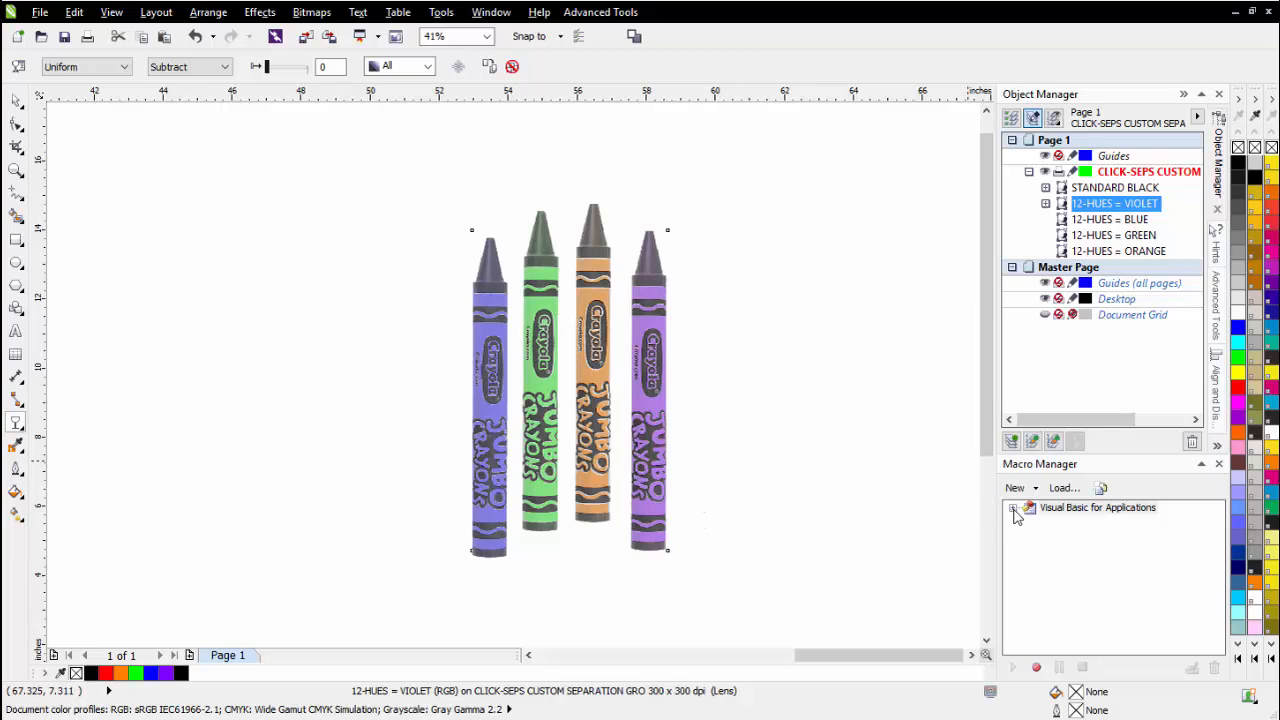
mouse_move(1031, 478)
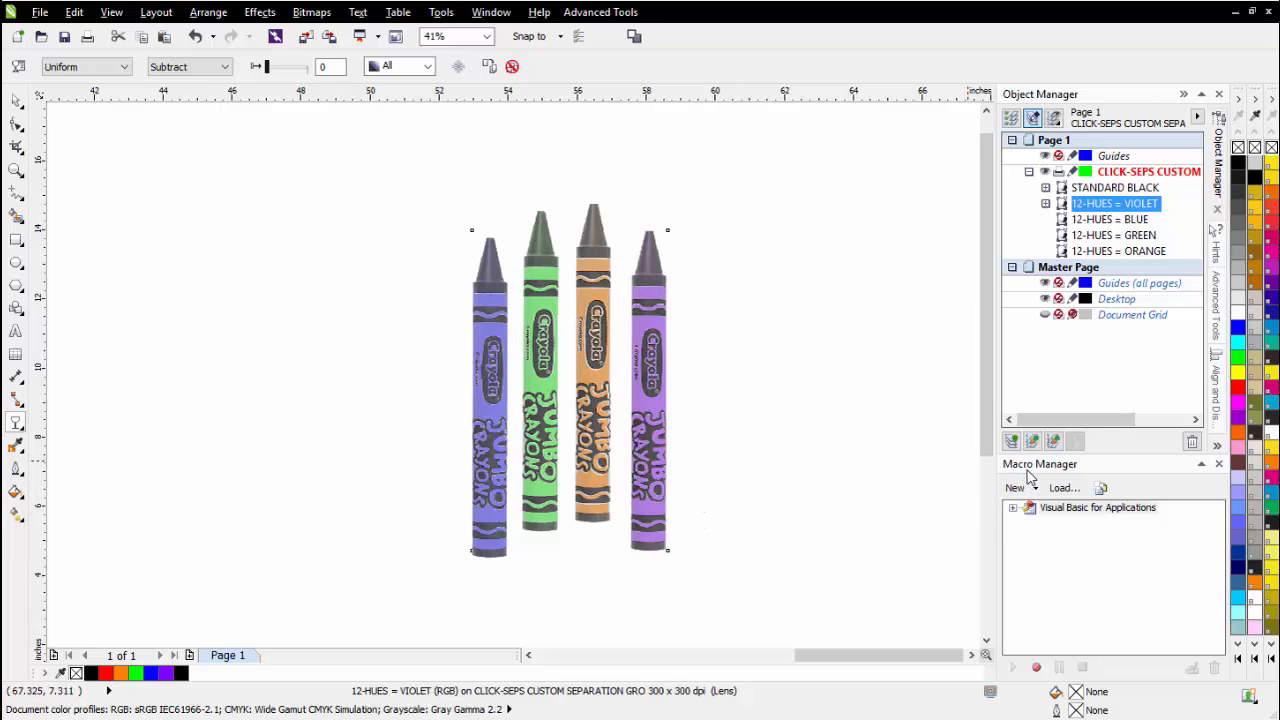
Step: Reveal the recorded imagetosubtract macro and run it on the 12-HUES = BLUE separation
left_click(1012, 507)
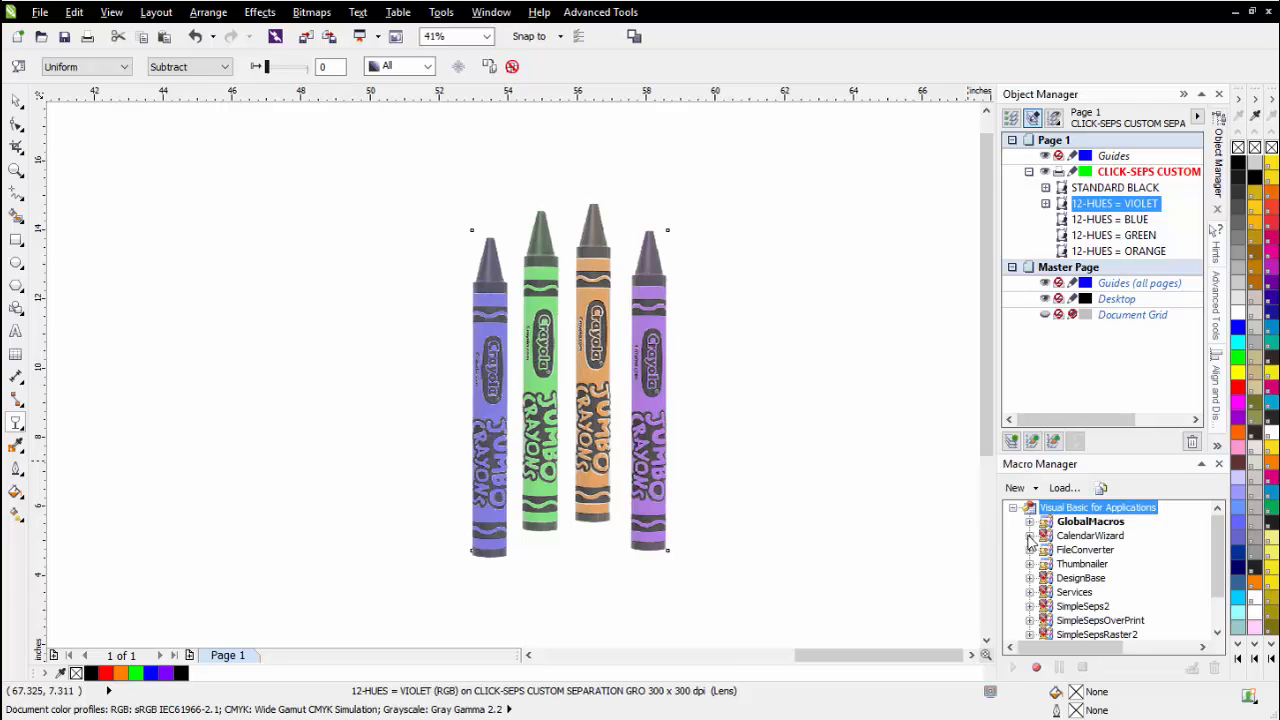
left_click(1030, 521)
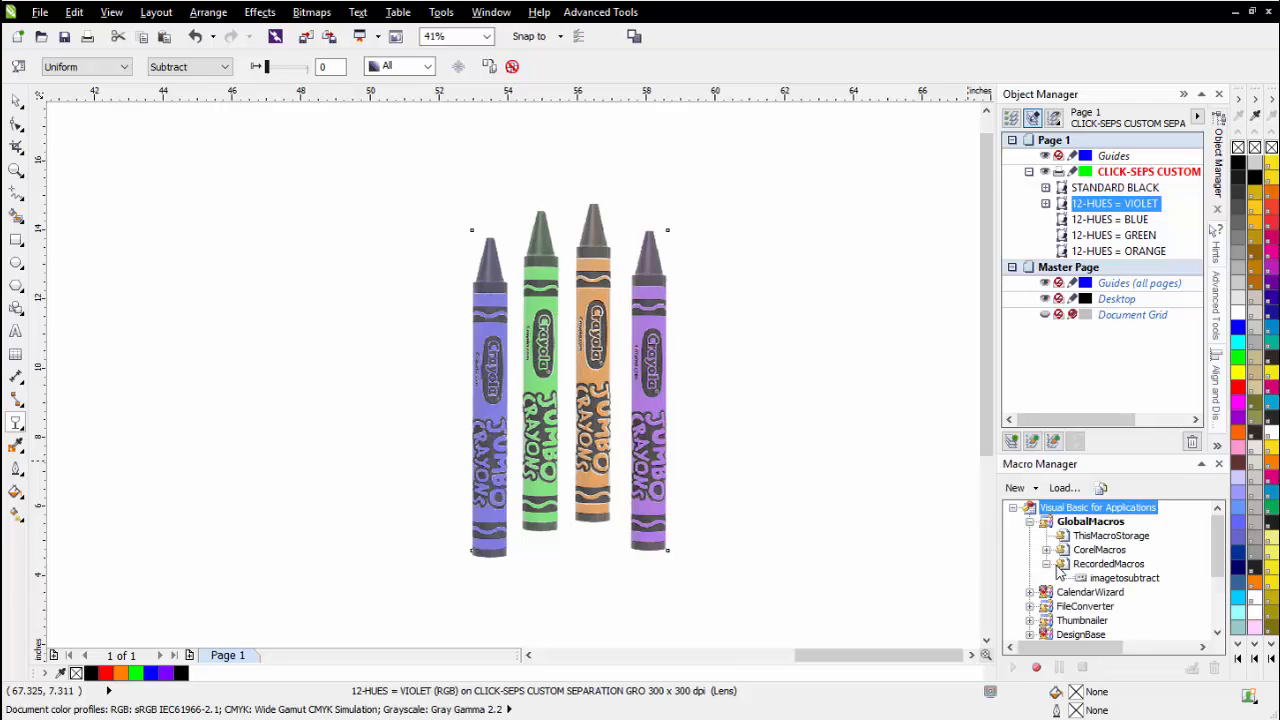
mouse_move(1167, 589)
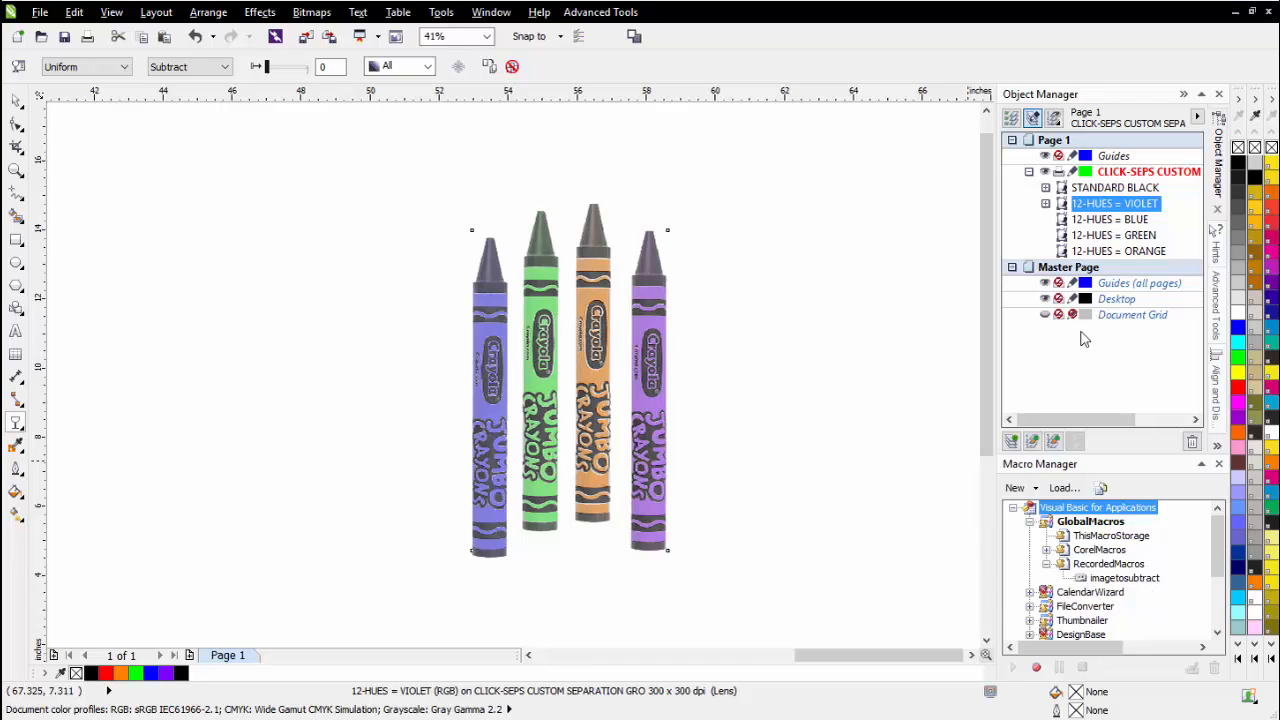
left_click(1109, 219)
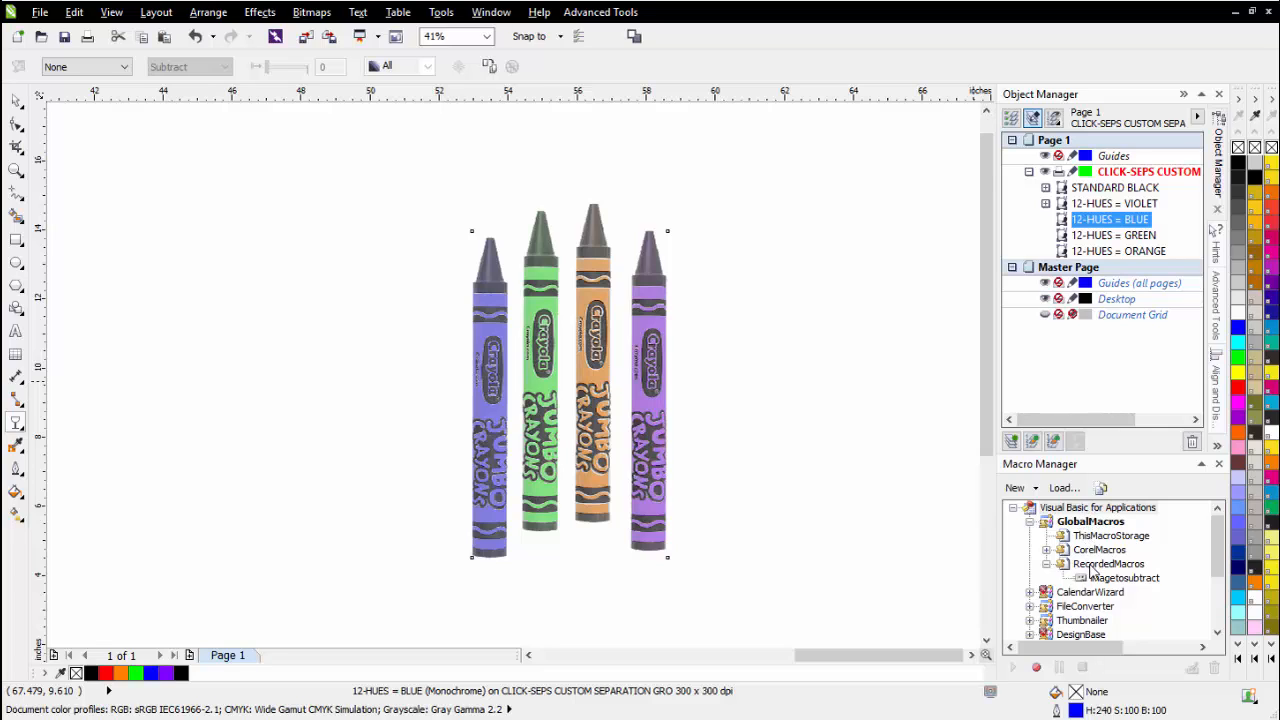
mouse_move(1085, 585)
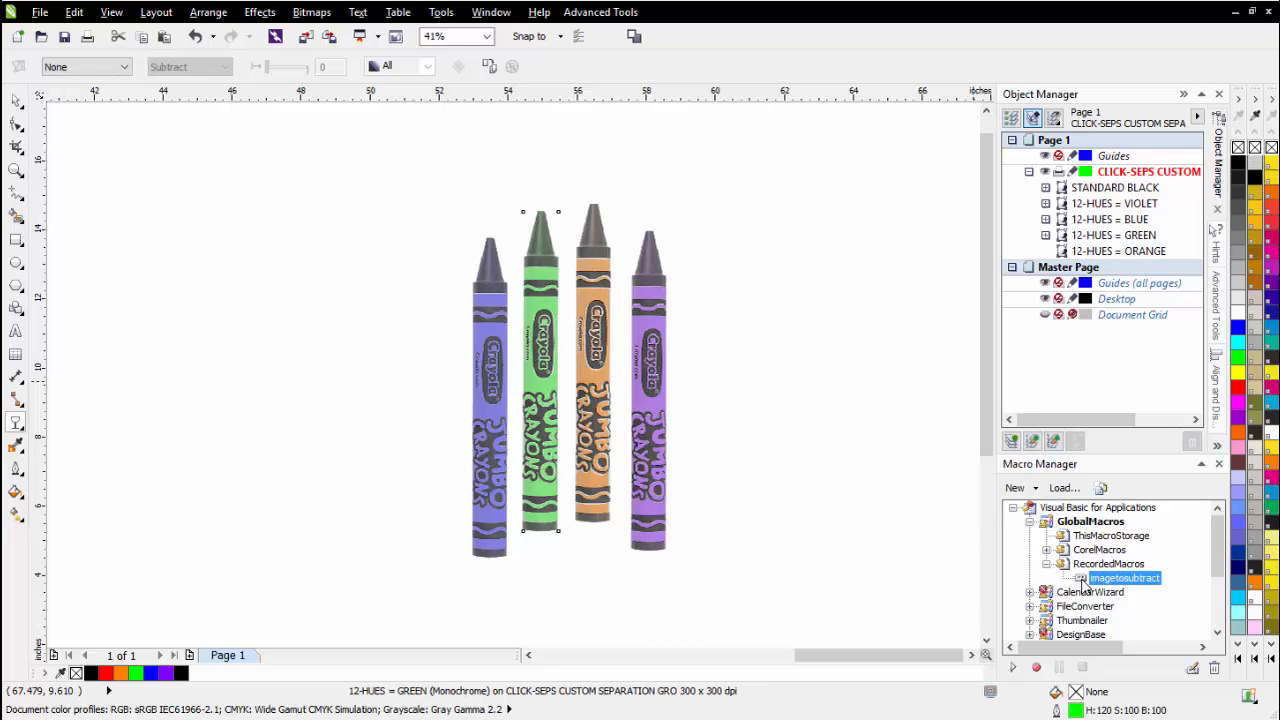
left_click(1120, 251)
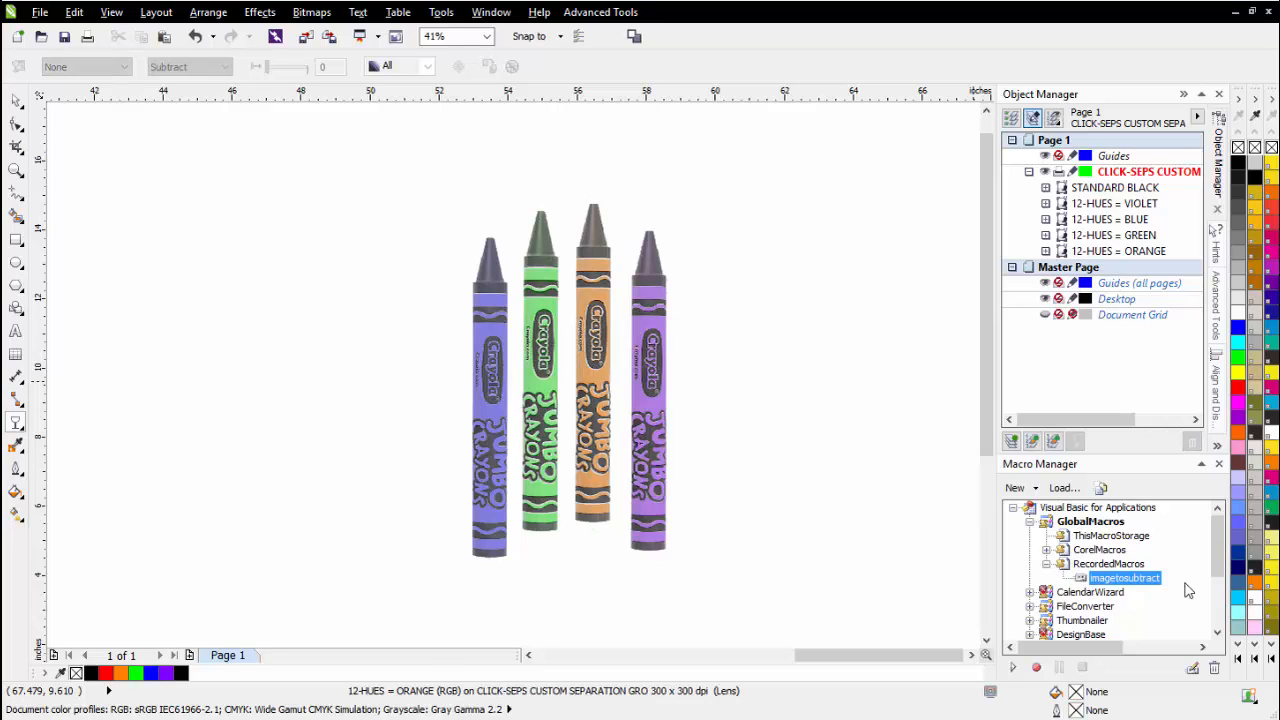
mouse_move(508, 432)
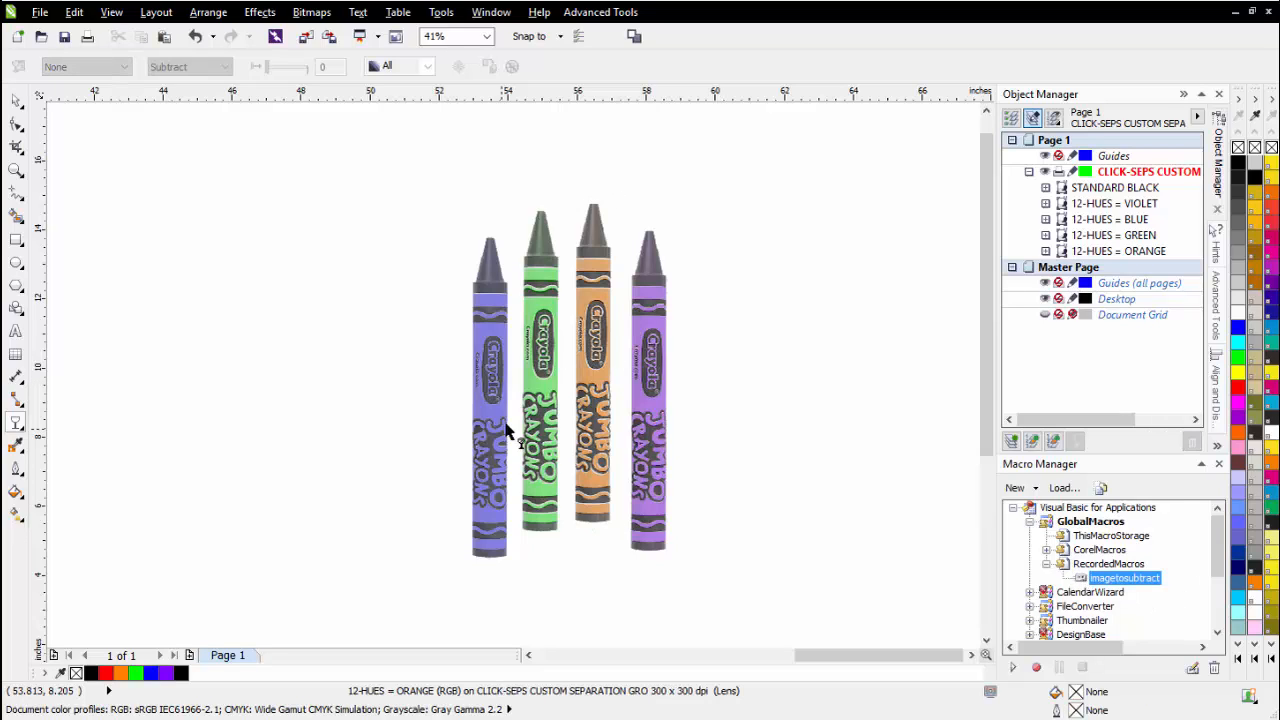
mouse_move(15, 113)
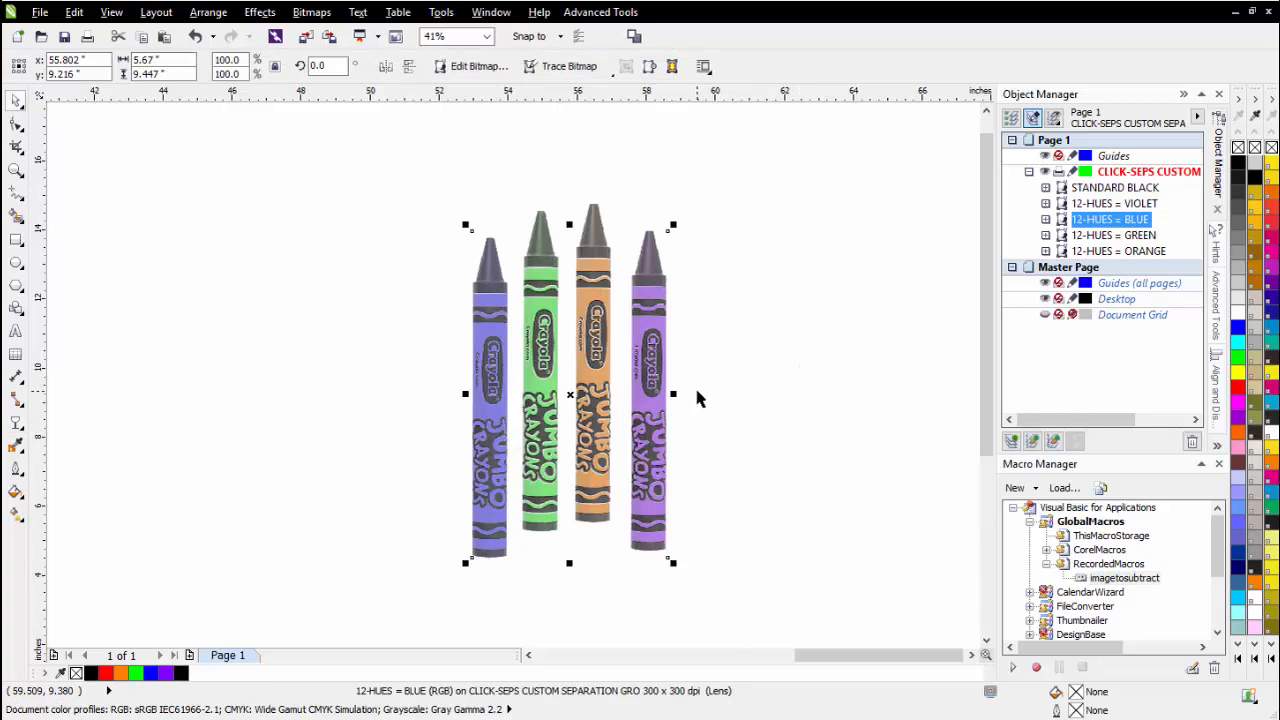
mouse_move(540, 347)
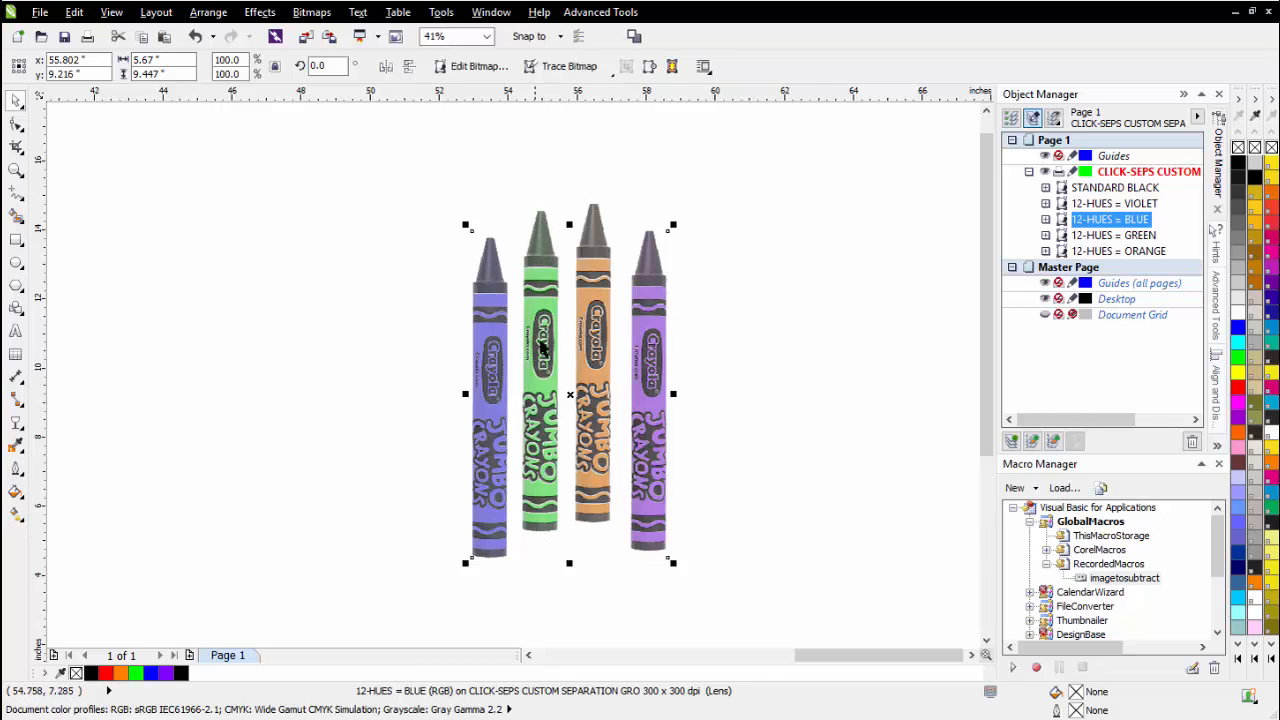
left_click(259, 12)
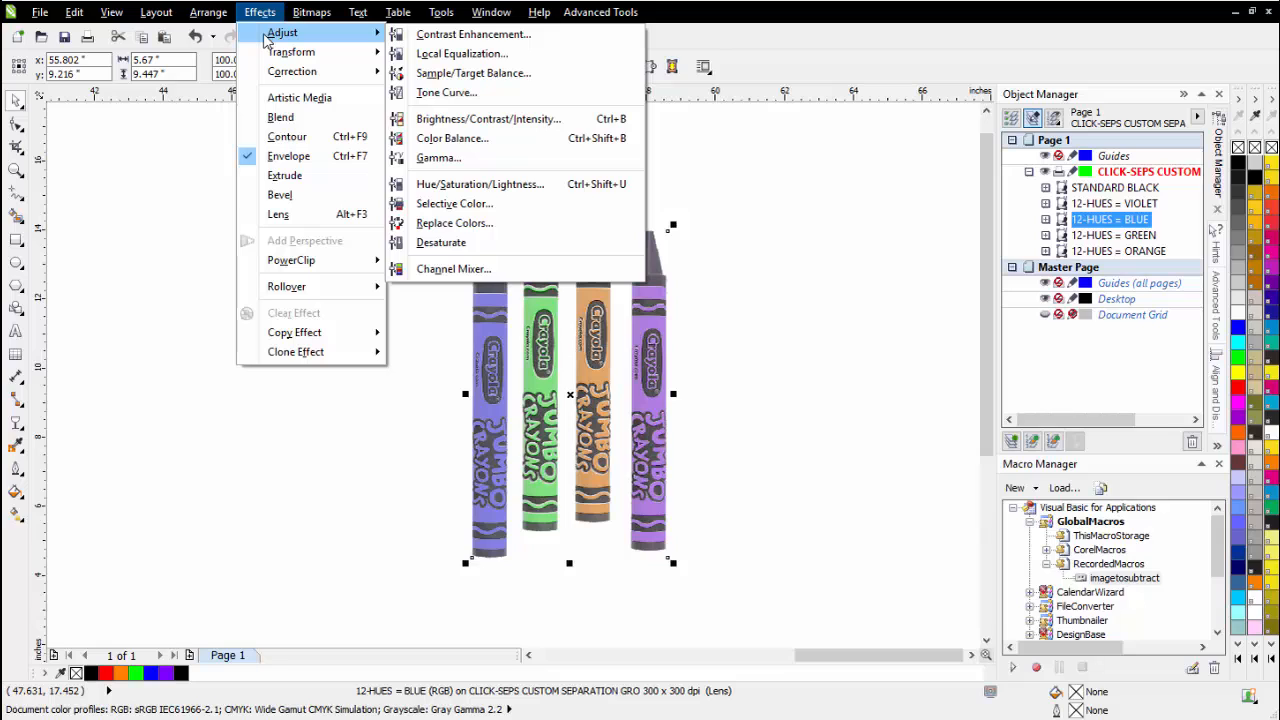
mouse_move(488, 118)
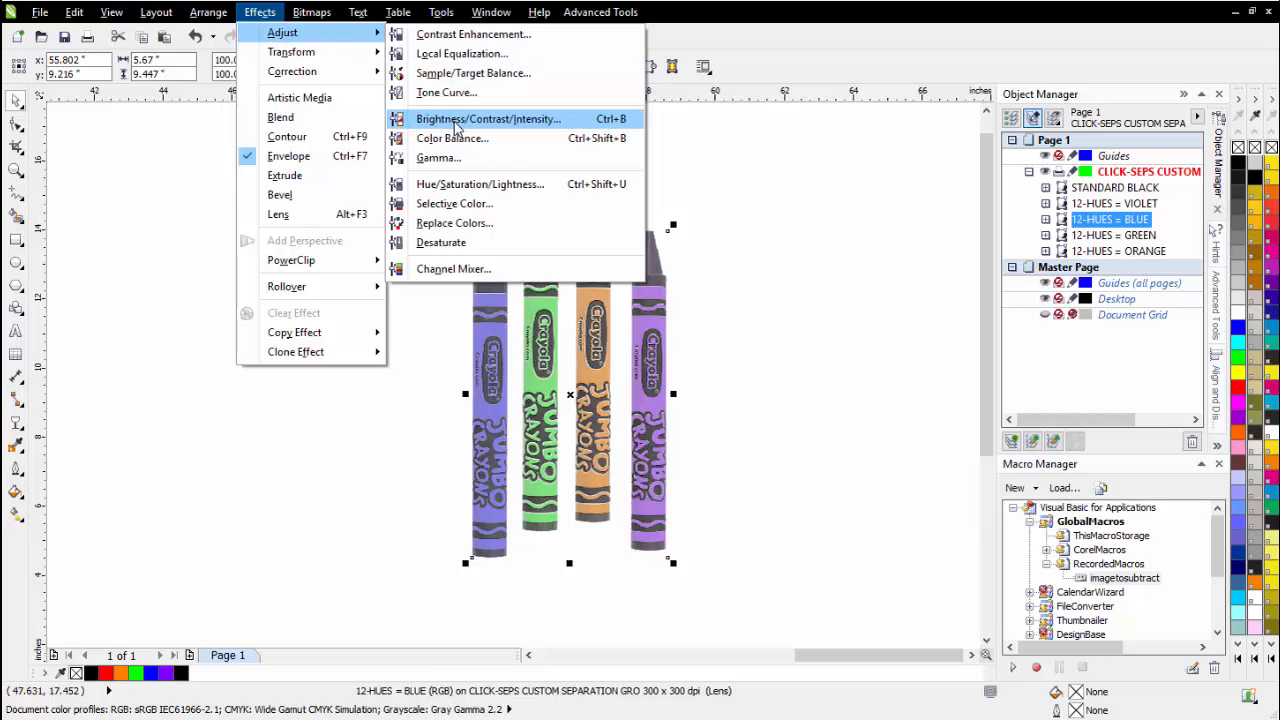
left_click(446, 92)
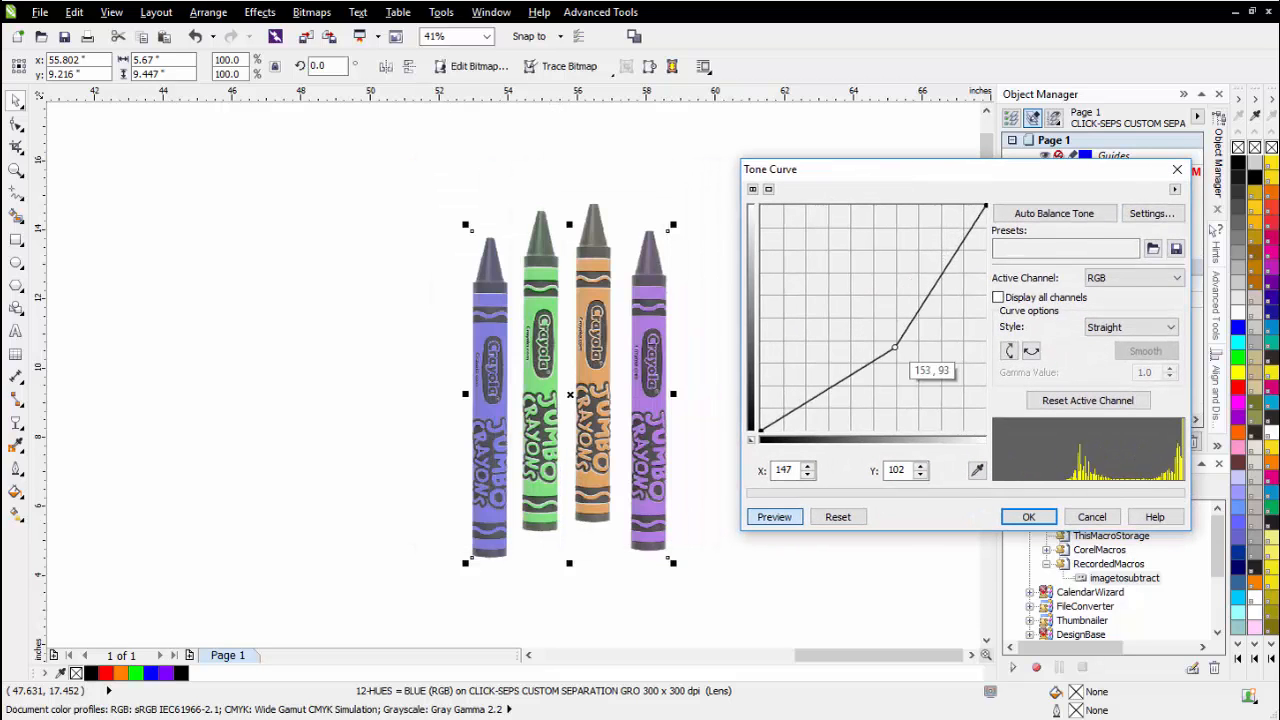
left_click_drag(895, 347, 871, 343)
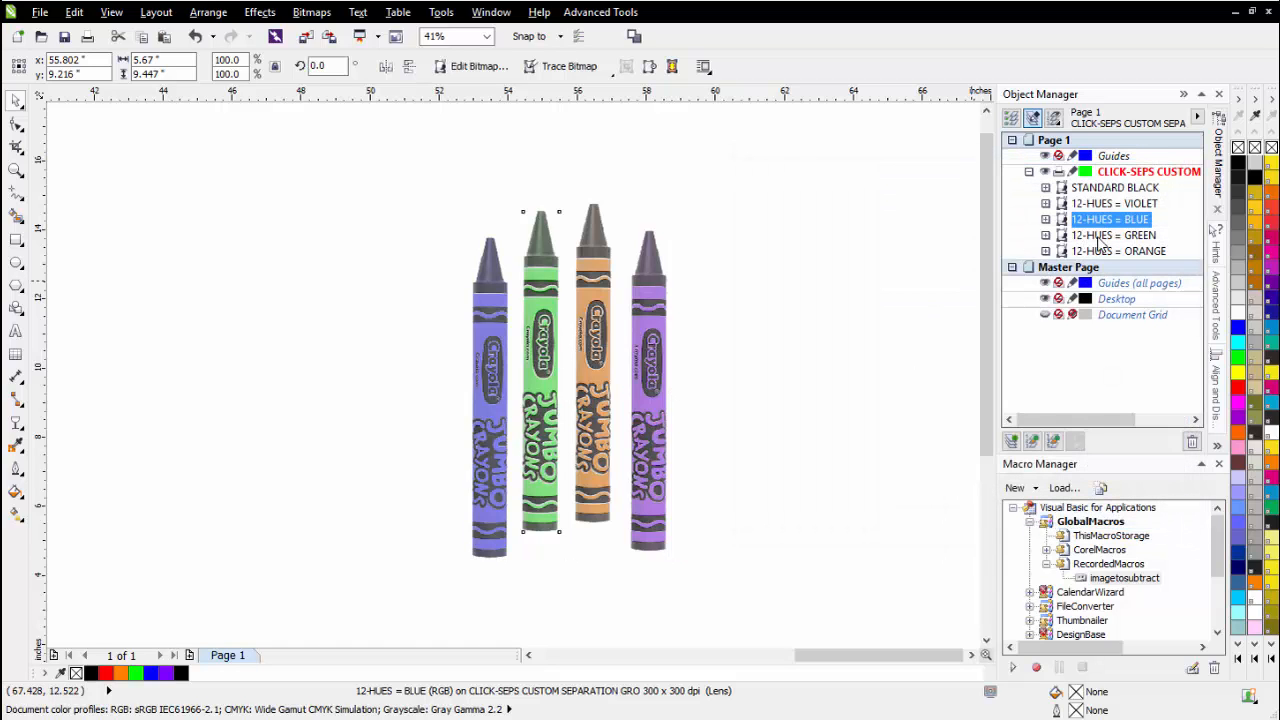
left_click(1113, 235)
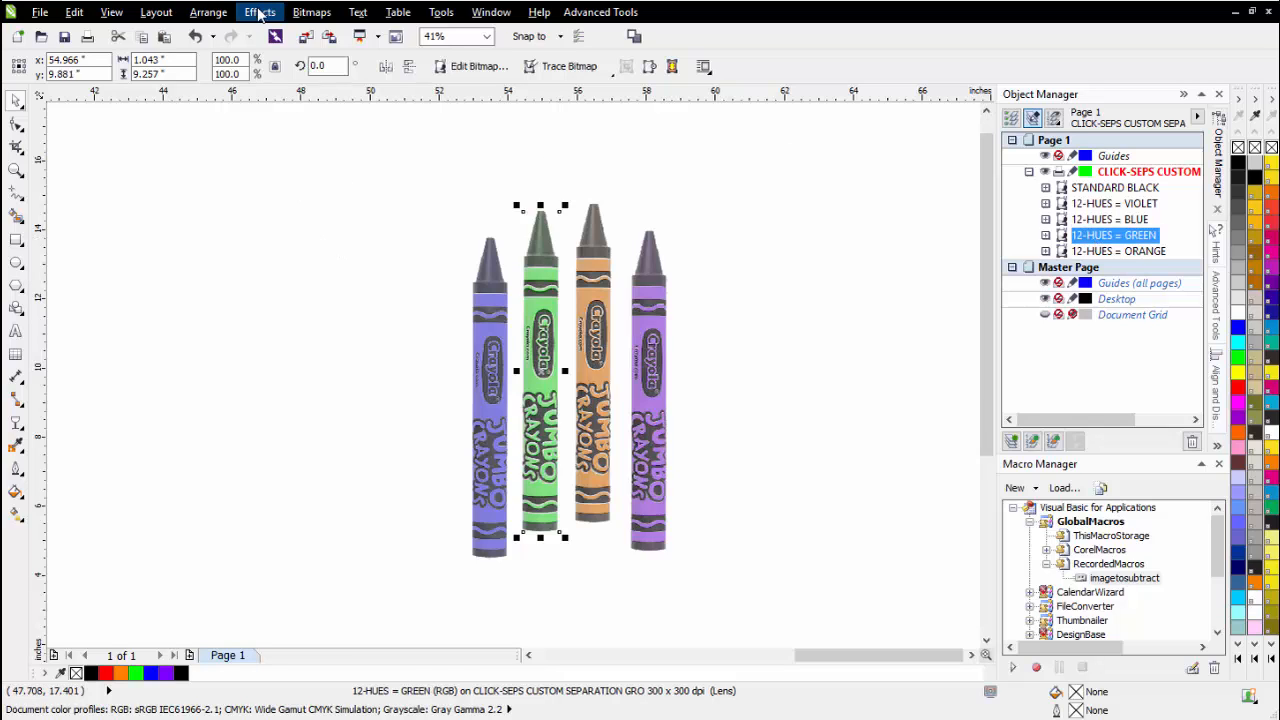
left_click(259, 12)
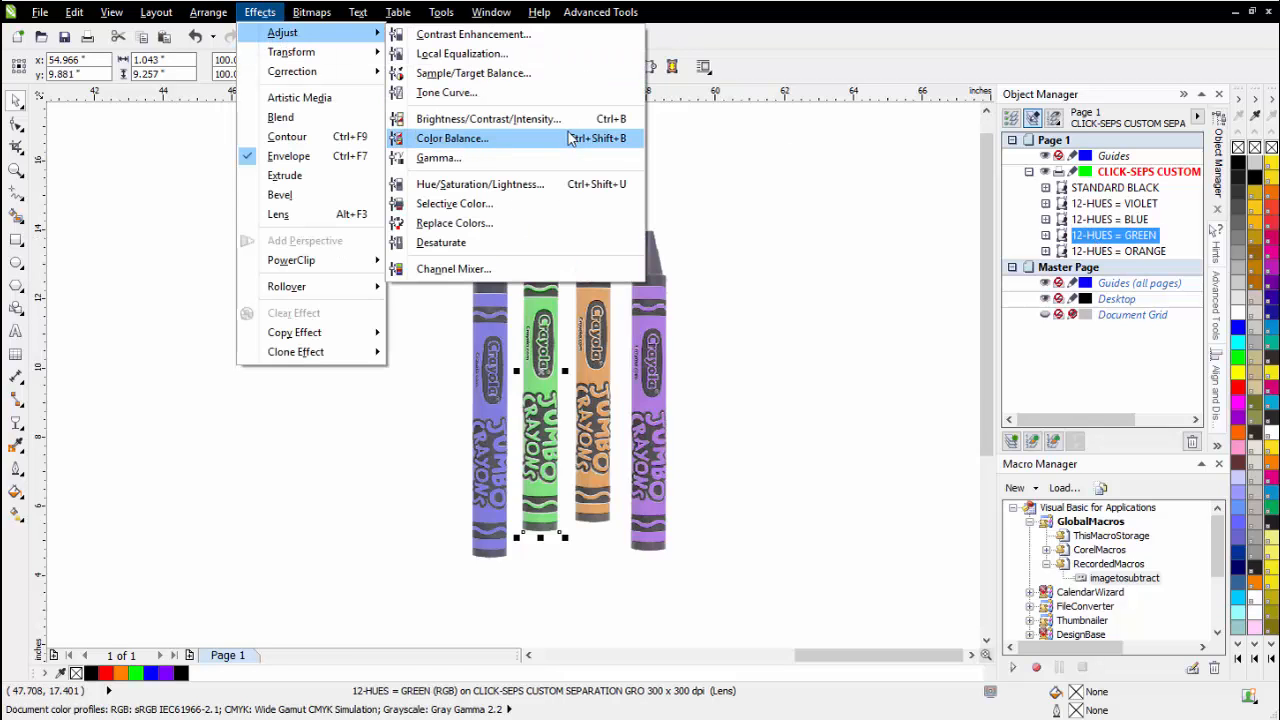
left_click(446, 92)
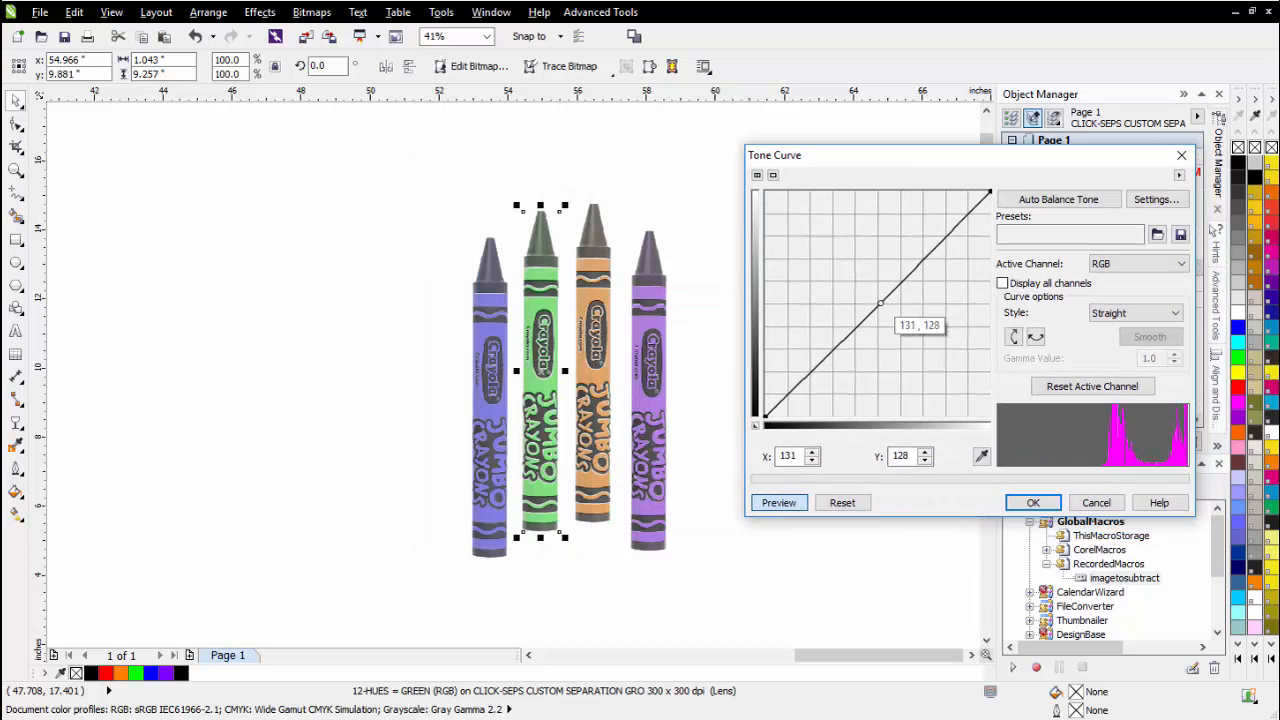
left_click_drag(880, 301, 880, 327)
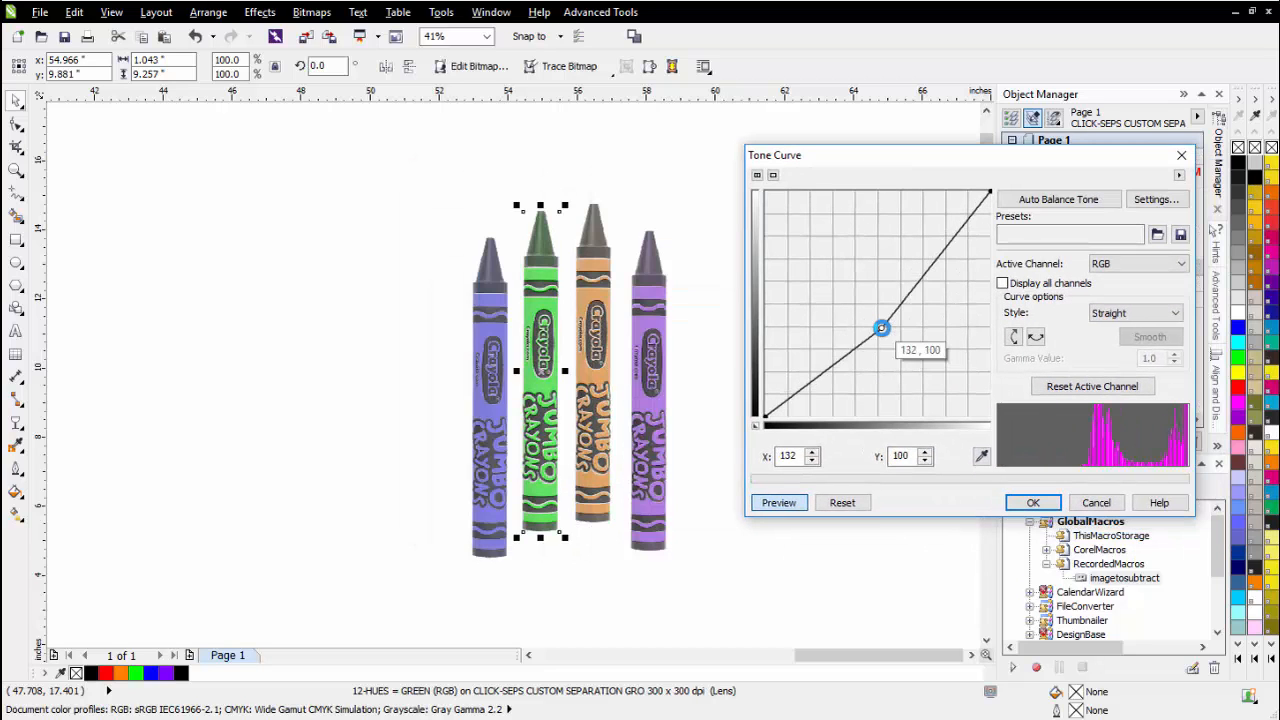
left_click_drag(880, 327, 895, 350)
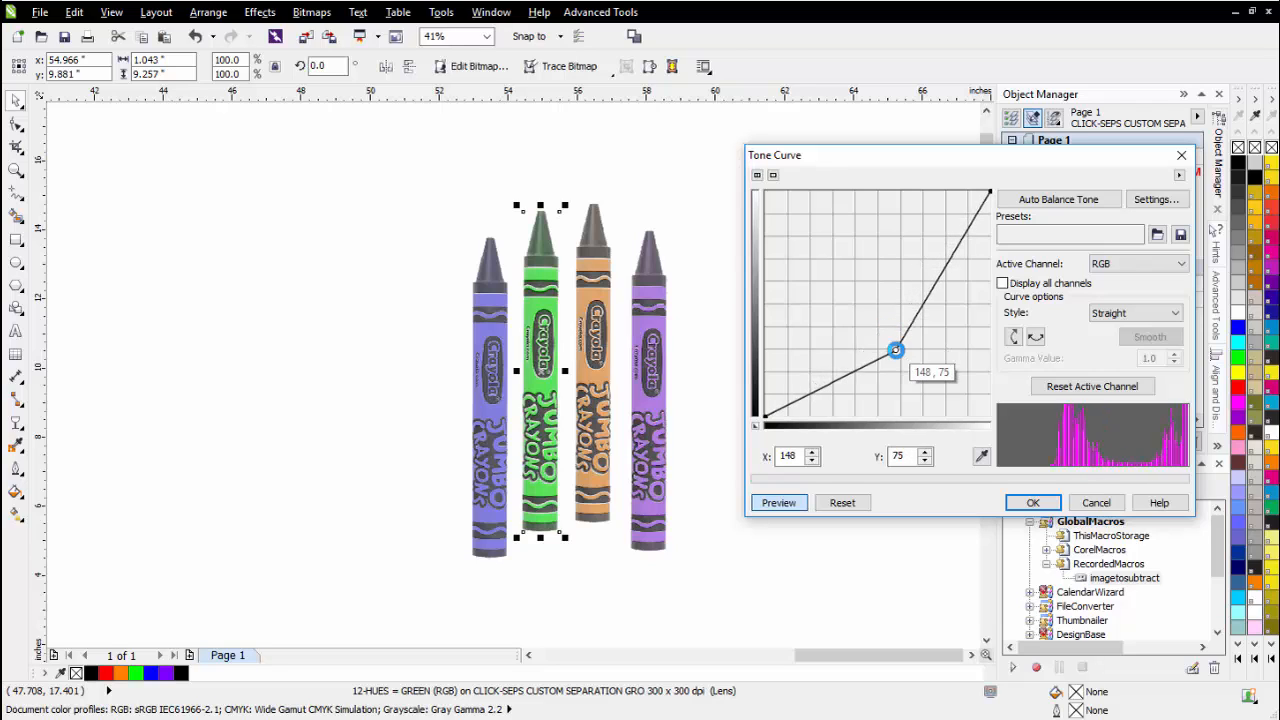
left_click_drag(895, 350, 906, 358)
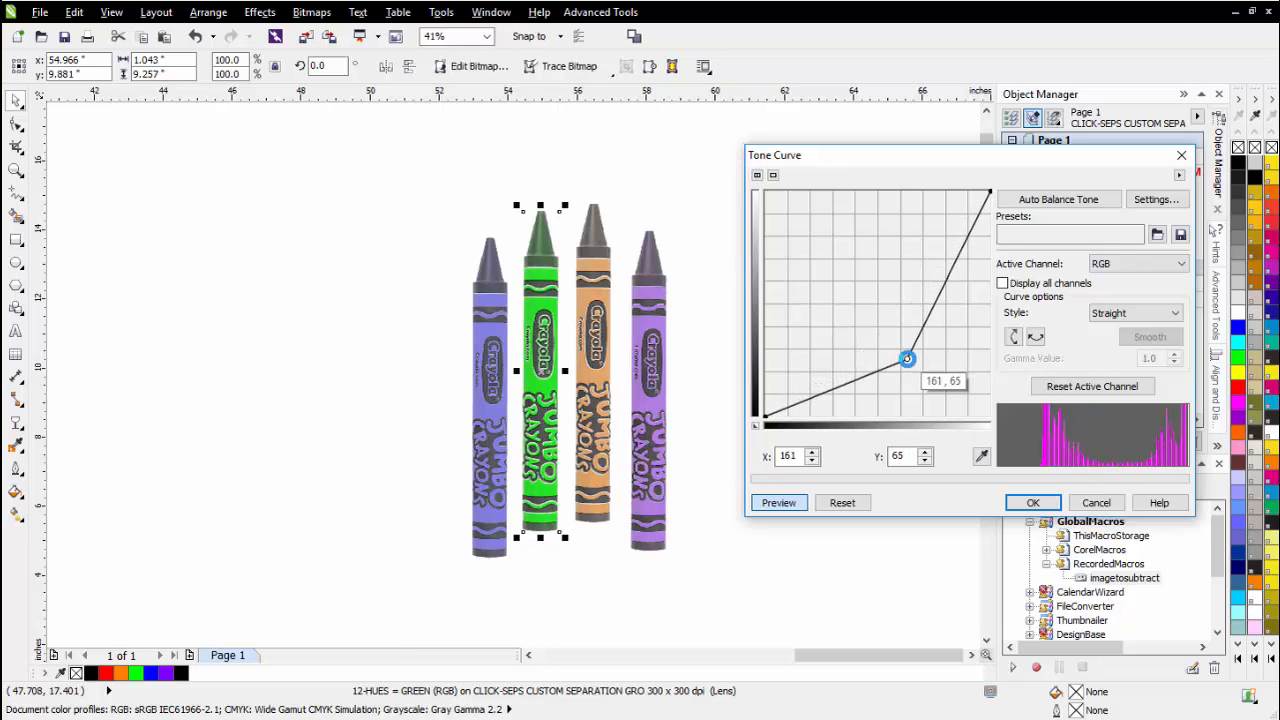
left_click_drag(907, 358, 885, 335)
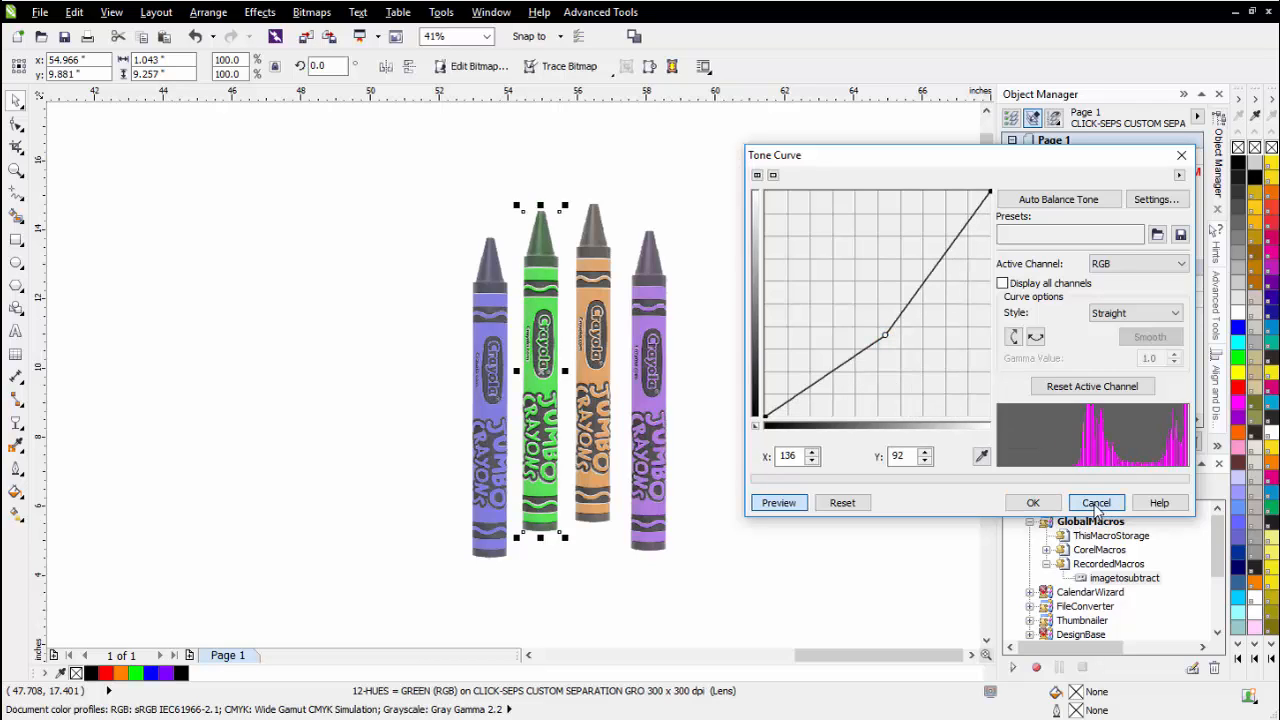
left_click(1096, 502)
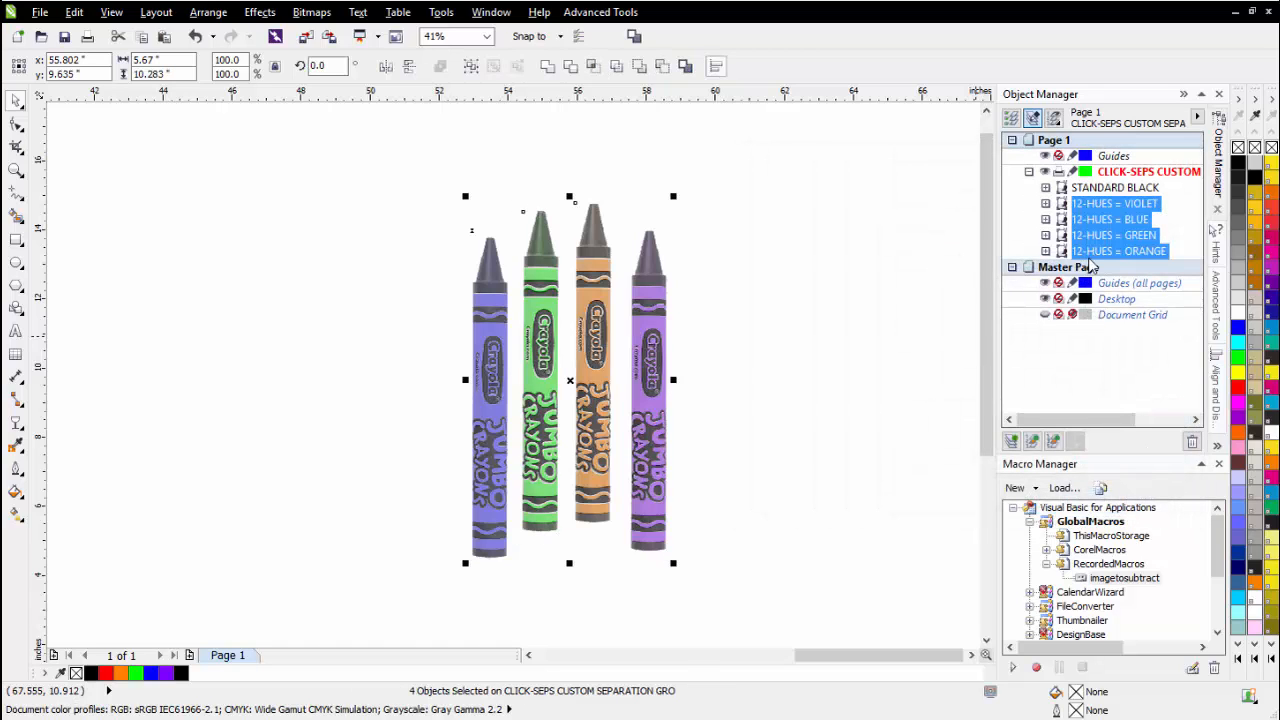
Step: Deepen the midtones of all four hue separations with a Tone Curve for more vibrant colour
left_click(259, 12)
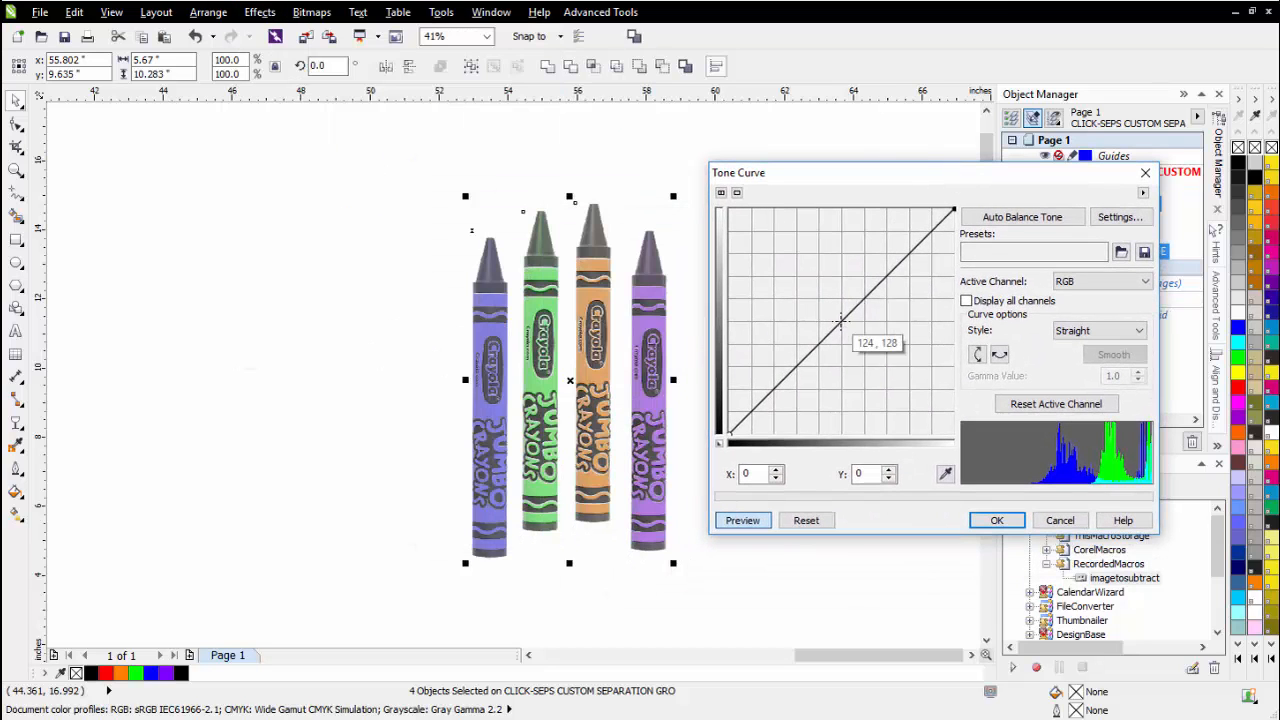
left_click_drag(840, 322, 858, 343)
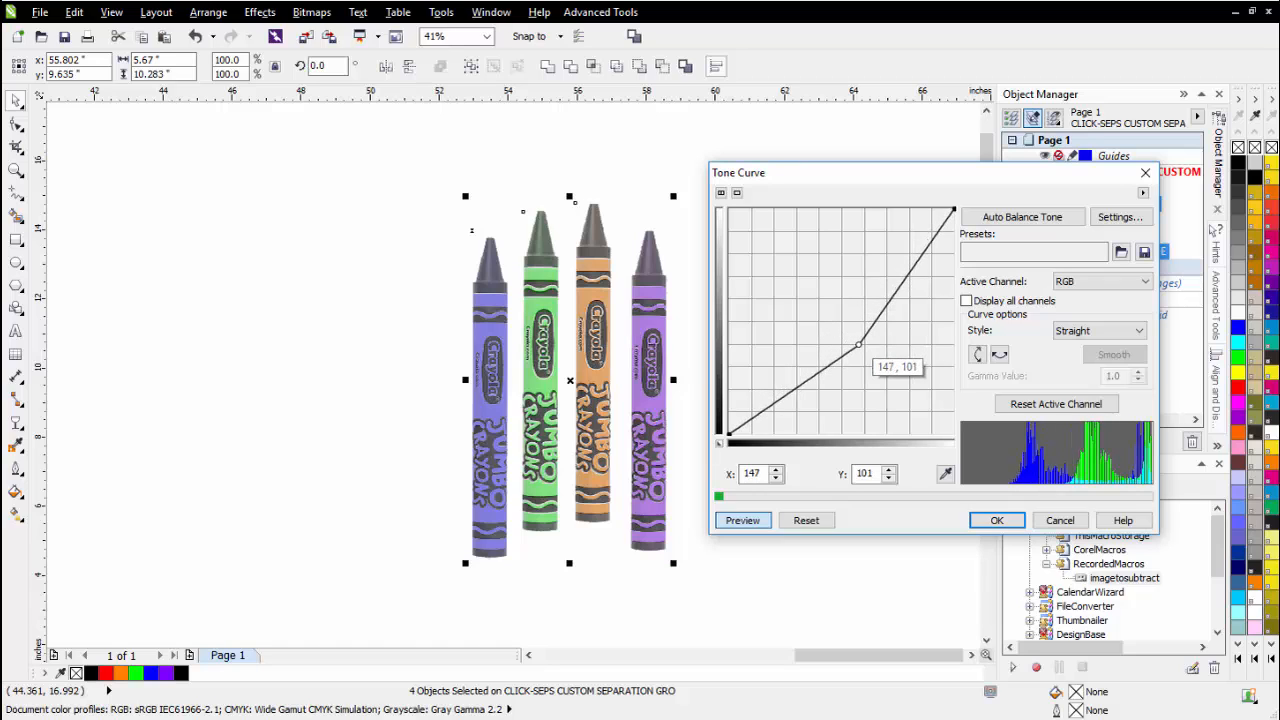
left_click_drag(858, 343, 836, 400)
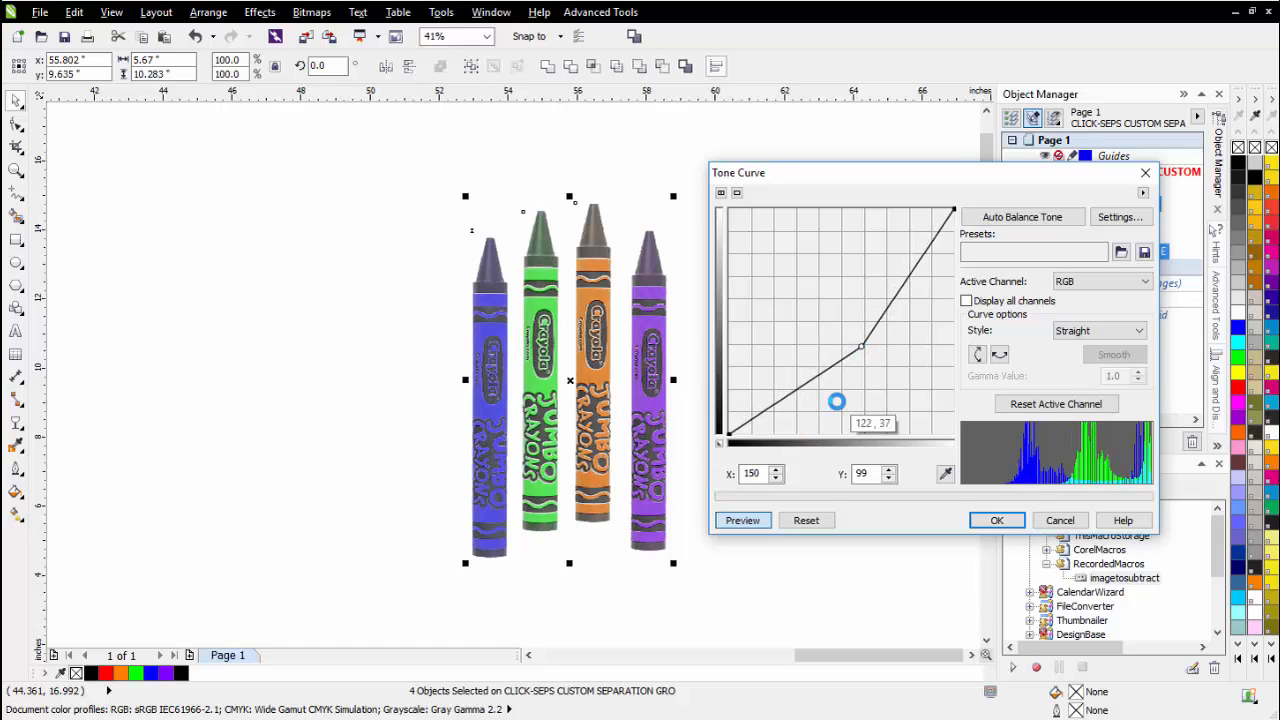
left_click(996, 520)
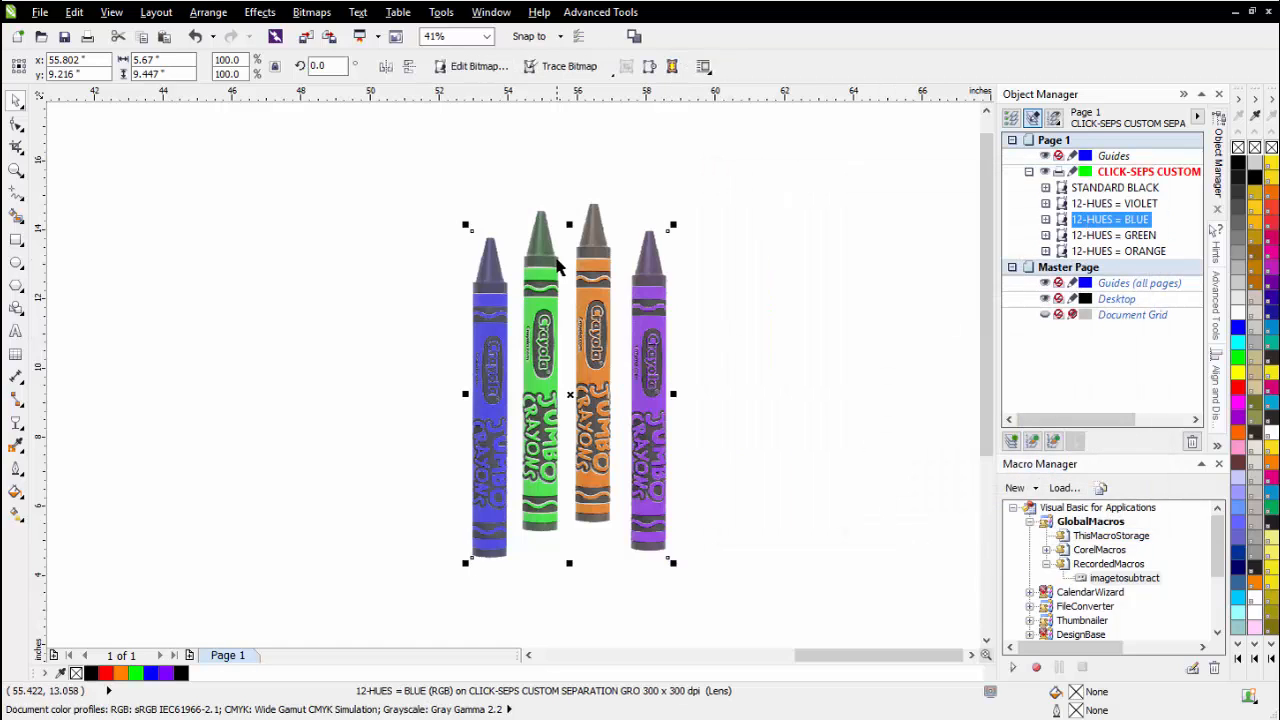
Step: Lighten the 12-HUES = BLUE separation by raising its Tone Curve midtones
left_click(259, 12)
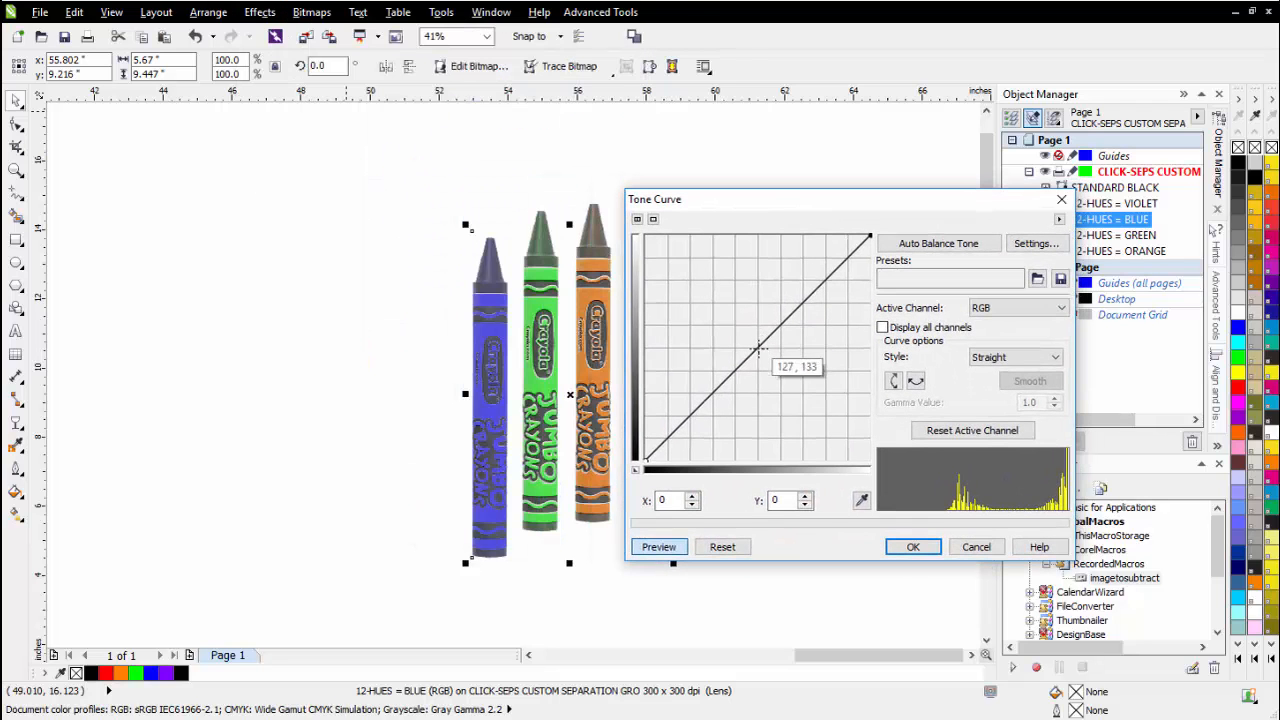
left_click_drag(758, 349, 750, 335)
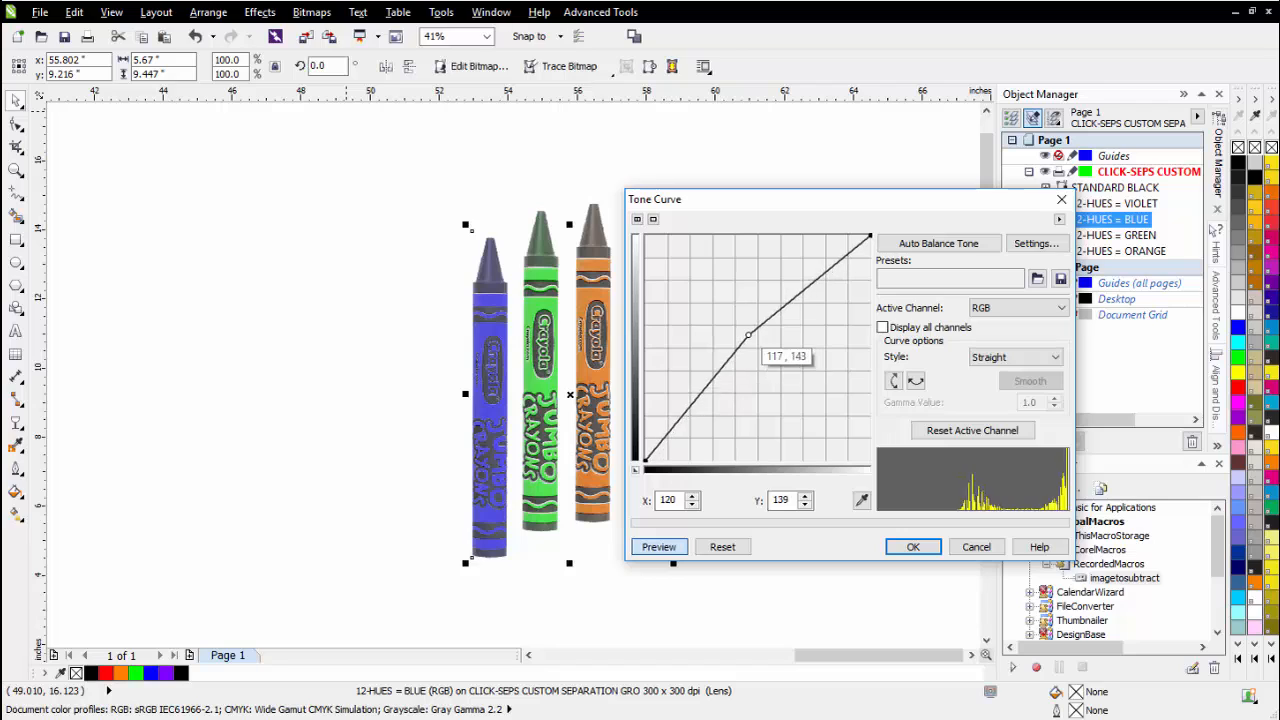
left_click_drag(750, 335, 738, 326)
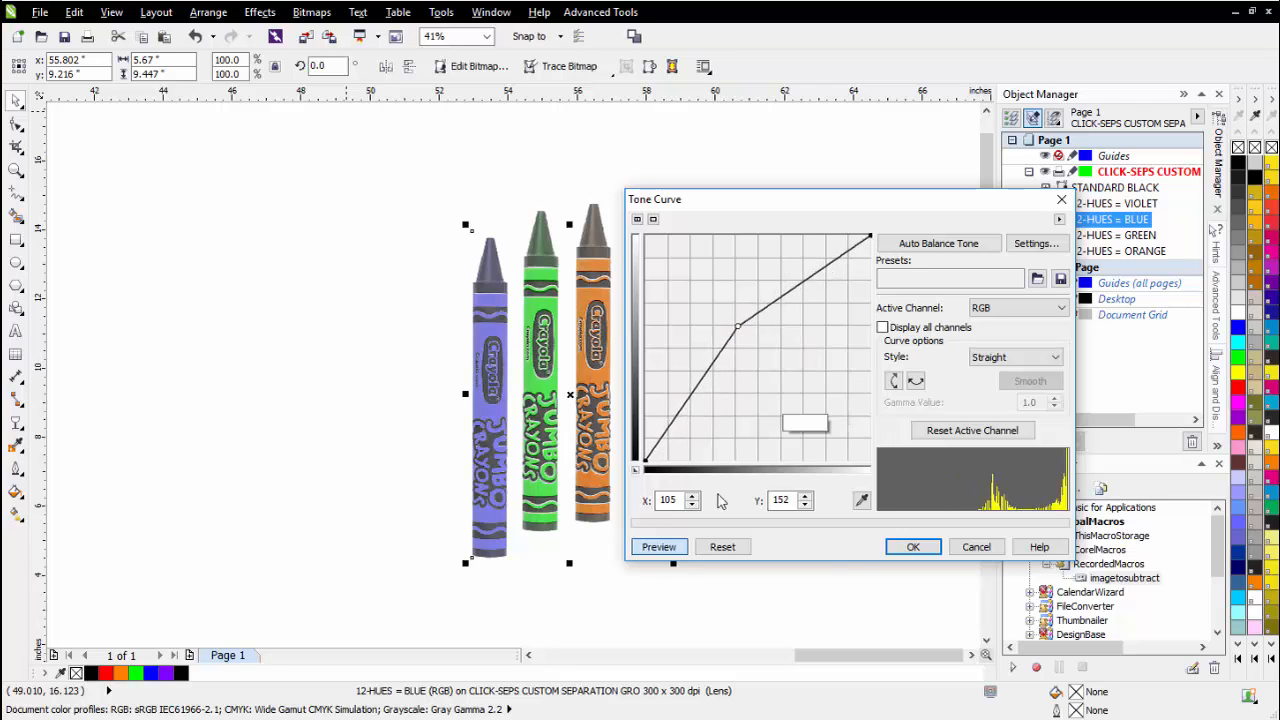
left_click(912, 547)
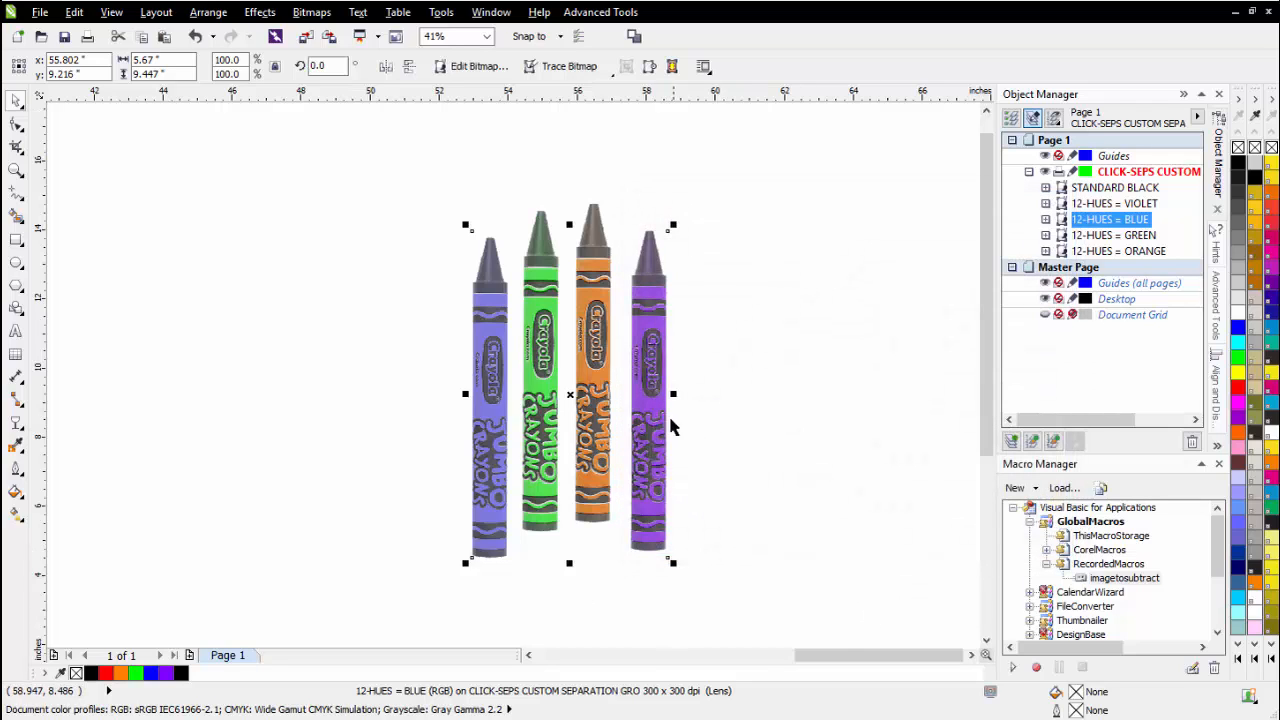
mouse_move(585, 377)
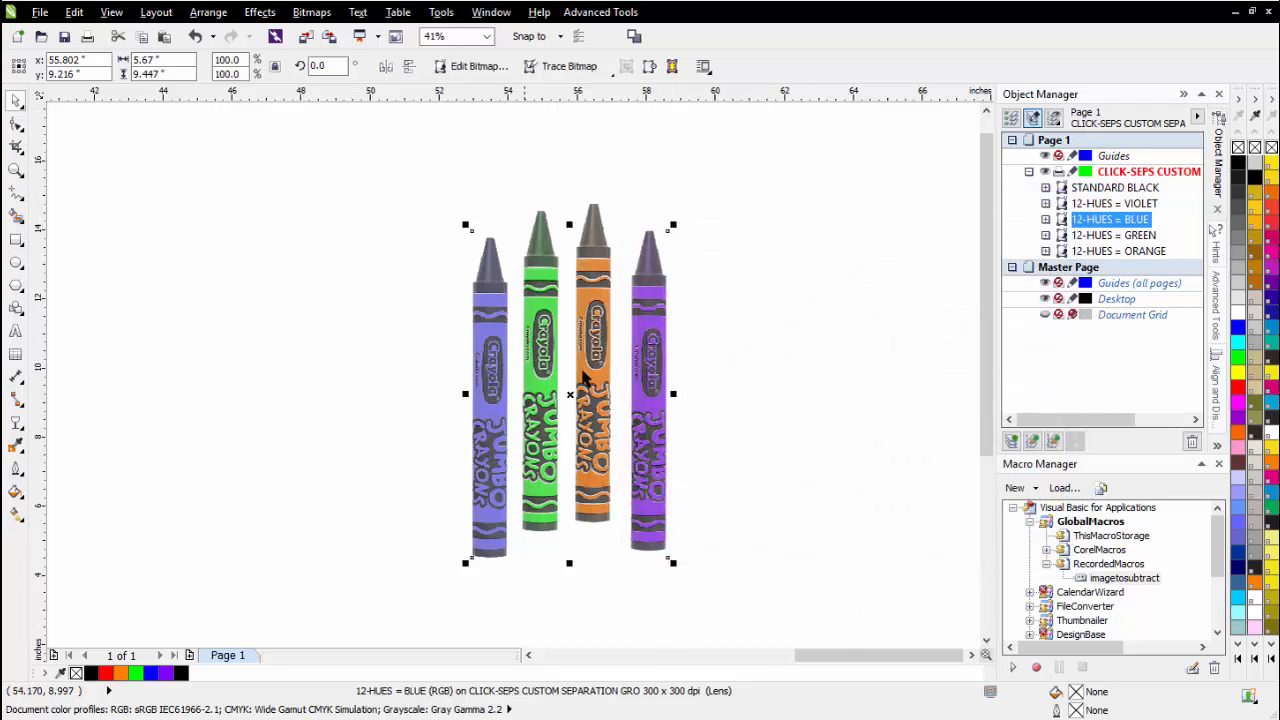
mouse_move(435, 455)
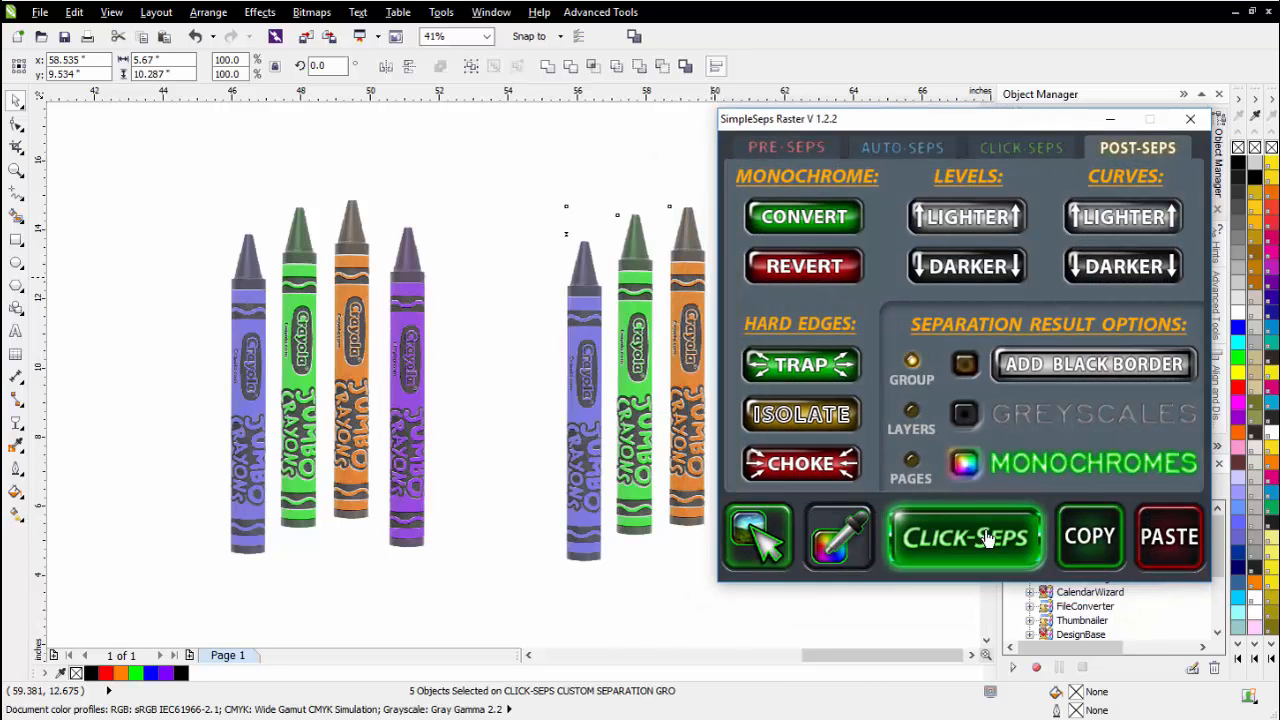
Step: Run a new CLICK-SEPS separation of the crayon image from the POST-SEPS tab
left_click(963, 537)
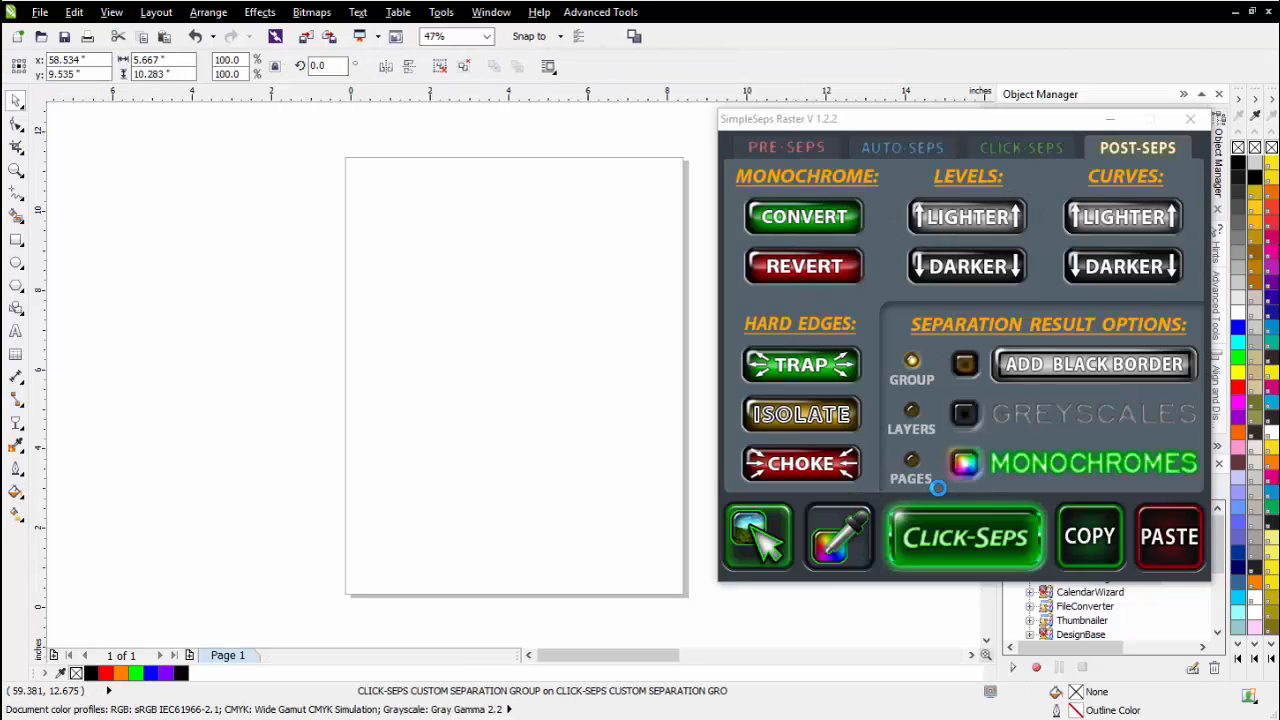
mouse_move(1110, 120)
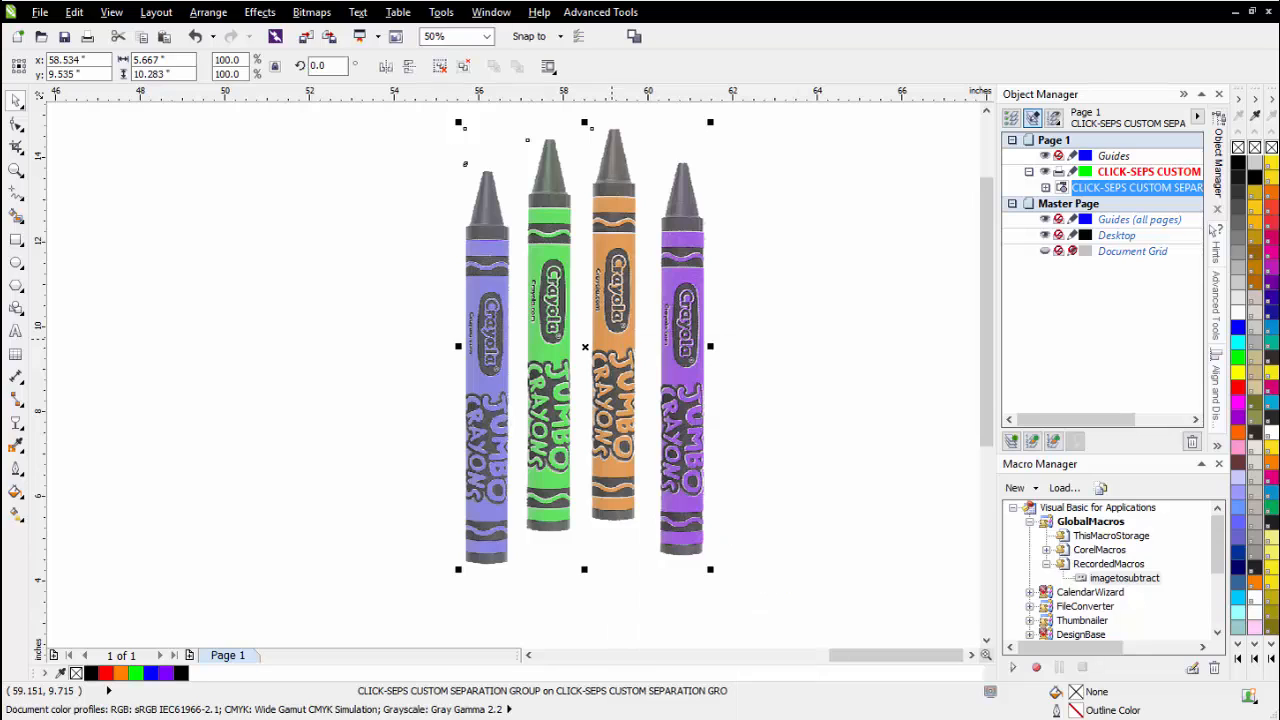
Step: Close the grouped crayon separation document without saving, returning to the Iron Man document
right_click(612, 347)
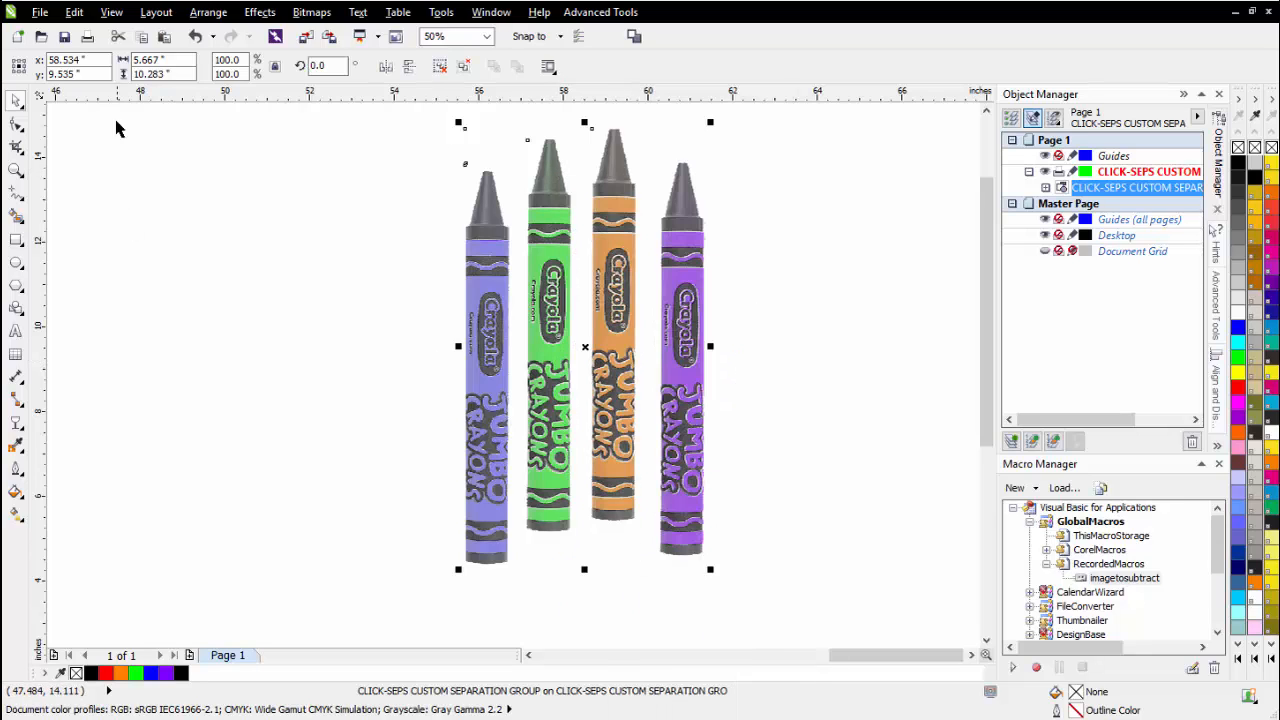
left_click(111, 11)
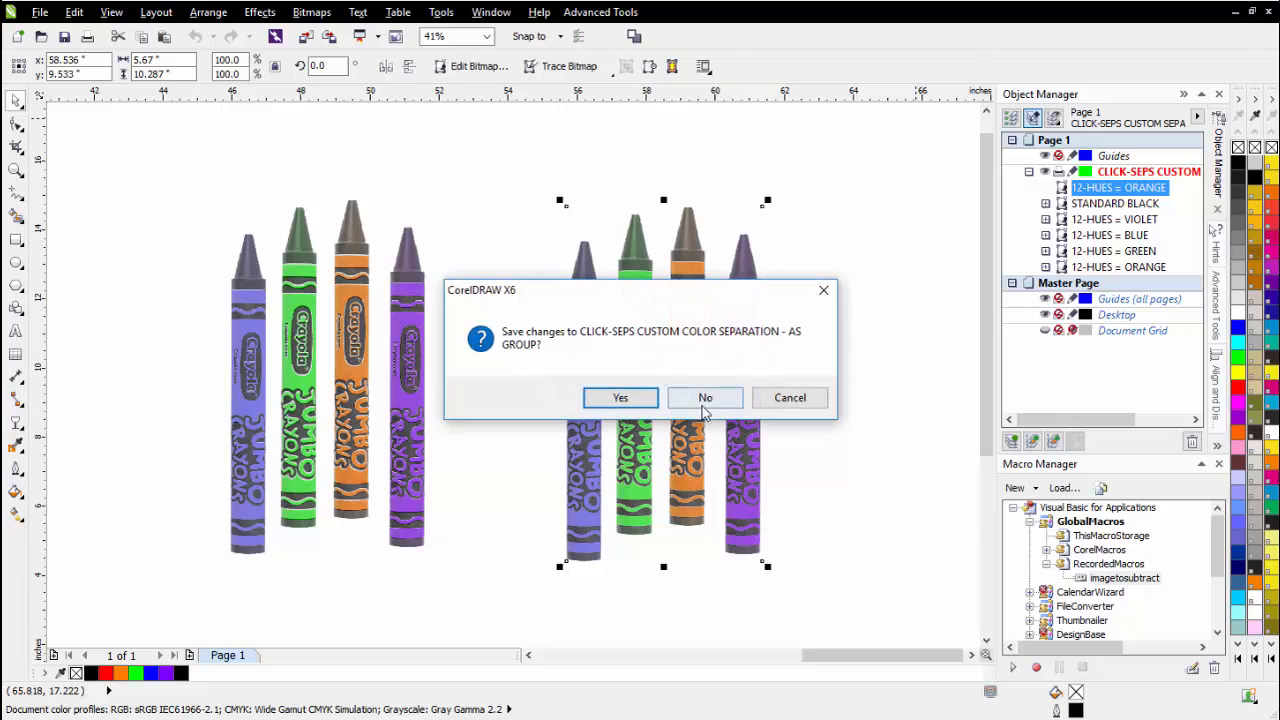
left_click(705, 397)
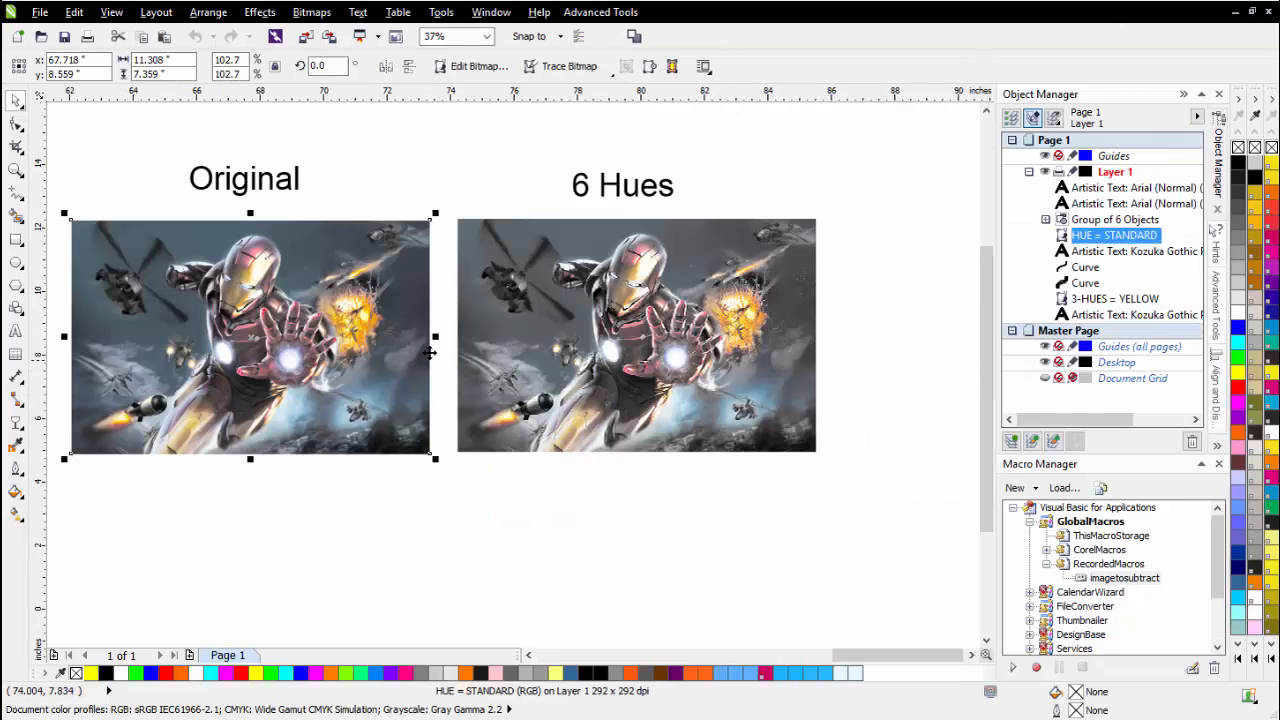
mouse_move(318, 319)
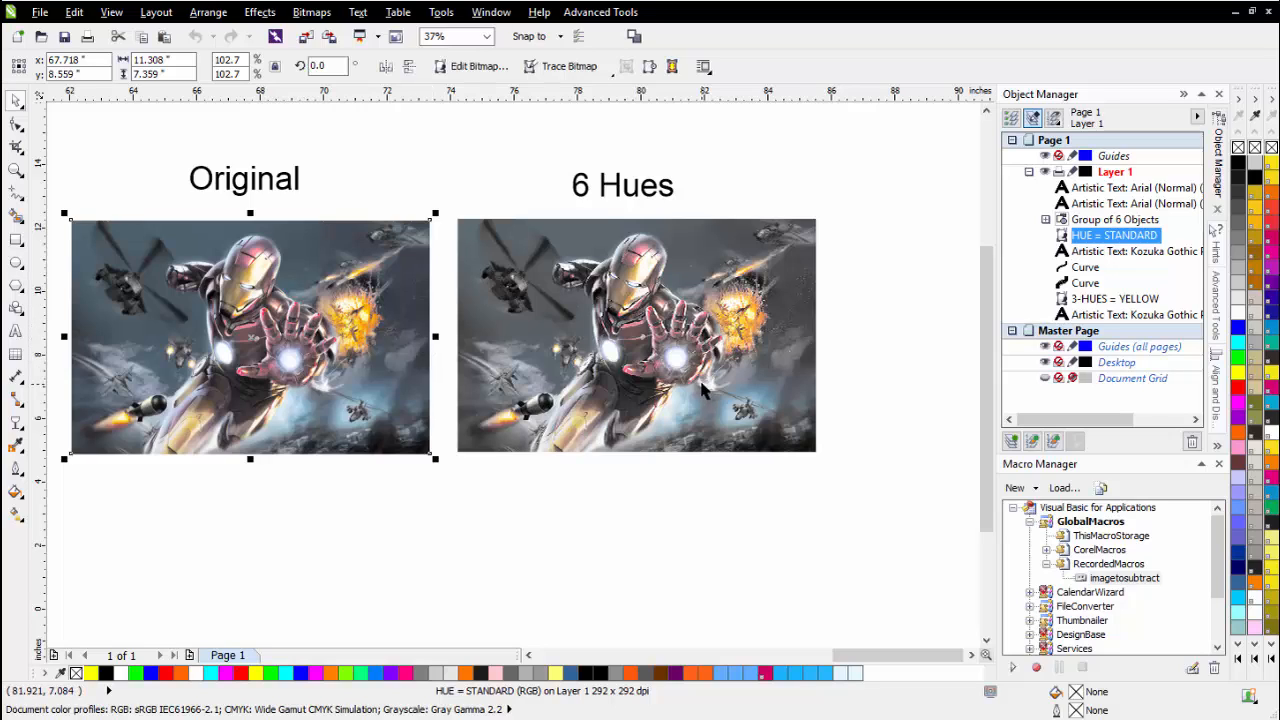
mouse_move(675, 345)
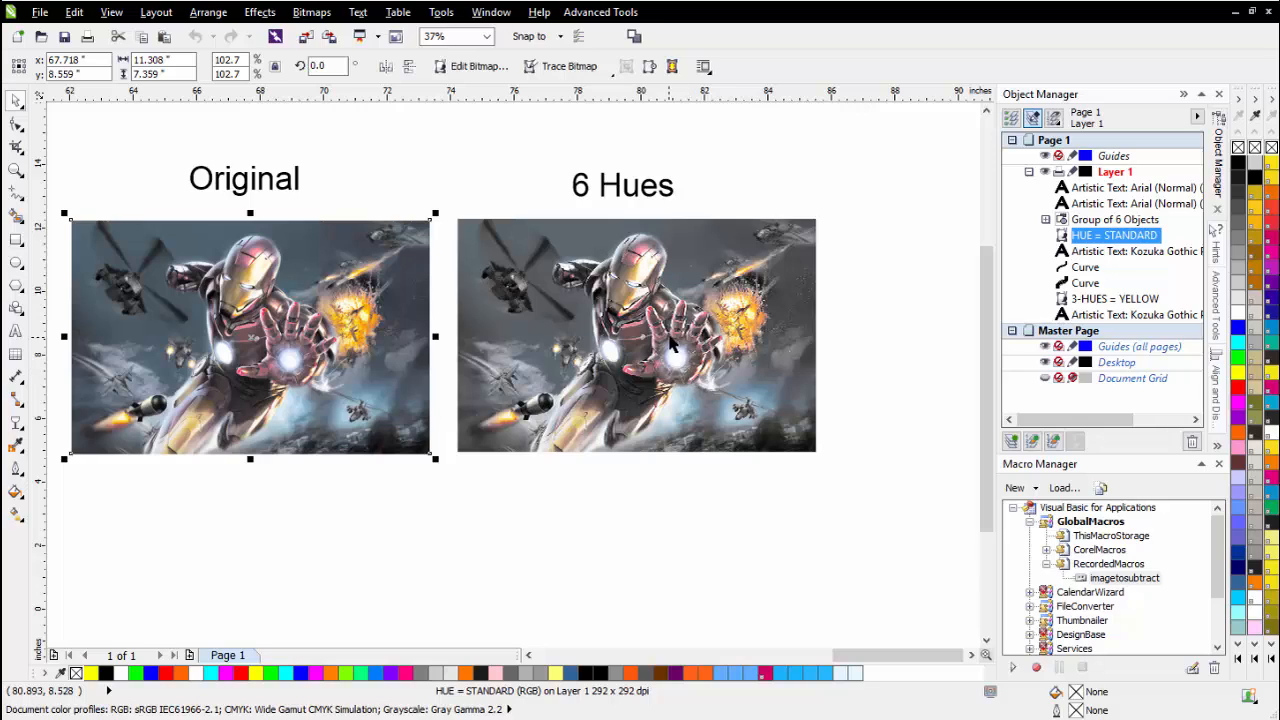
mouse_move(1065, 238)
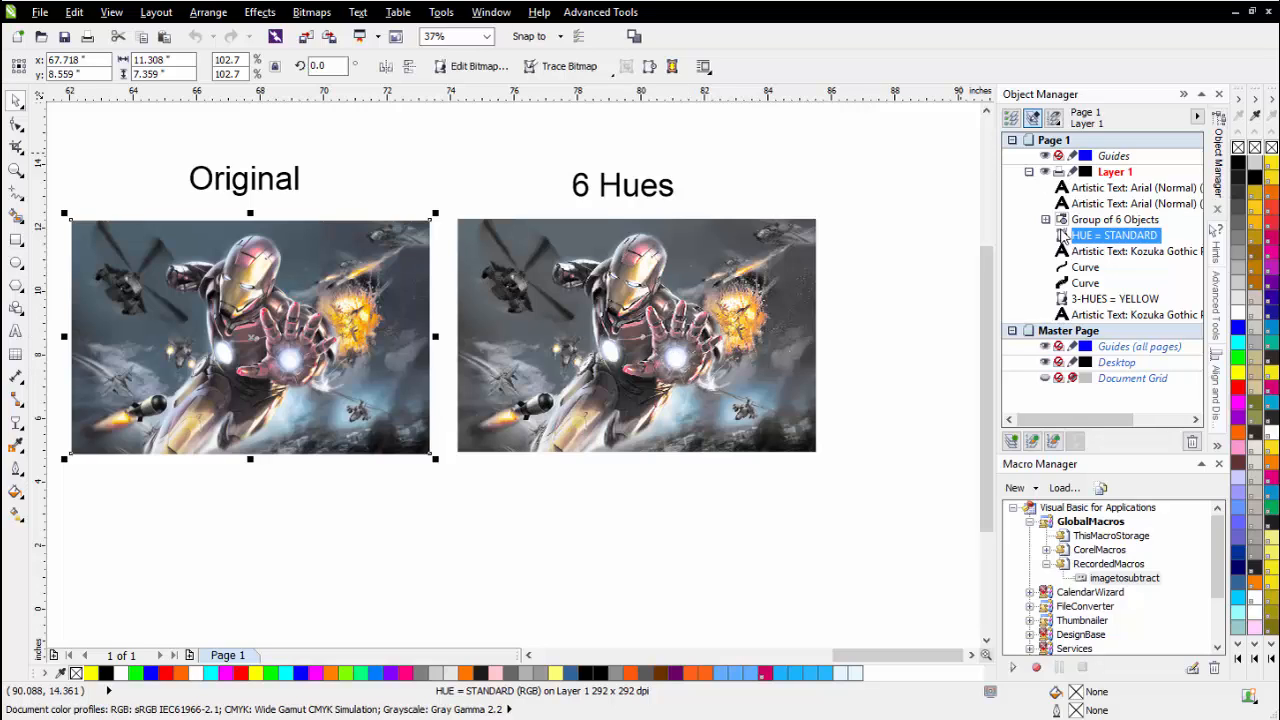
Step: Run the imagetosubtract macro on the STANDARD BLACK, MAGENTA and CYAN Iron Man separations
left_click(1046, 219)
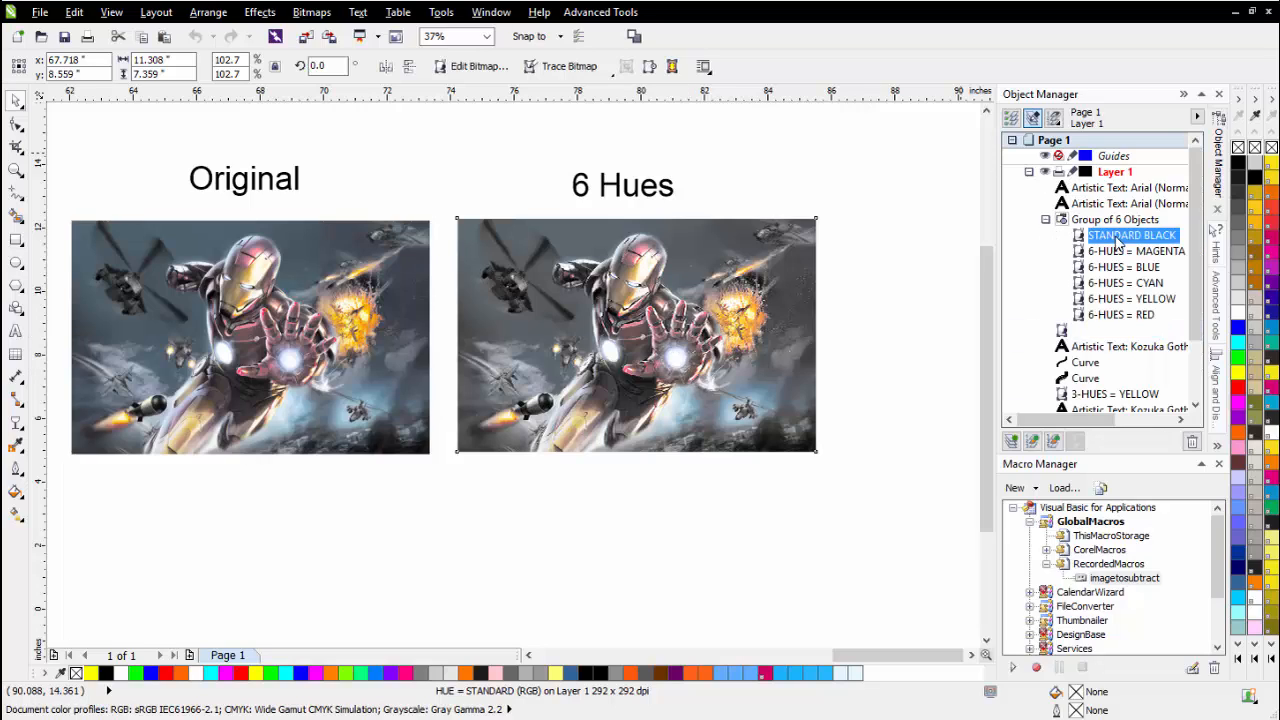
left_click(636, 335)
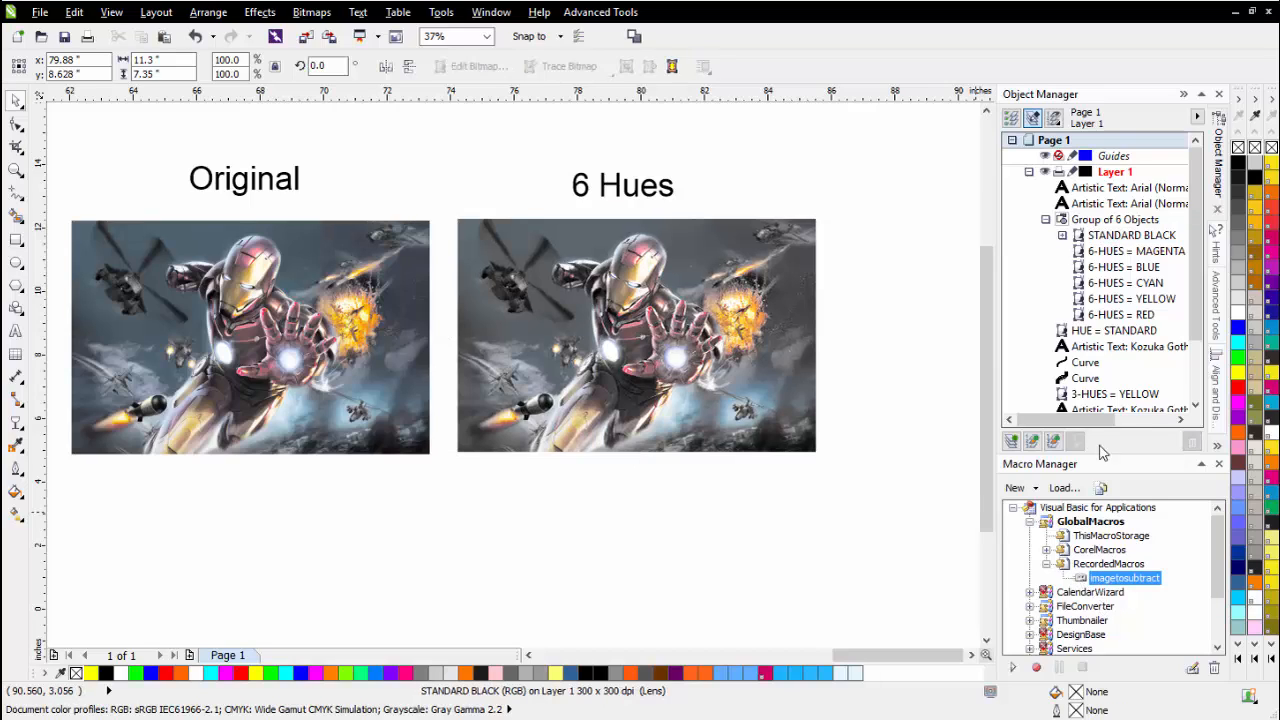
left_click(1136, 250)
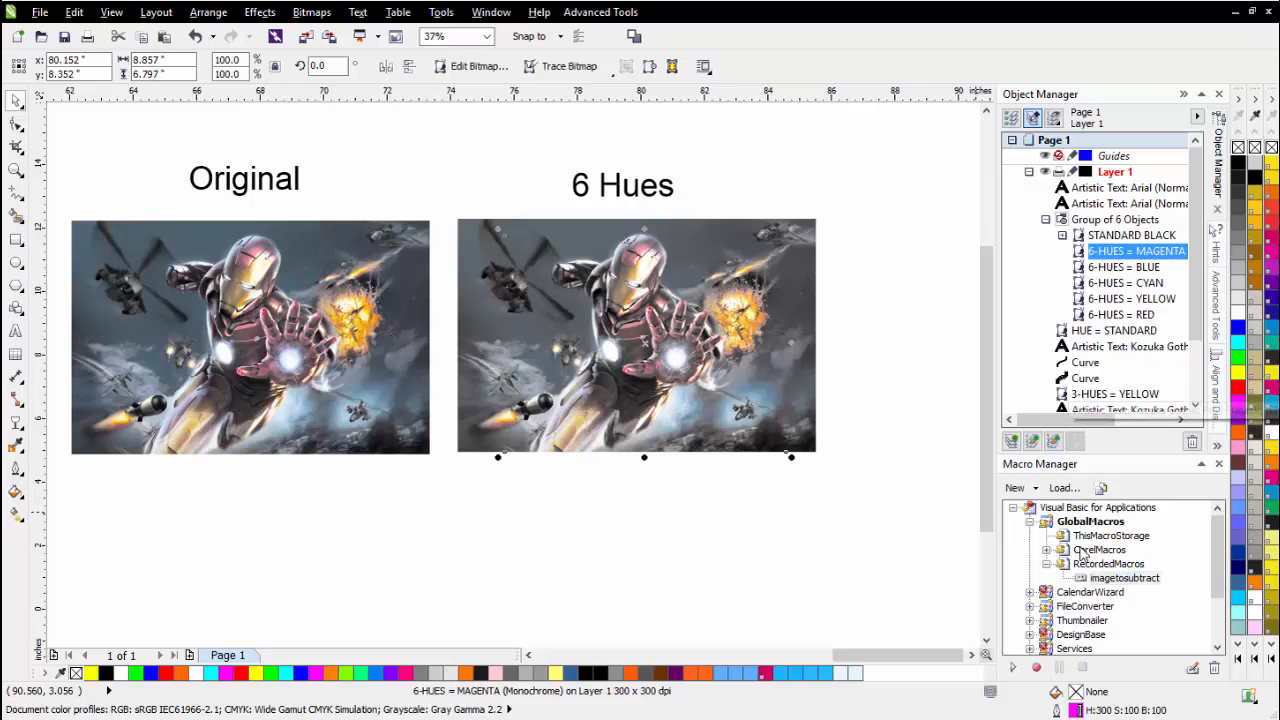
left_click(1124, 267)
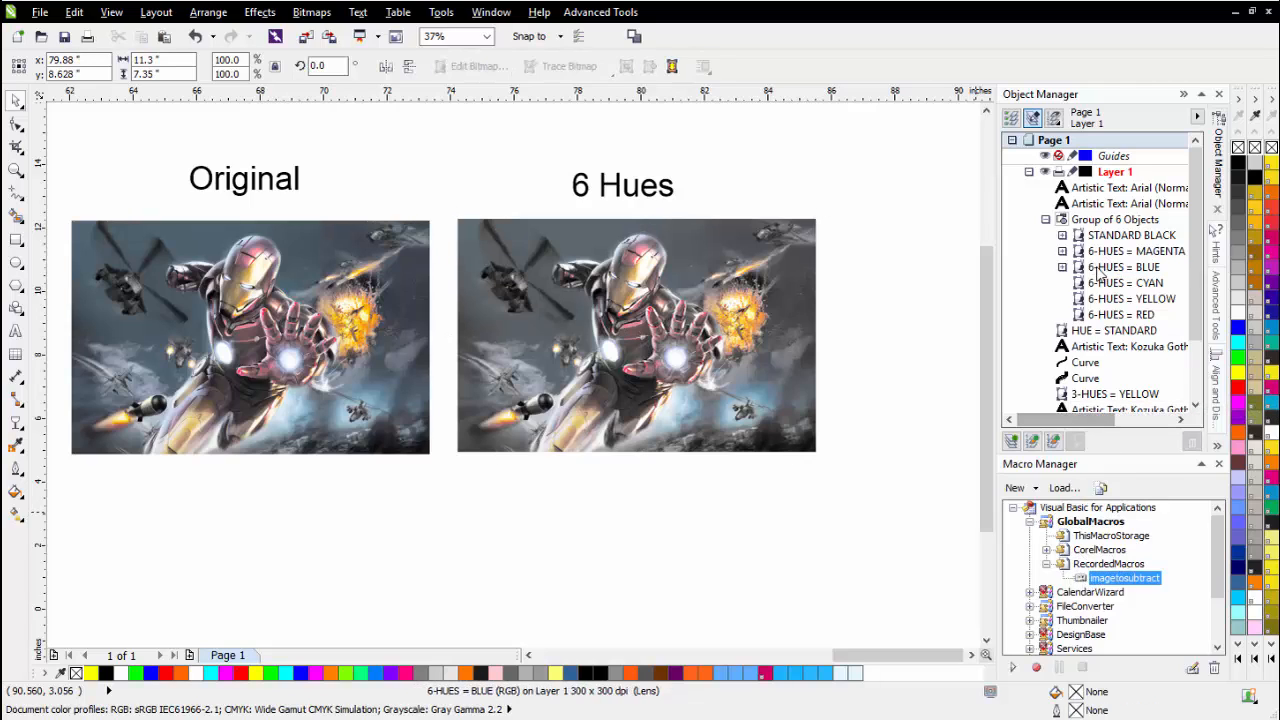
left_click(1124, 282)
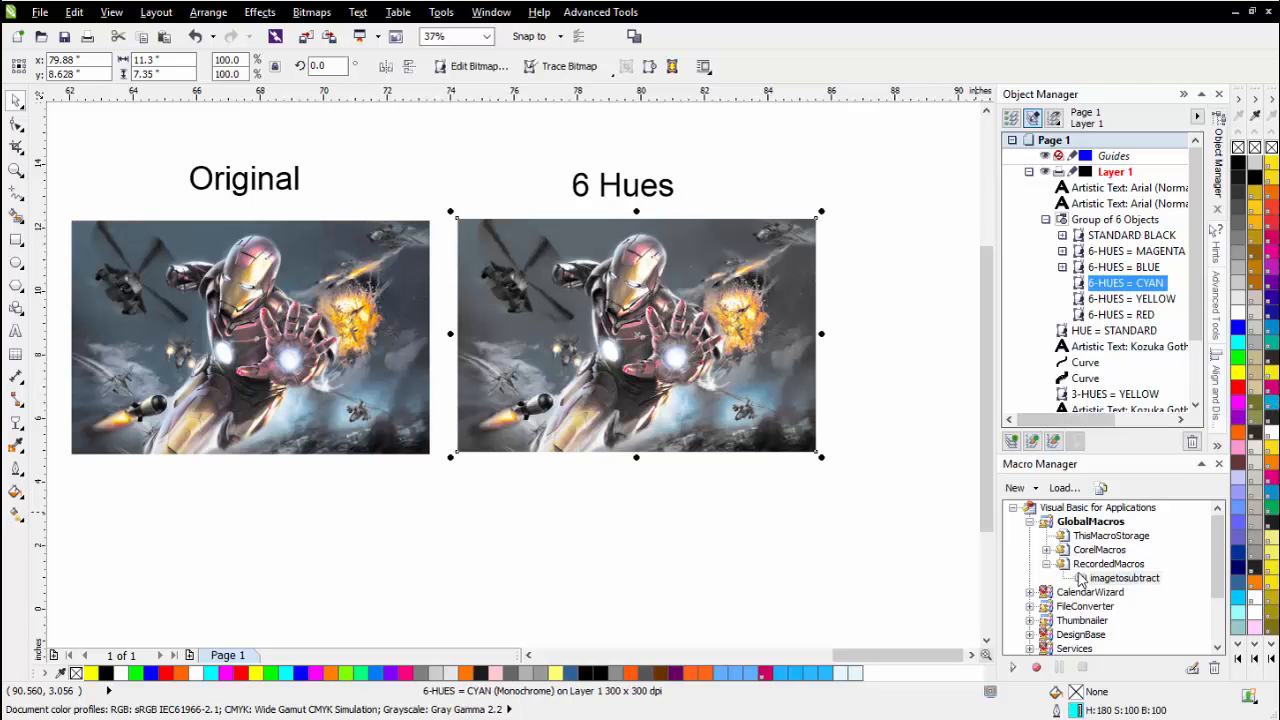
left_click(1131, 298)
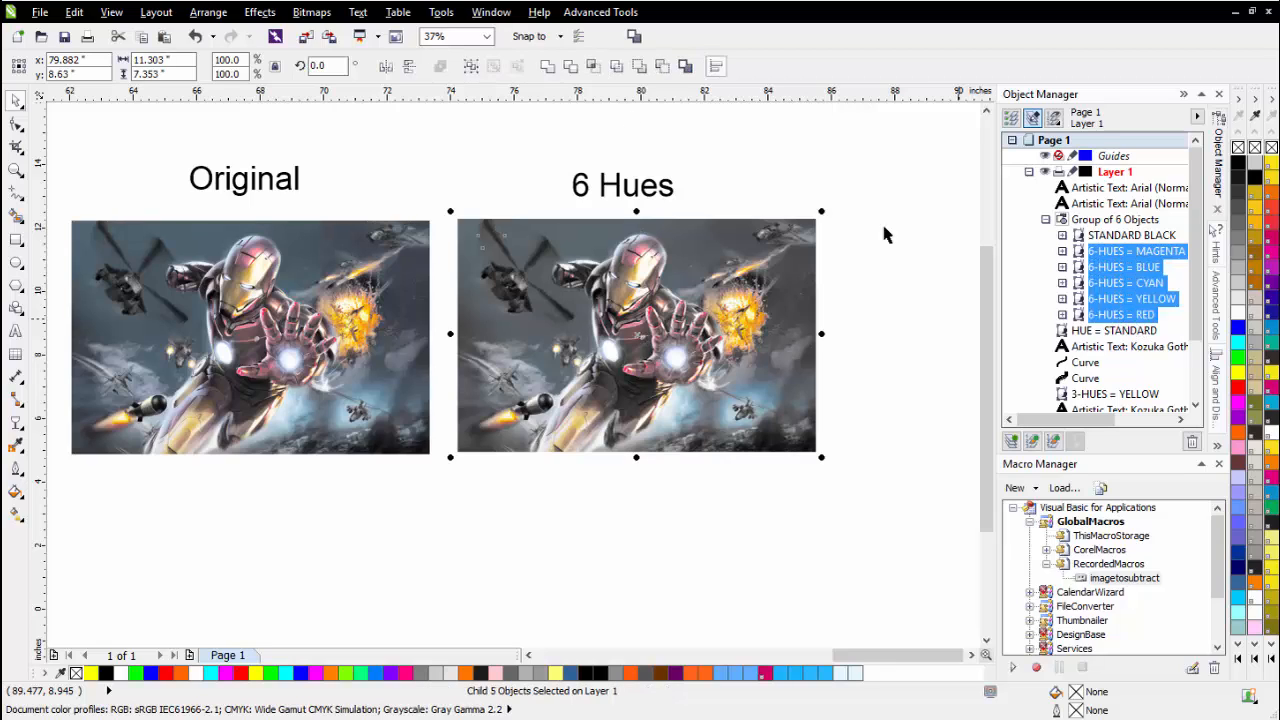
Step: Apply a Tone Curve pulling the RGB curve point down to about 194, 51 on the five hues
left_click(259, 12)
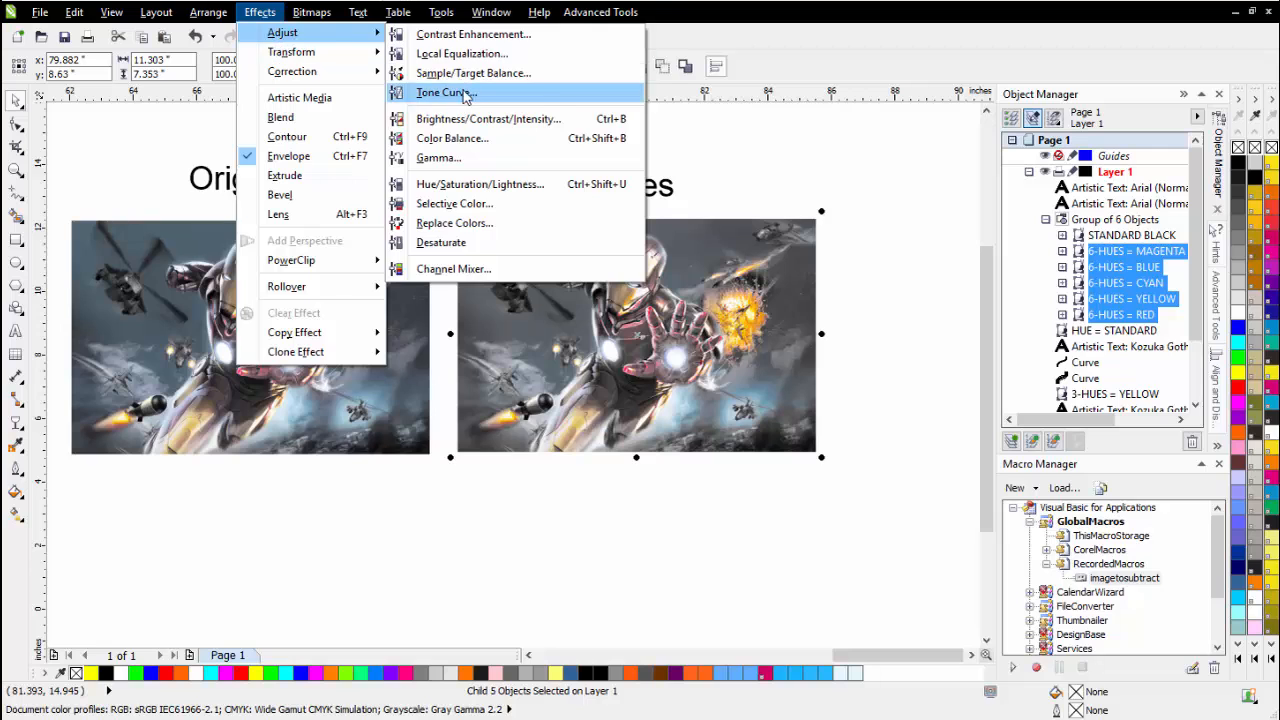
left_click(445, 92)
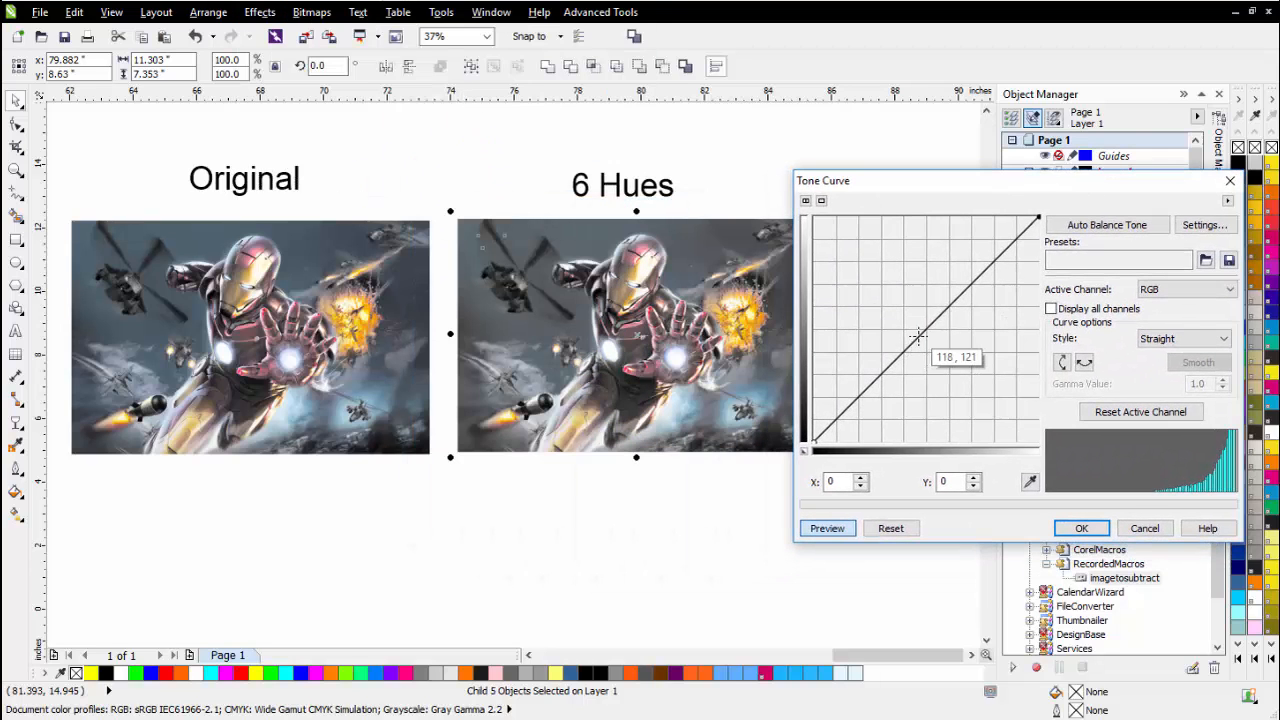
left_click_drag(918, 336, 975, 395)
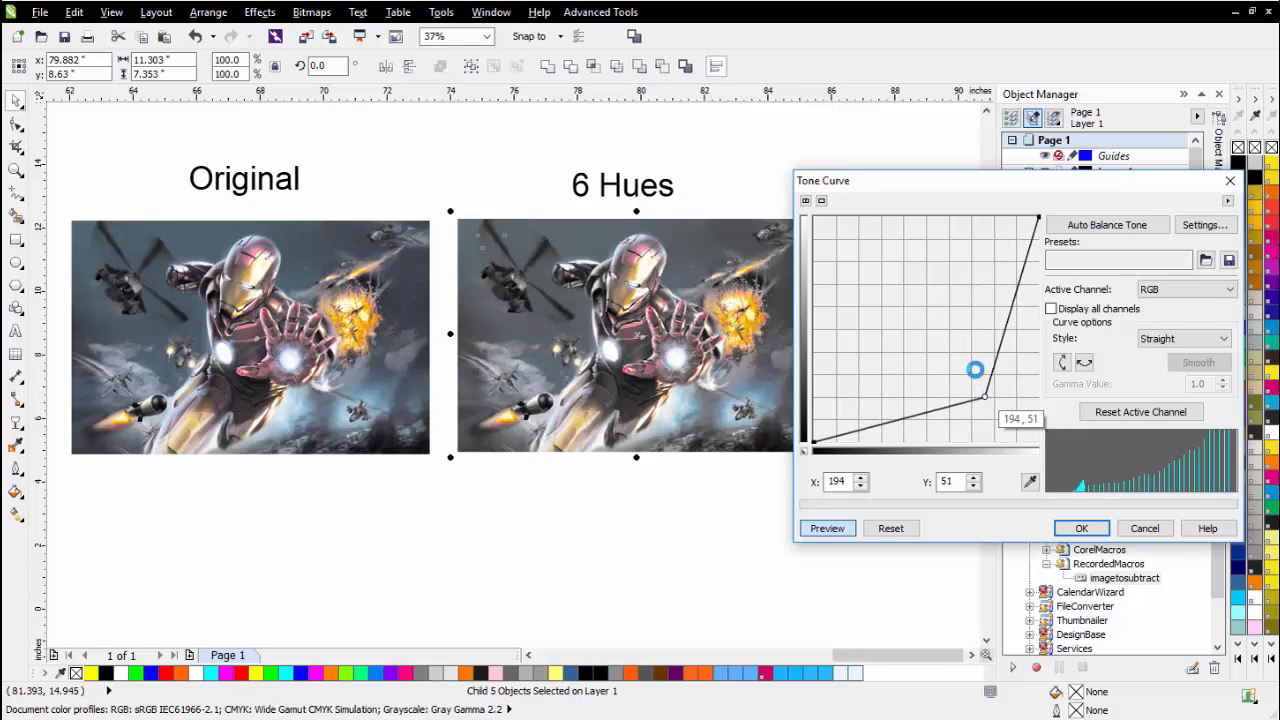
left_click_drag(975, 369, 975, 393)
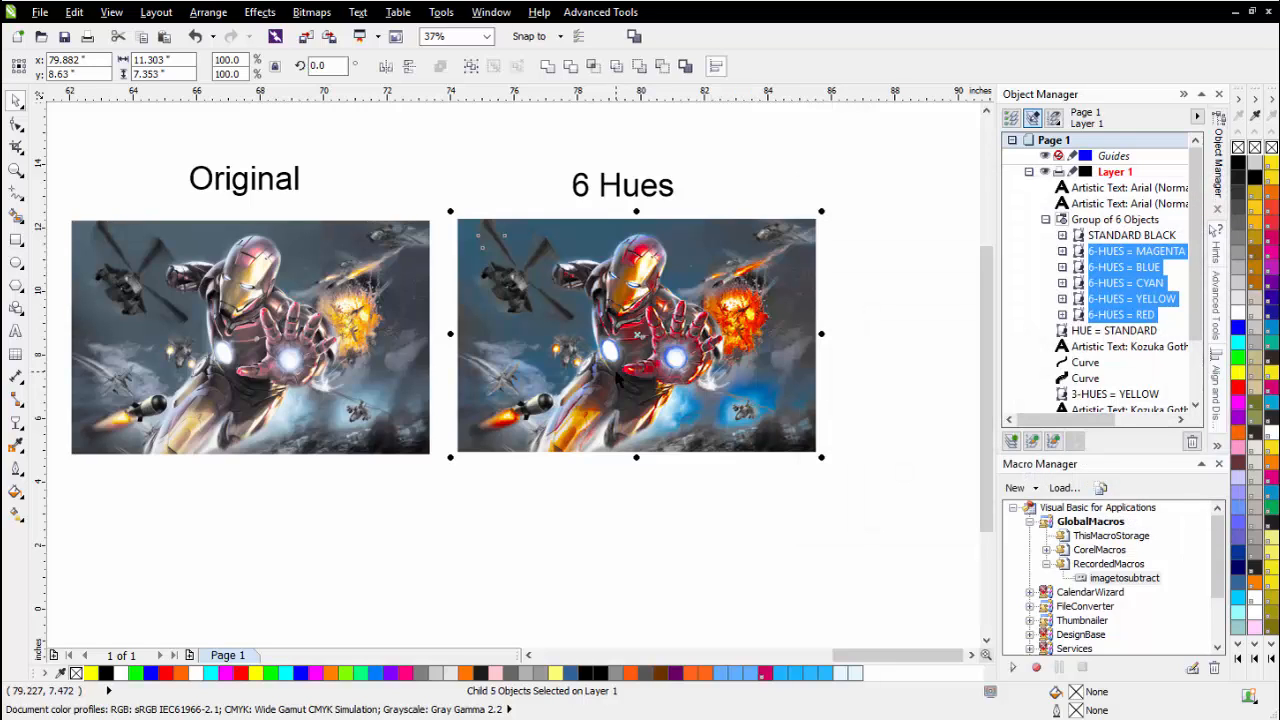
mouse_move(617, 377)
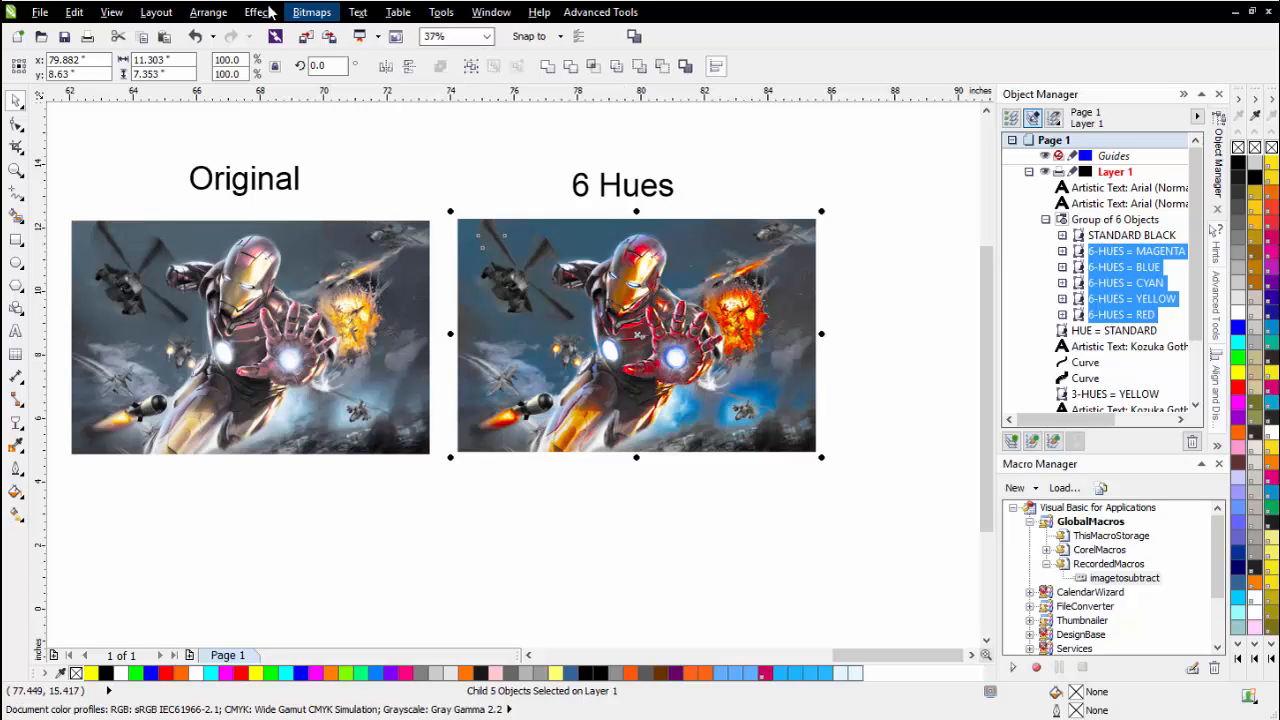
Step: Bring up the Effects > Adjust list again for the five selected hue channels
left_click(259, 12)
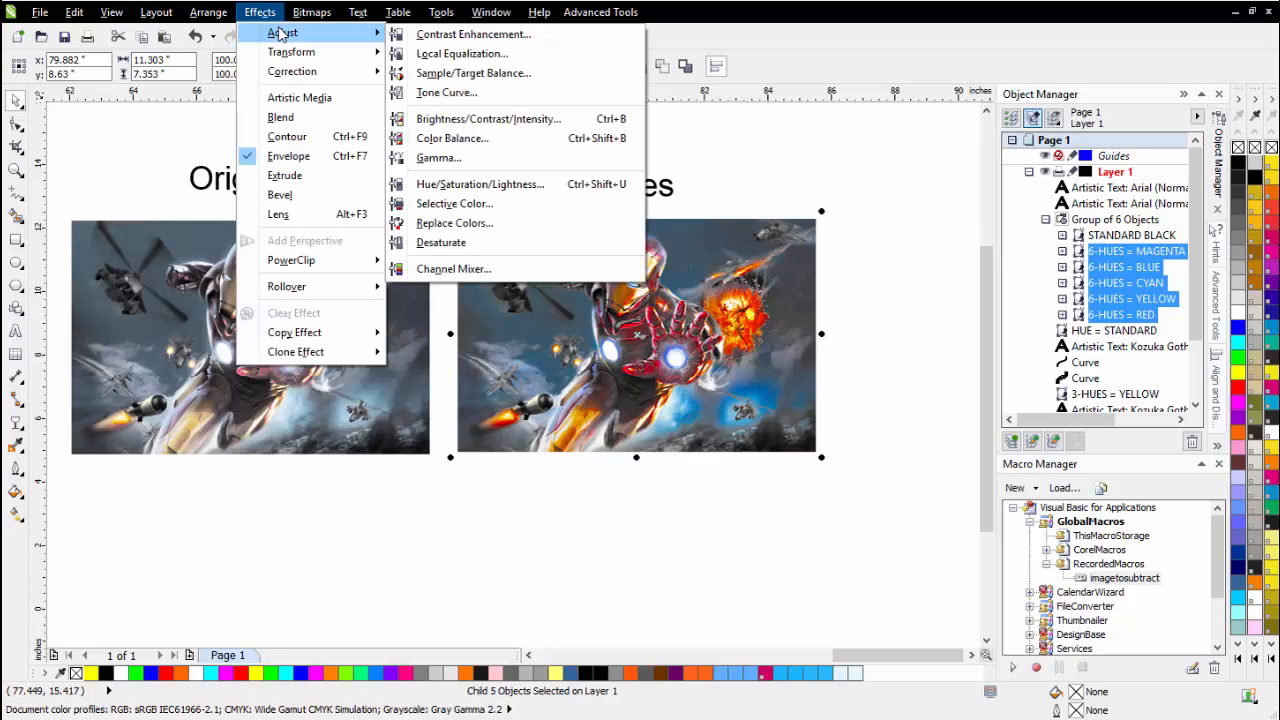
mouse_move(473, 34)
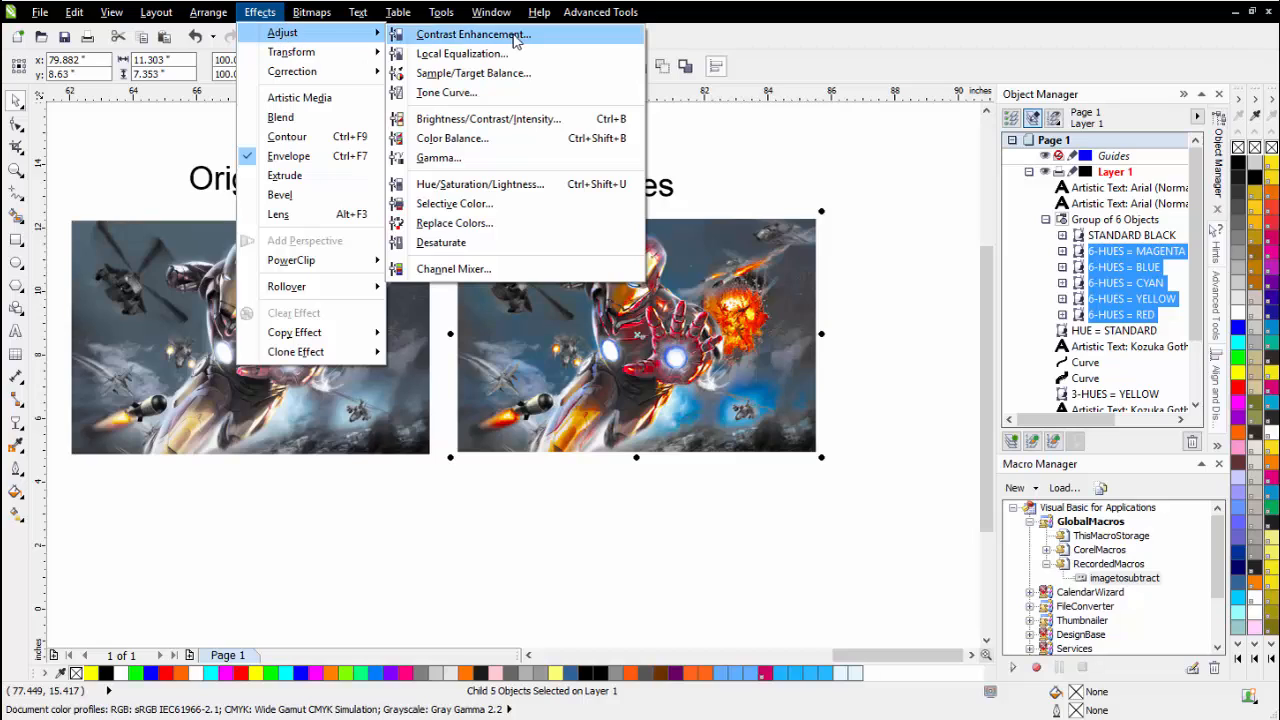